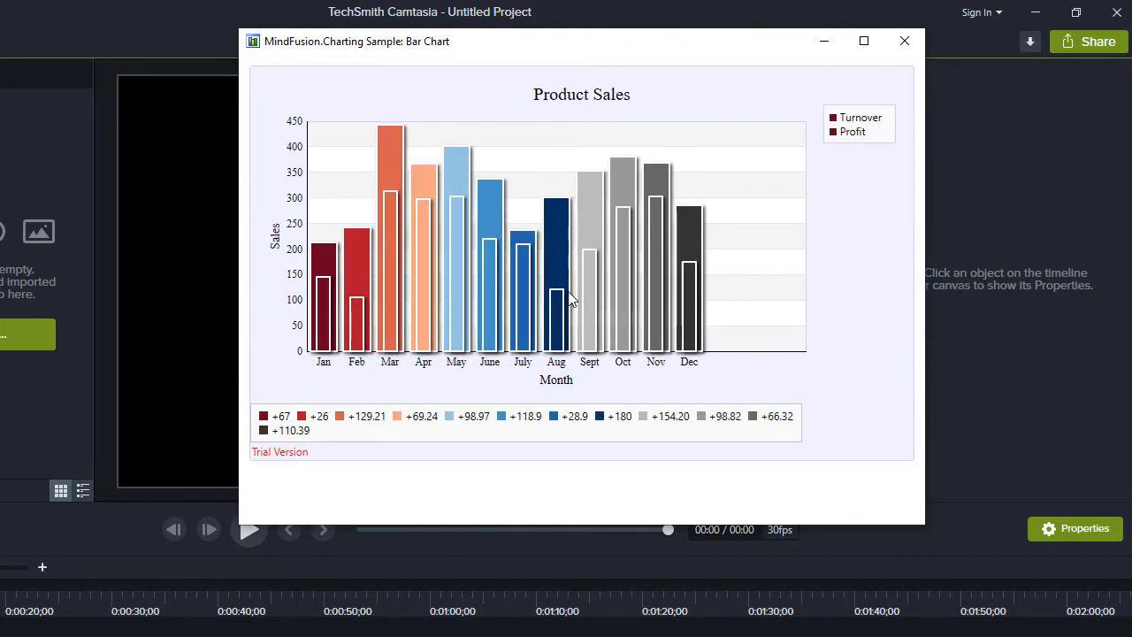
{"action": "mouse_move", "coordinate": [647, 272]}
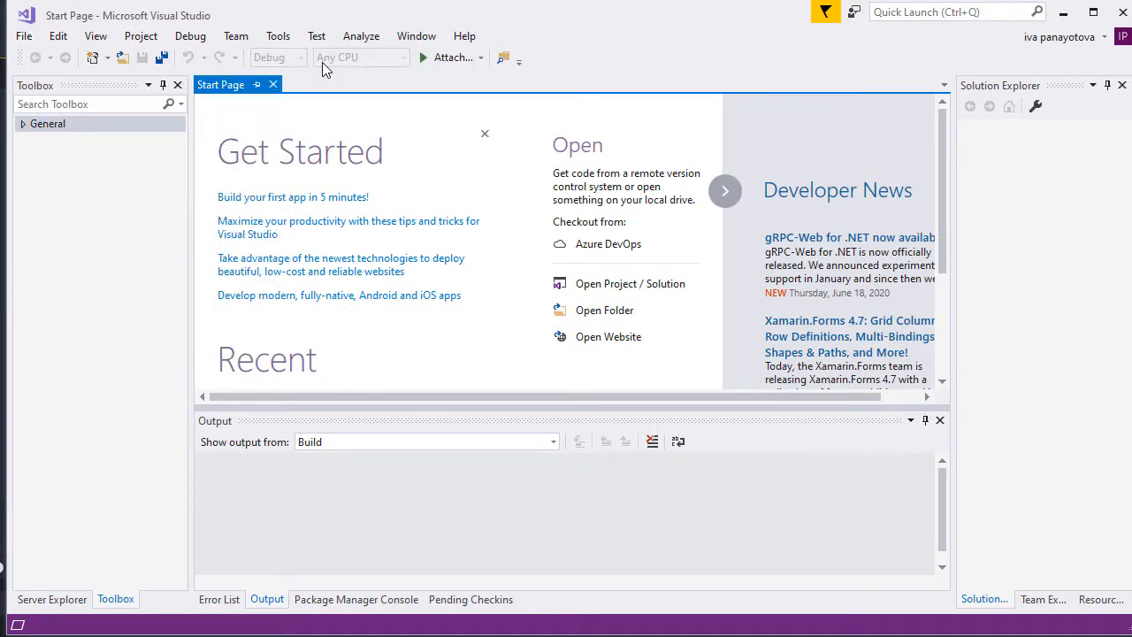
Create a new WPF App (.NET Framework) project named BarChart.
{"action": "left_click", "coordinate": [23, 36]}
{"action": "type", "text": "BarCha"}
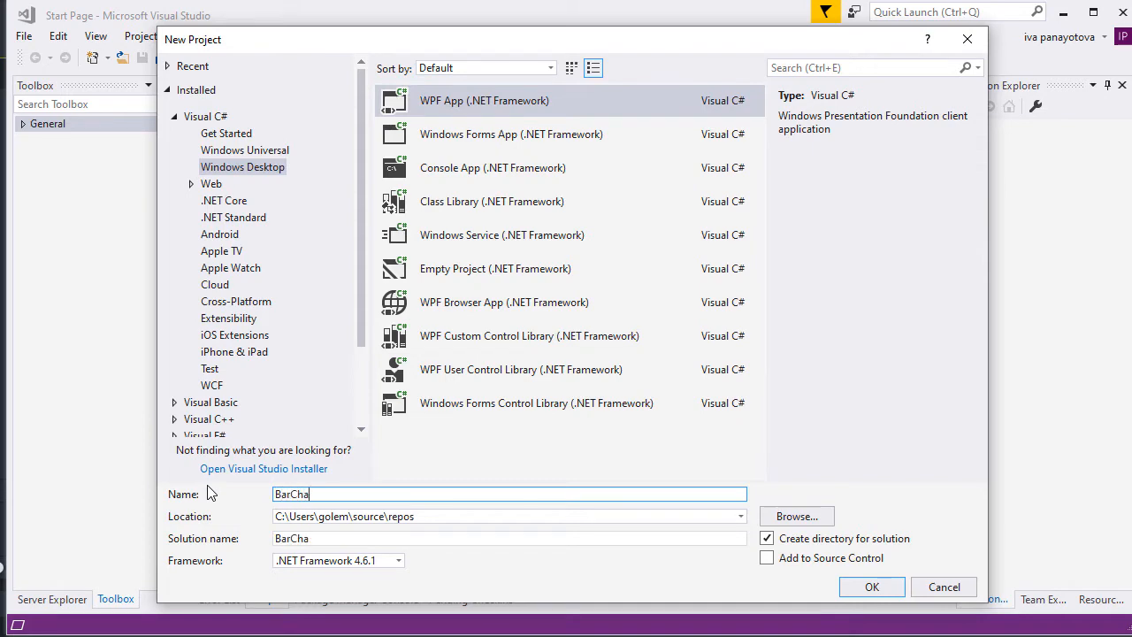
{"action": "left_click", "coordinate": [870, 588]}
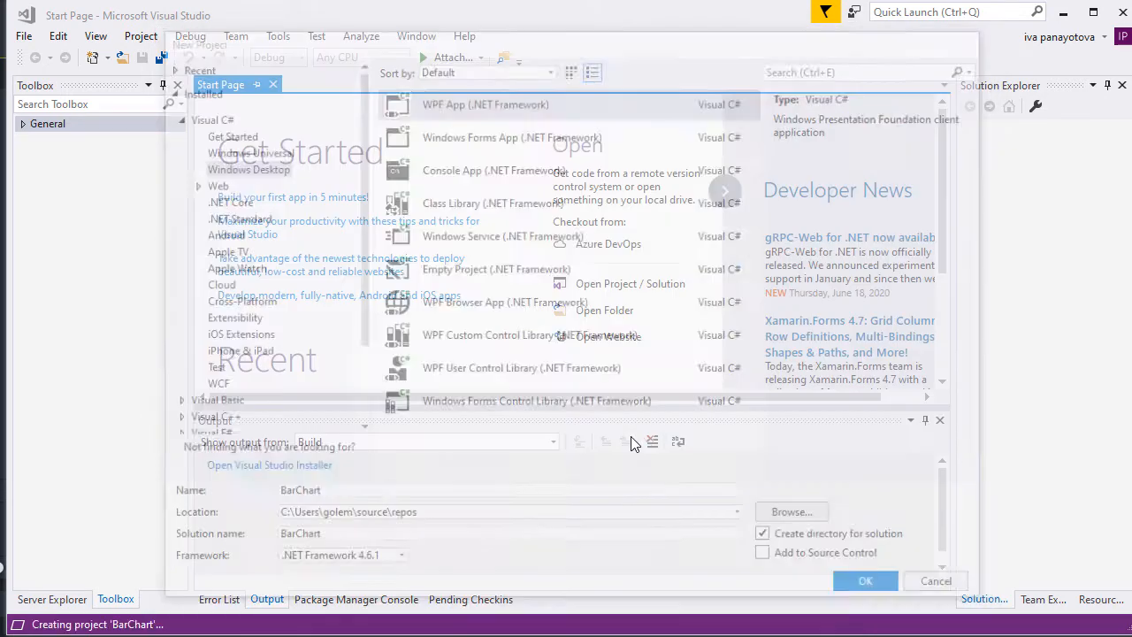
{"action": "left_click", "coordinate": [866, 580]}
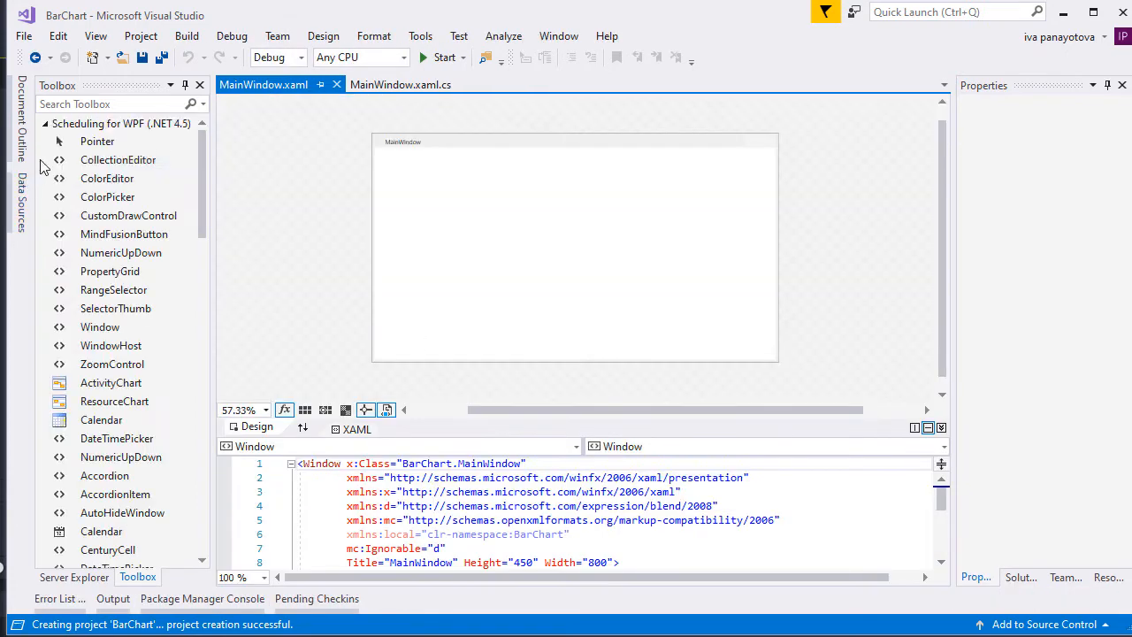
Place a BarChart on MainWindow and center it horizontally and vertically in Layout properties.
{"action": "scroll", "scroll_direction": "down", "scroll_amount": 3}
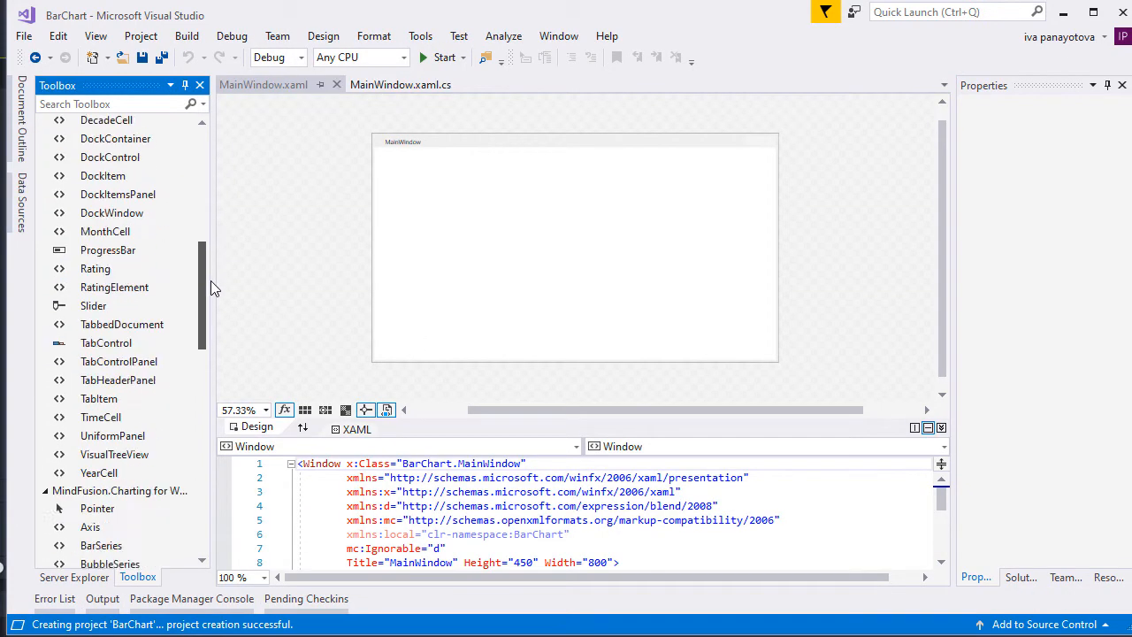
{"action": "scroll", "scroll_direction": "down", "scroll_amount": 3}
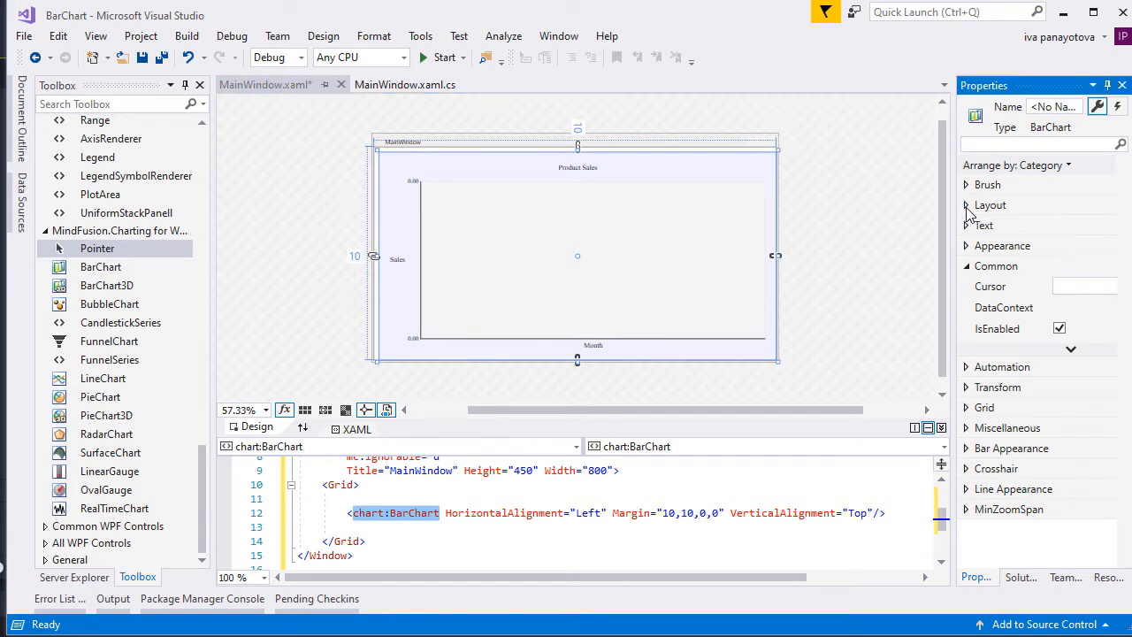
{"action": "left_click", "coordinate": [966, 205]}
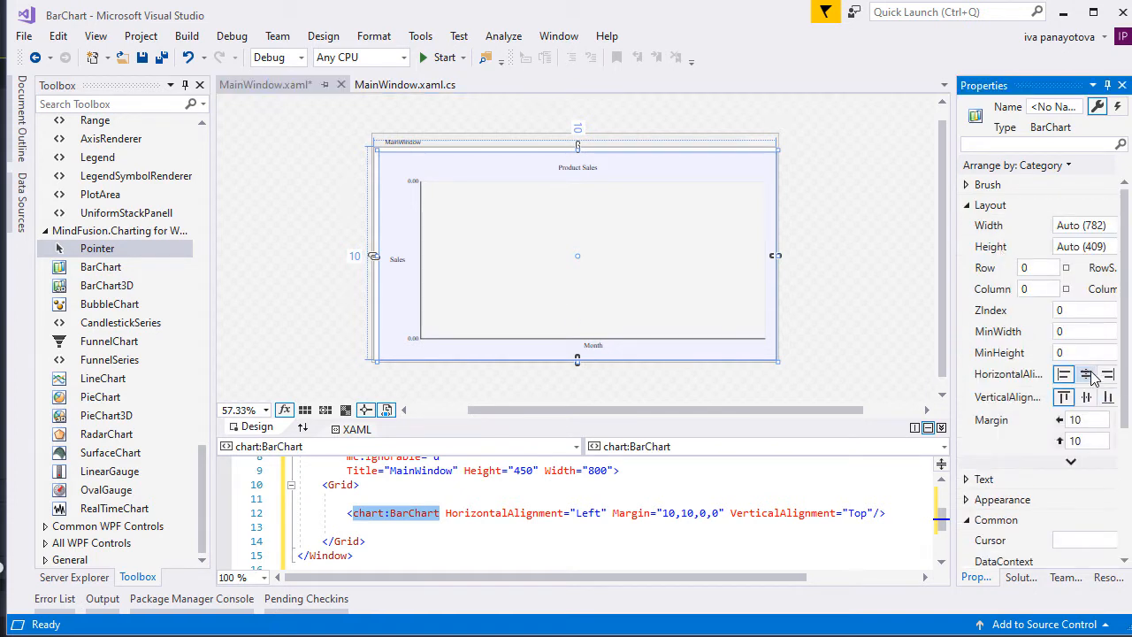
{"action": "left_click", "coordinate": [1086, 375]}
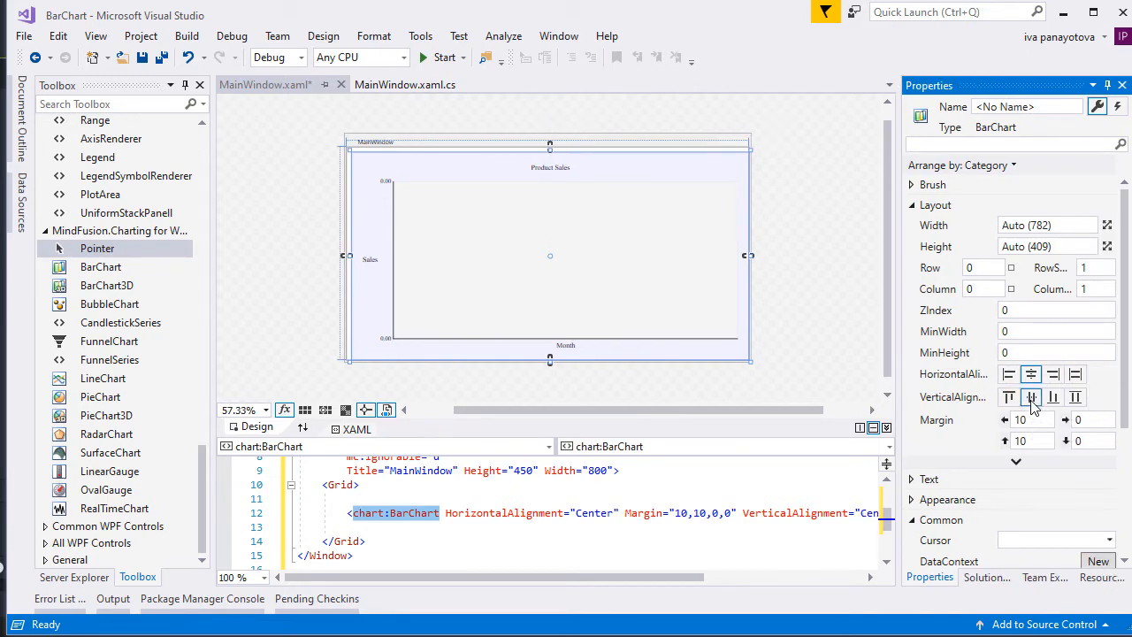
{"action": "left_click", "coordinate": [587, 513]}
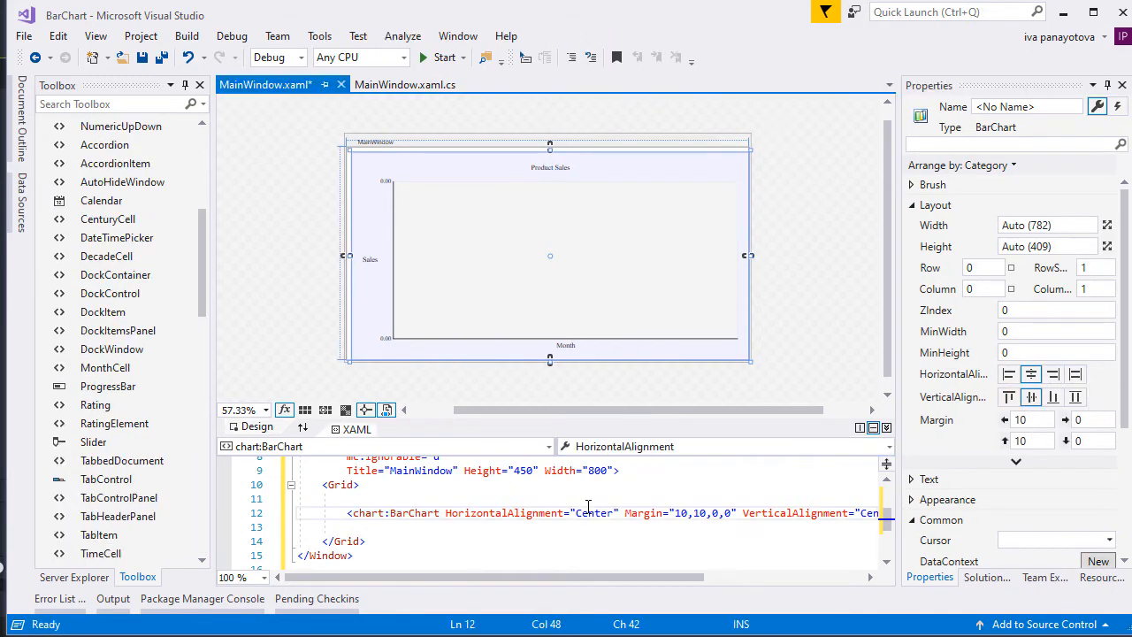
Save the window markup and switch to MainWindow.xaml.cs.
{"action": "key", "text": "ctrl+s"}
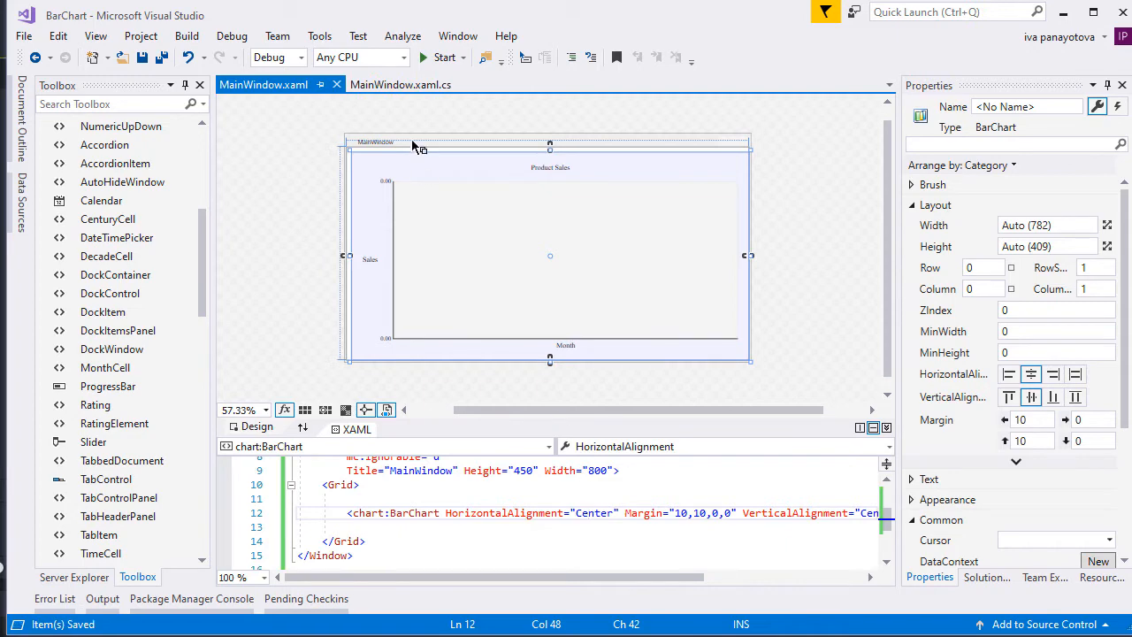
{"action": "left_click", "coordinate": [379, 85]}
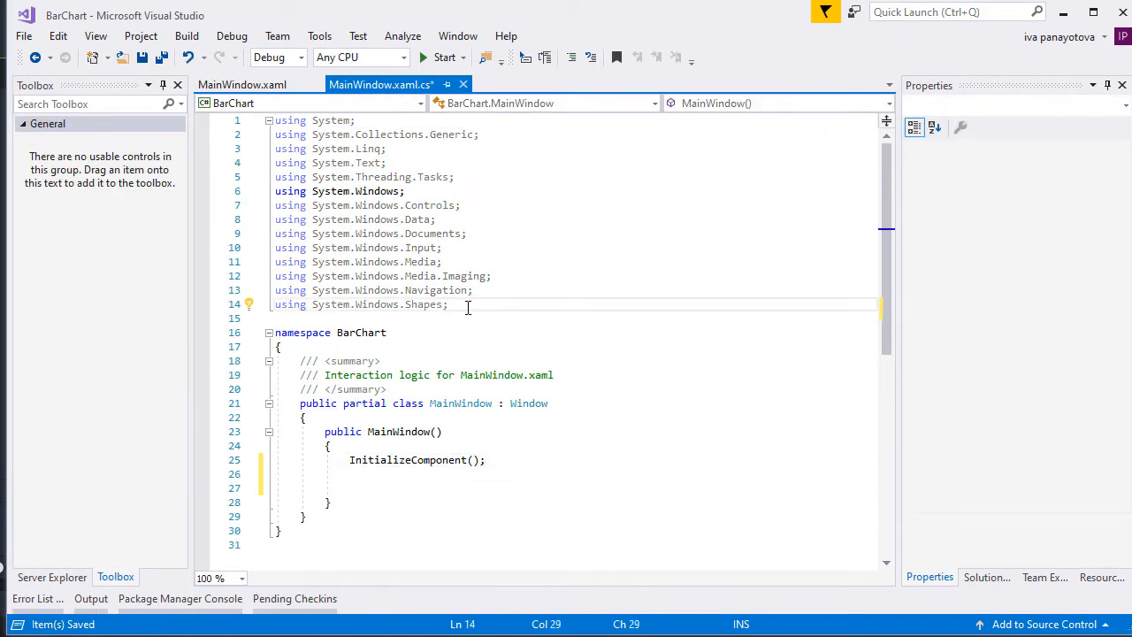
Add using MindFusion.Charting.Wpf; and start field declarations inside the class.
{"action": "type", "text": "using MindFusion"}
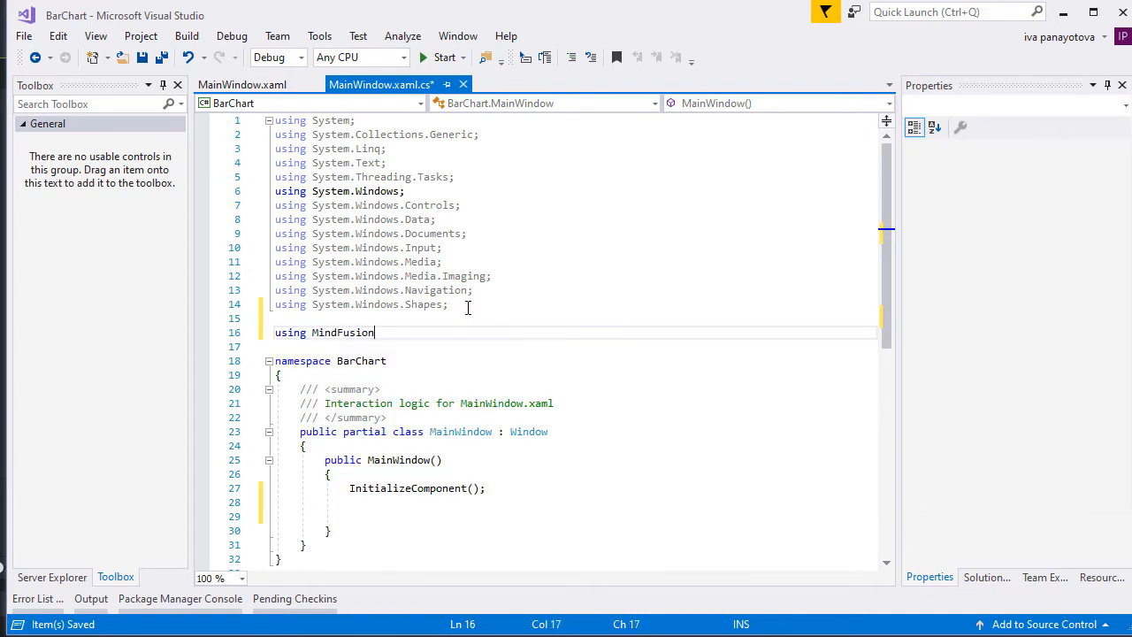
{"action": "type", "text": ".Charting.Wpf"}
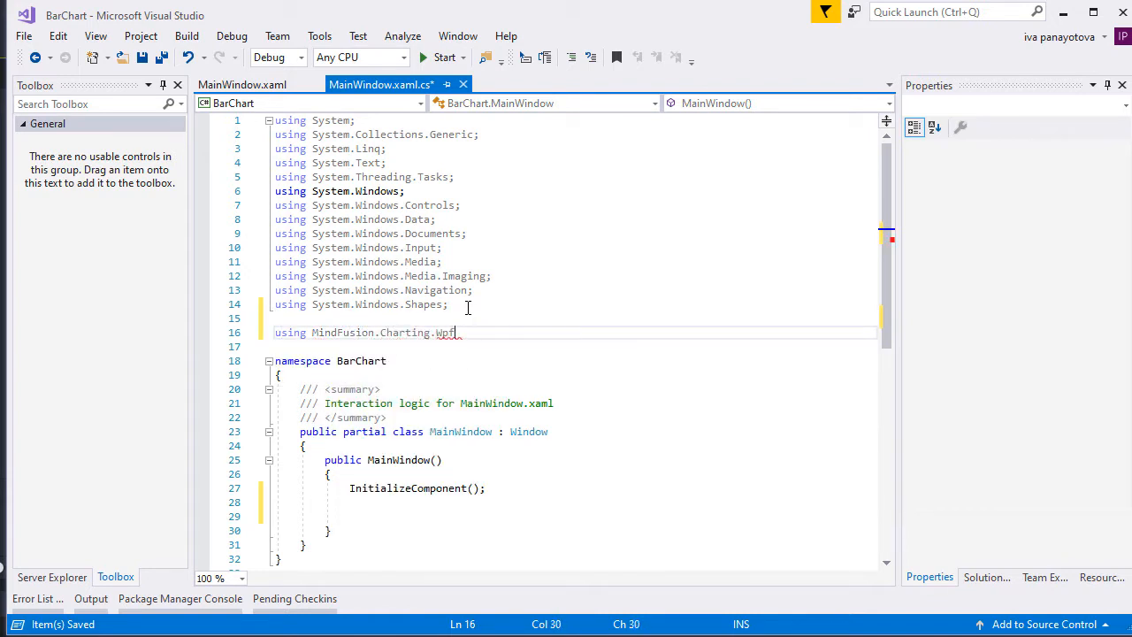
{"action": "left_click", "coordinate": [304, 446]}
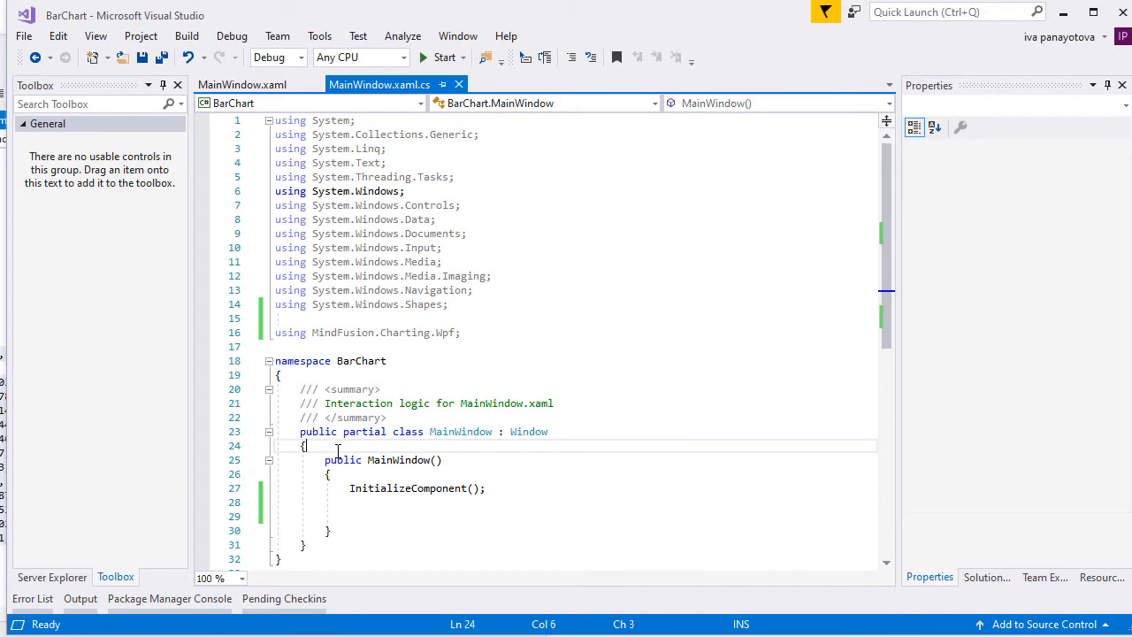
{"action": "key", "text": "Return"}
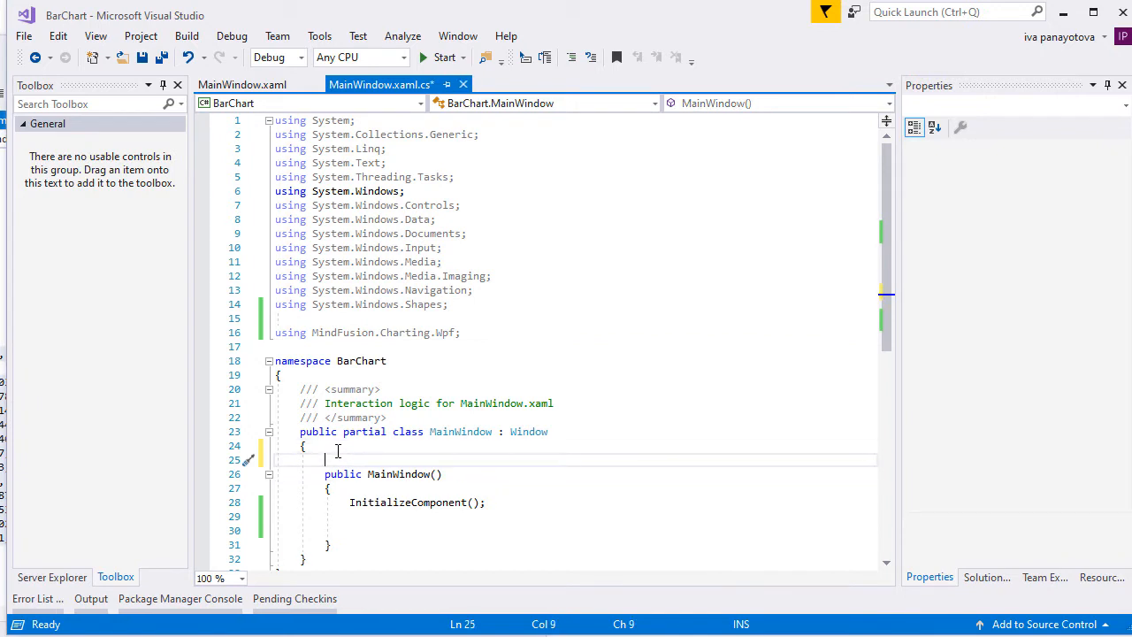
Declare DoubleCollection data and BrushCollection brushes and strokes, initialize them, and save.
{"action": "type", "text": "DoubleCol"}
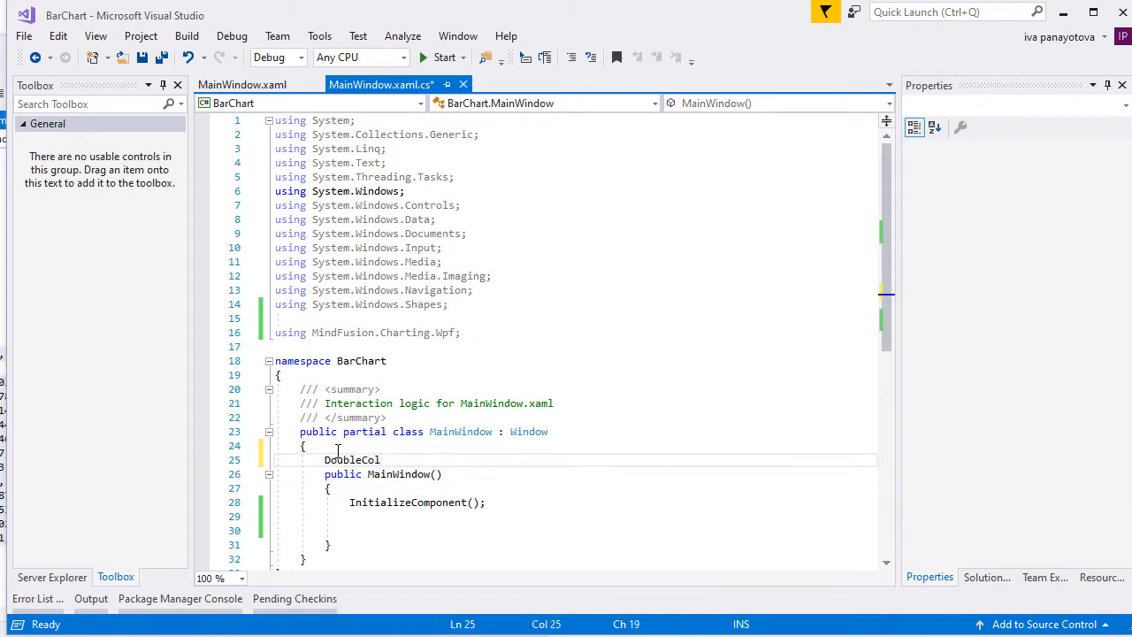
{"action": "type", "text": "lection data;"}
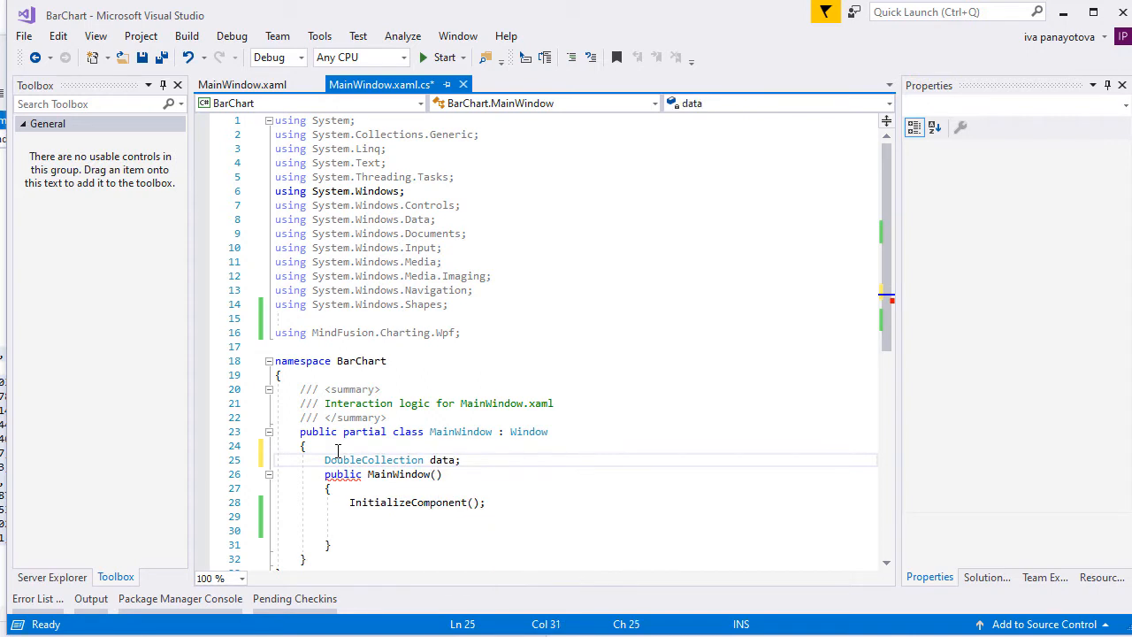
{"action": "type", "text": "BrushCollection brushes;"}
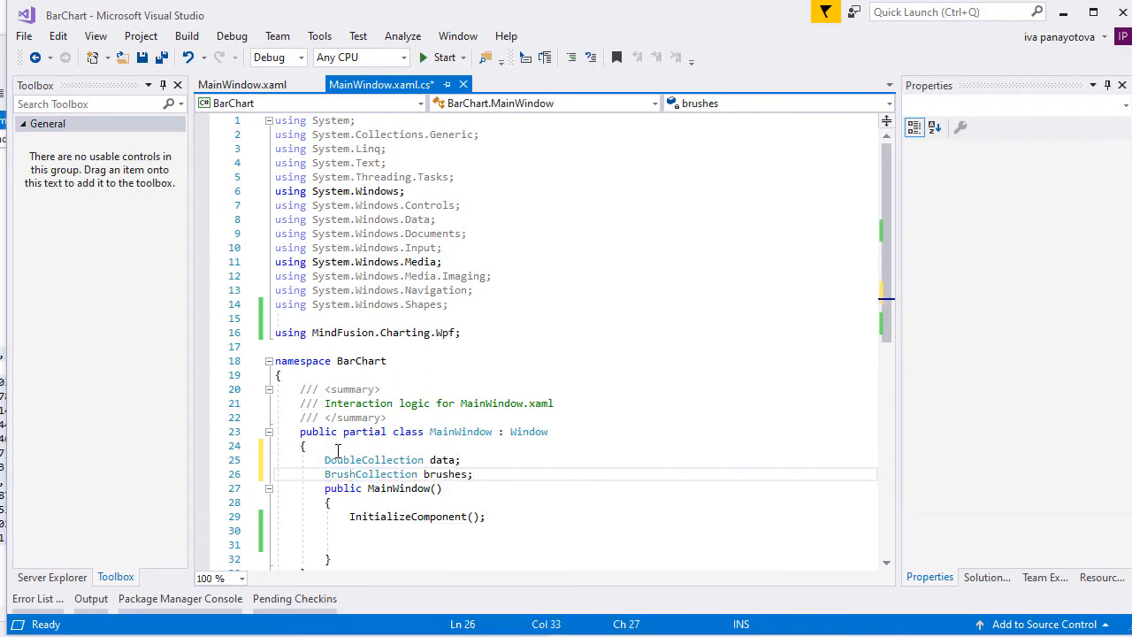
{"action": "type", "text": "Brushcollection strokes;"}
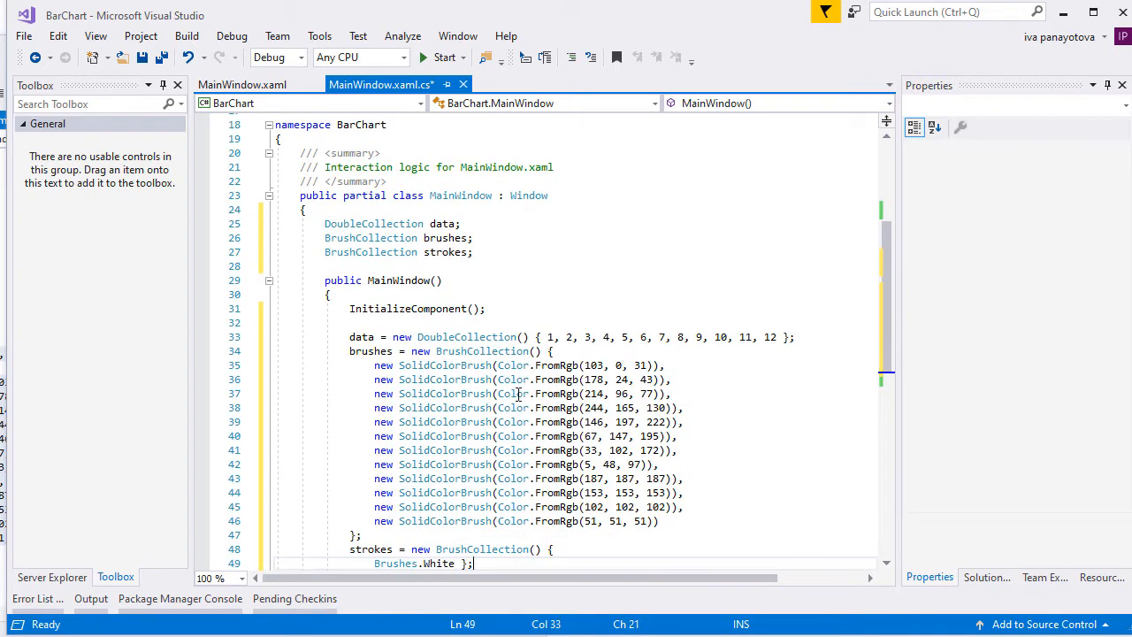
{"action": "left_click", "coordinate": [634, 379]}
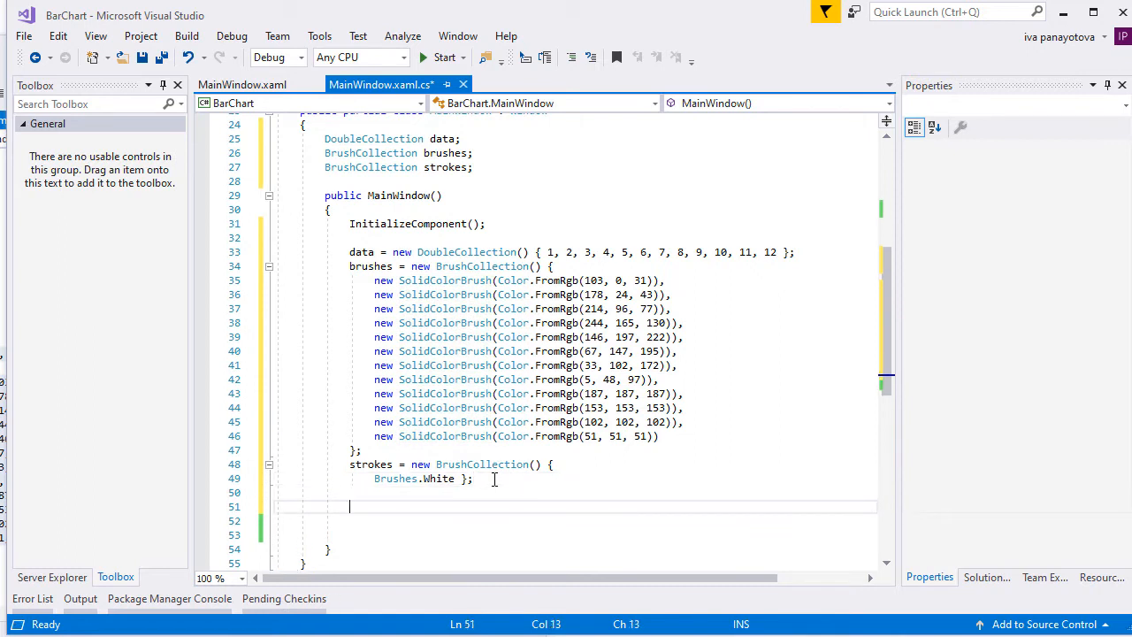
{"action": "key", "text": "ctrl+s"}
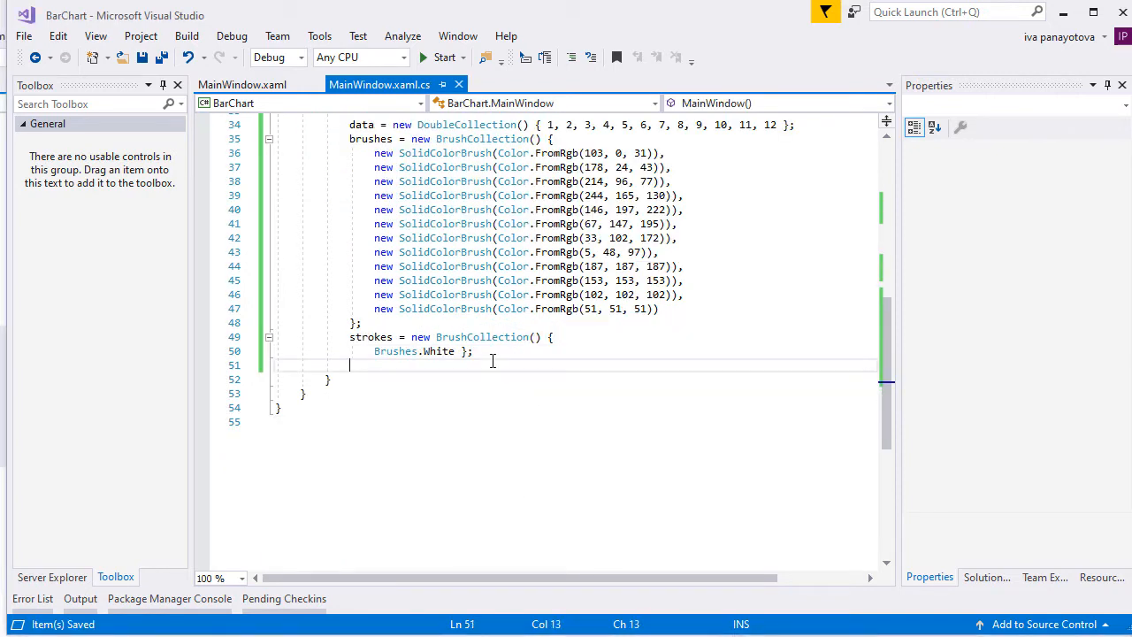
Add x:Name="barChart1" to the chart:BarChart element in MainWindow.xaml.
{"action": "left_click", "coordinate": [241, 85]}
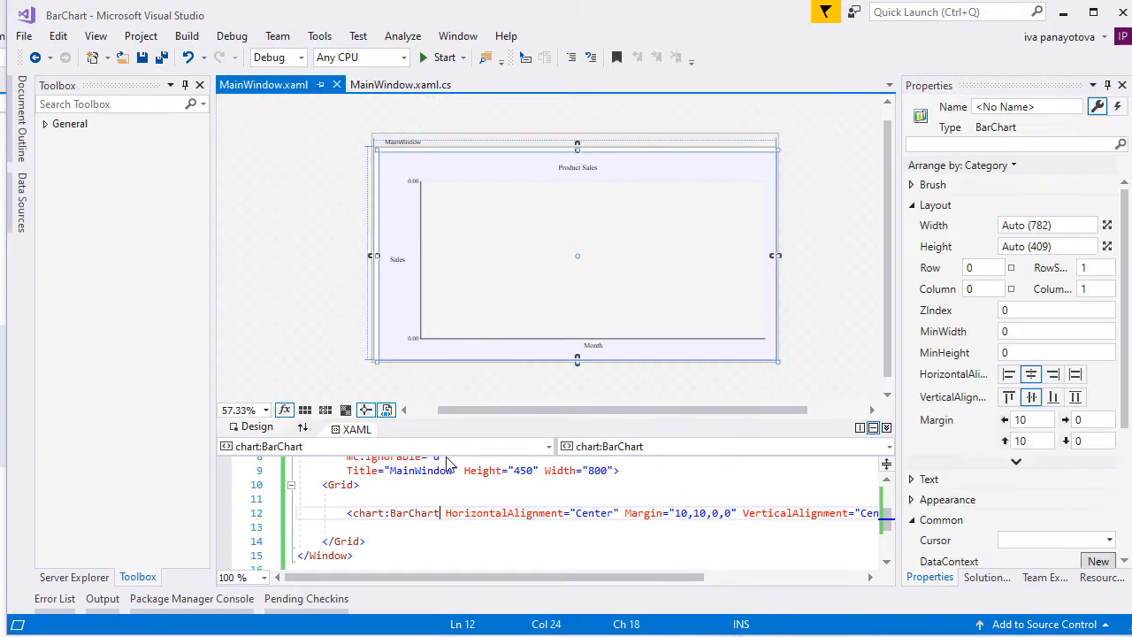
{"action": "type", "text": "x:Name=\""}
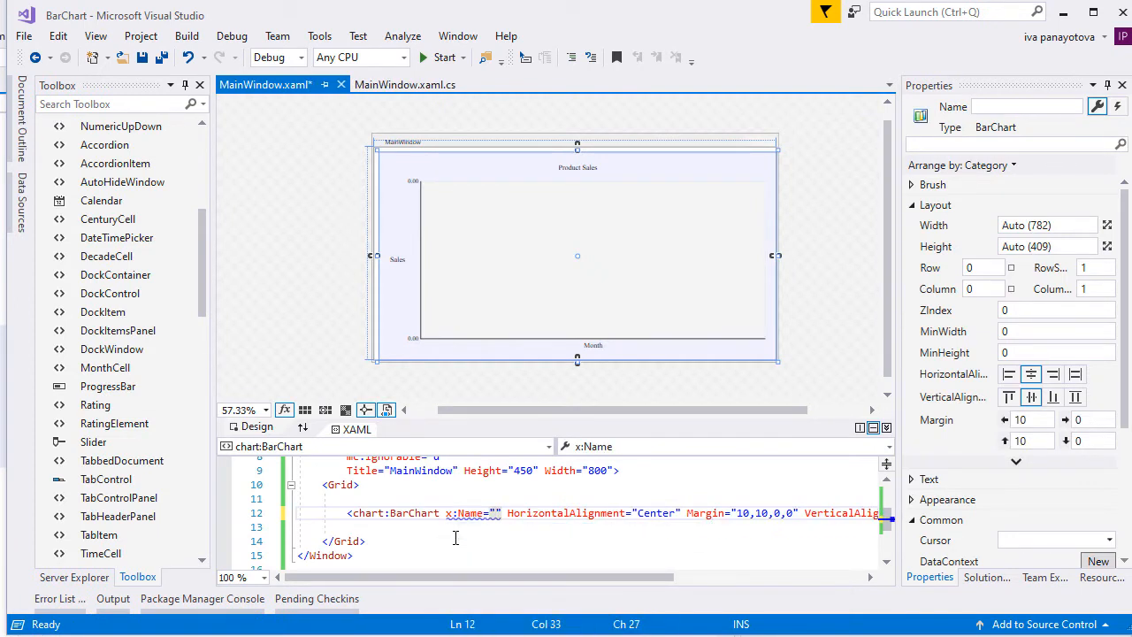
{"action": "type", "text": "barChart1"}
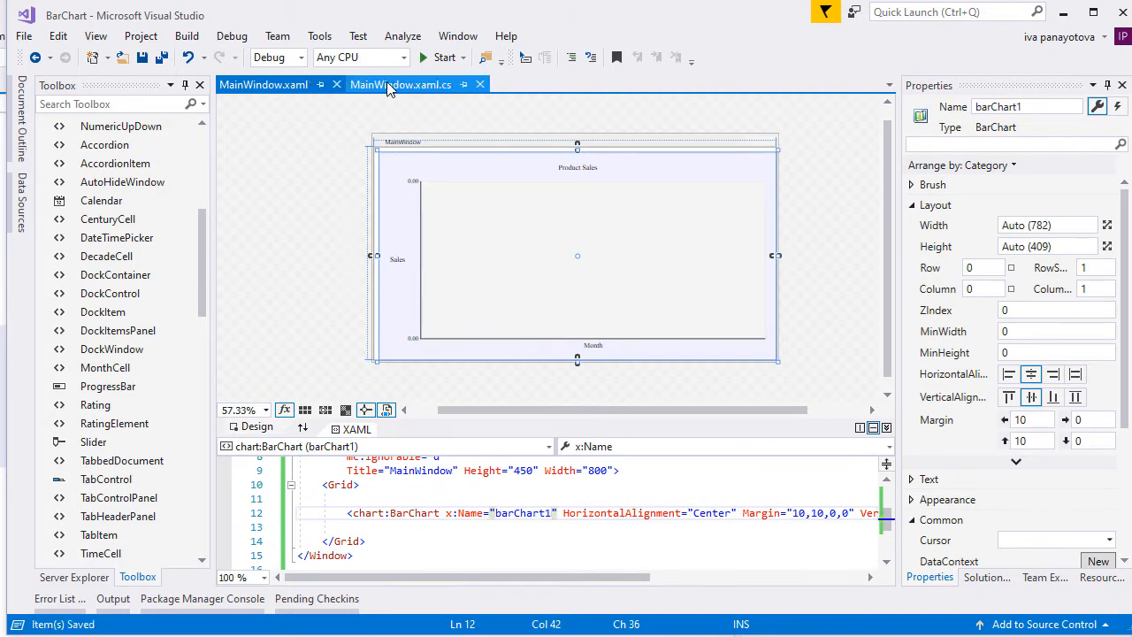
Remove the duplicate series1.StrokeThickness = 2; line from the code-behind.
{"action": "left_click", "coordinate": [400, 85]}
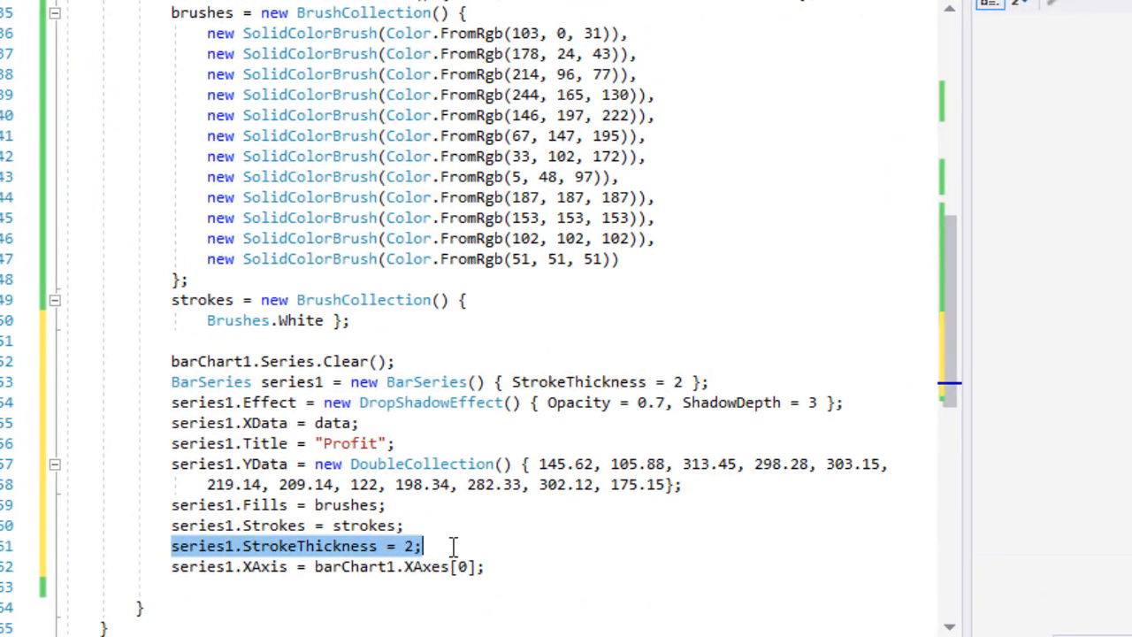
{"action": "key", "text": "Delete"}
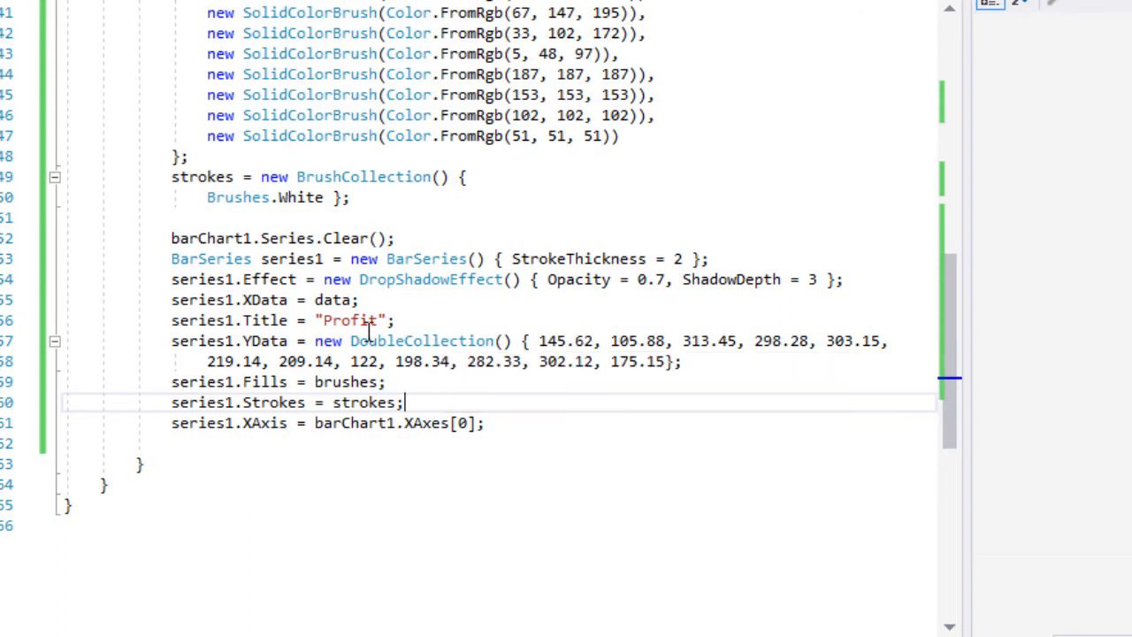
{"action": "mouse_move", "coordinate": [350, 320]}
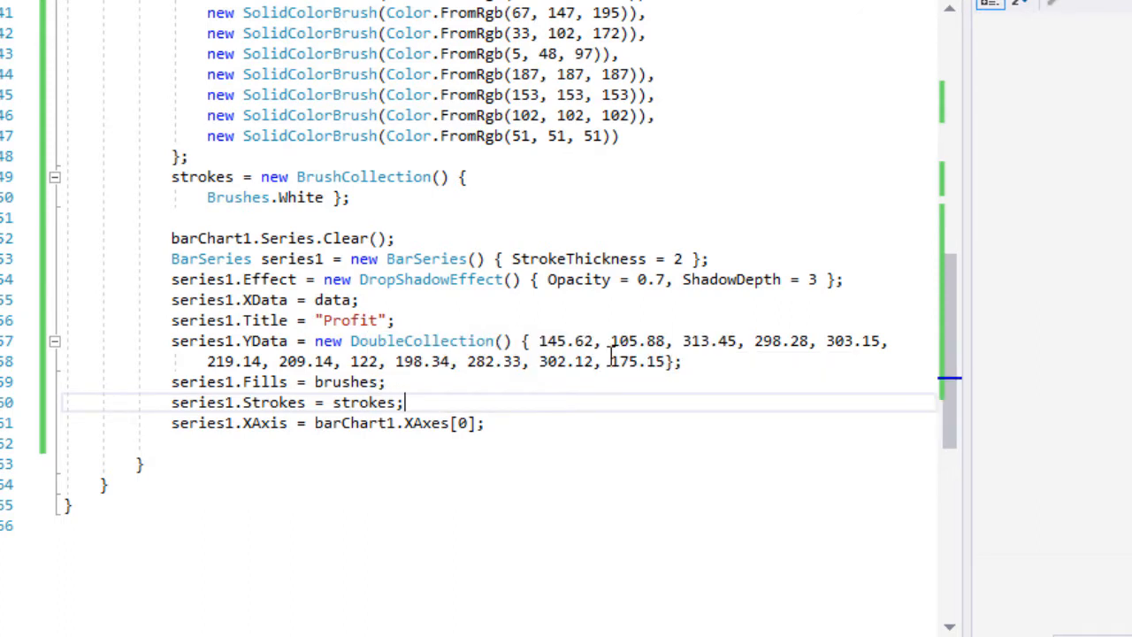
{"action": "mouse_move", "coordinate": [635, 361]}
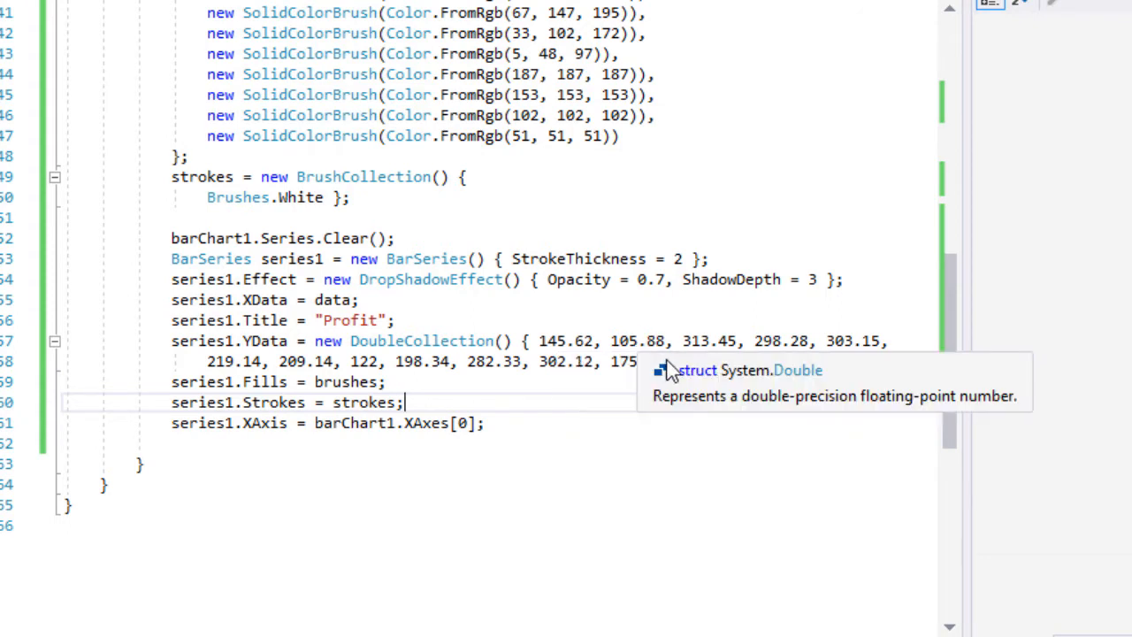
{"action": "mouse_move", "coordinate": [778, 430]}
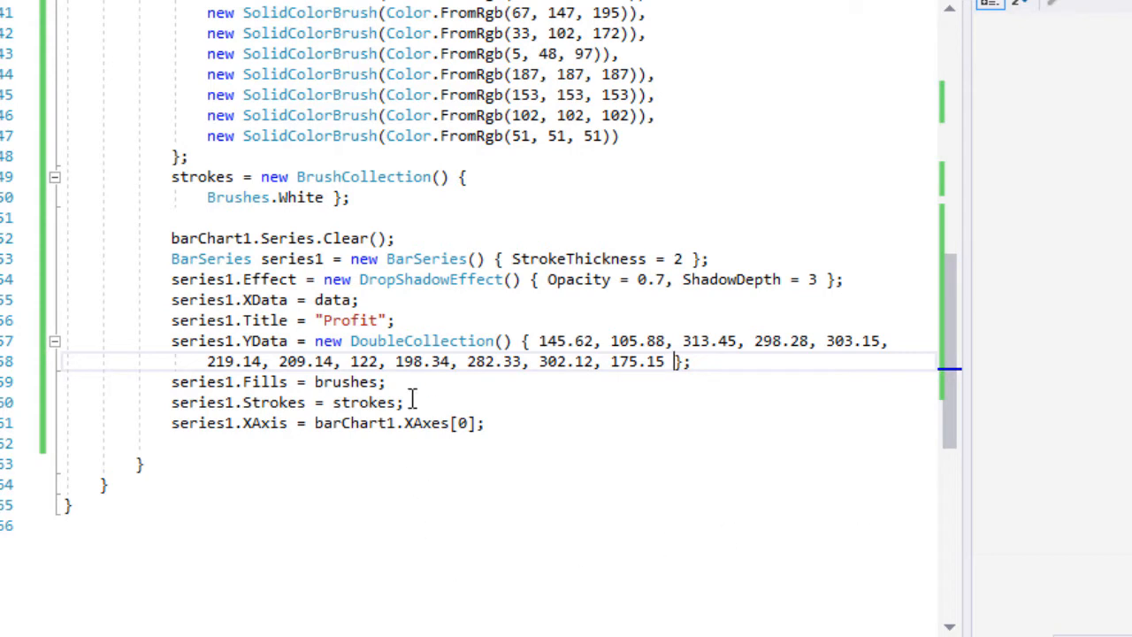
Add barChart1.Series.Add(series1); after the XAxis line and run the Product Sales chart.
{"action": "left_click", "coordinate": [528, 423]}
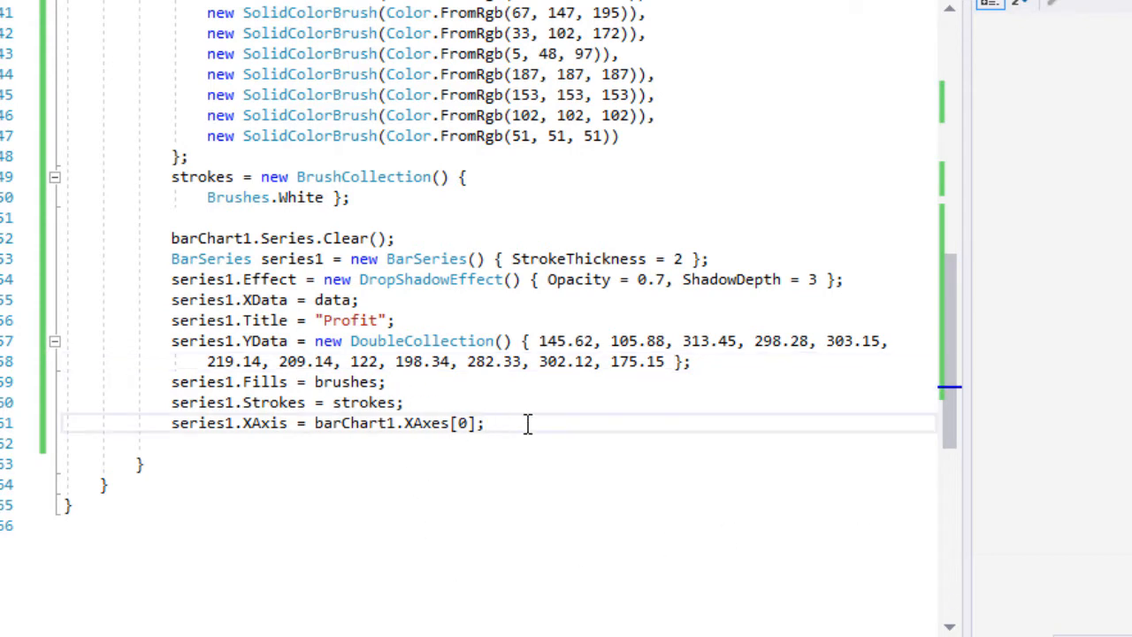
{"action": "type", "text": "barChart1"}
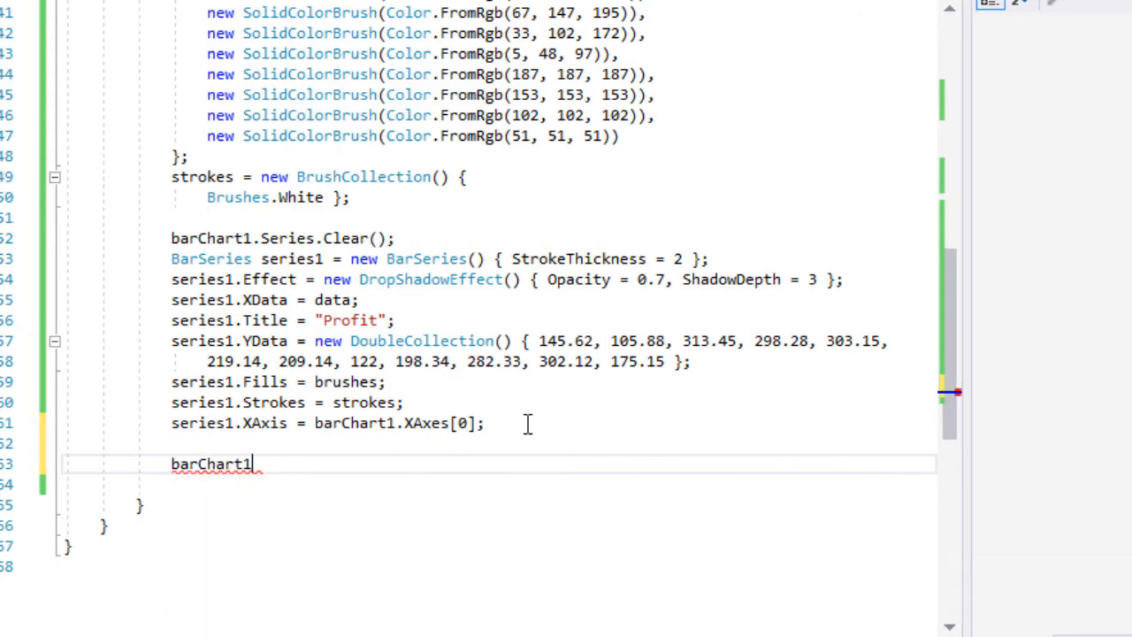
{"action": "type", "text": ".Series"}
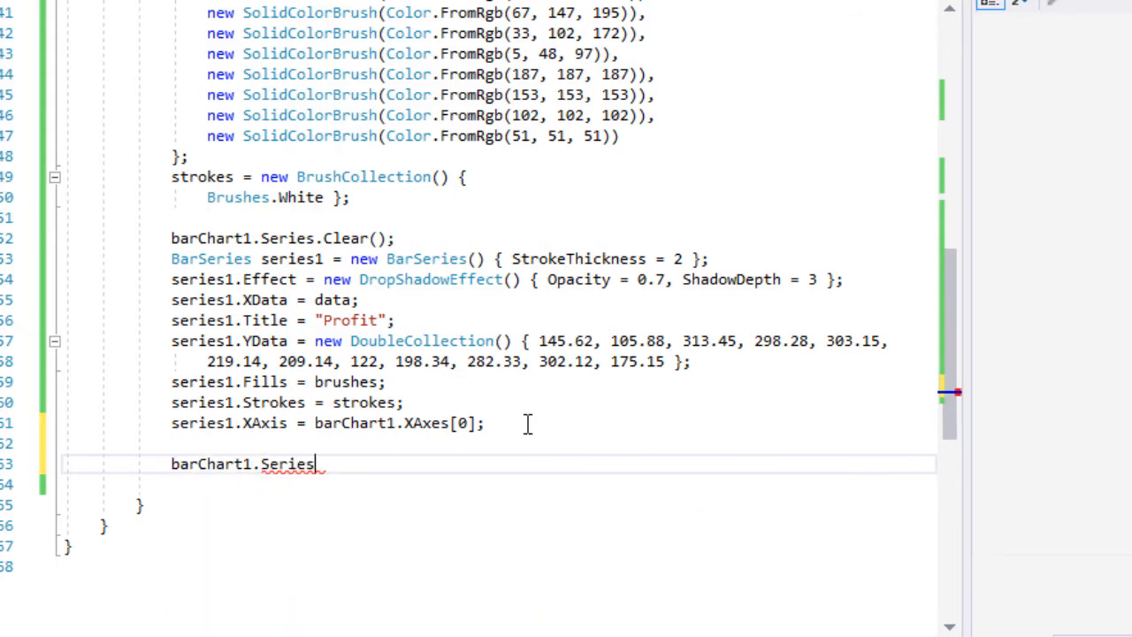
{"action": "type", "text": ".Add("}
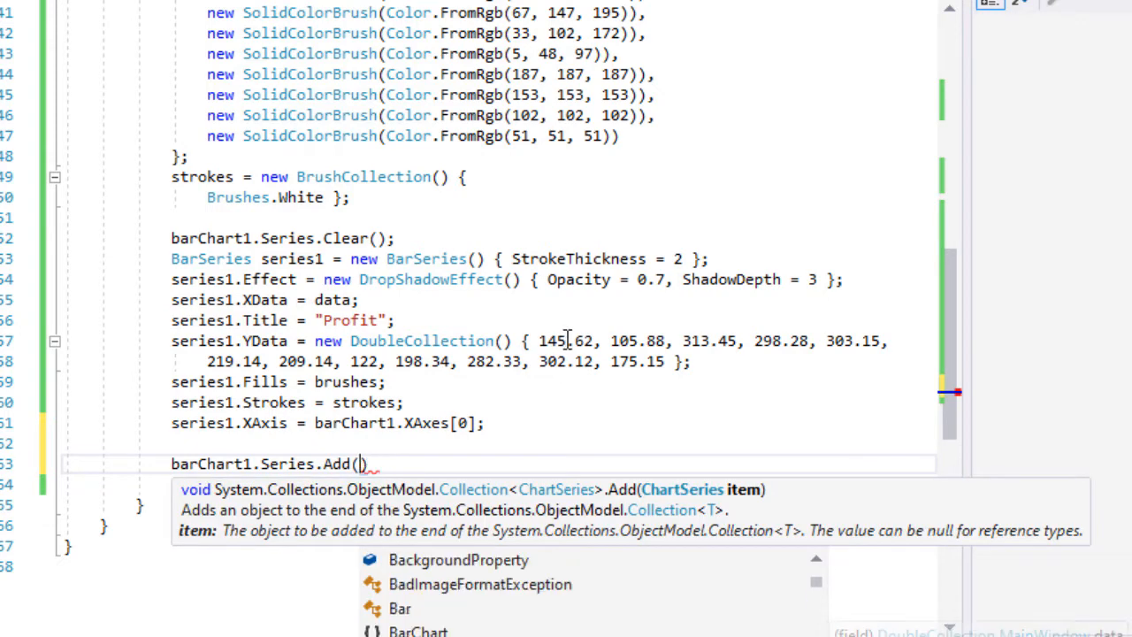
{"action": "type", "text": "series1"}
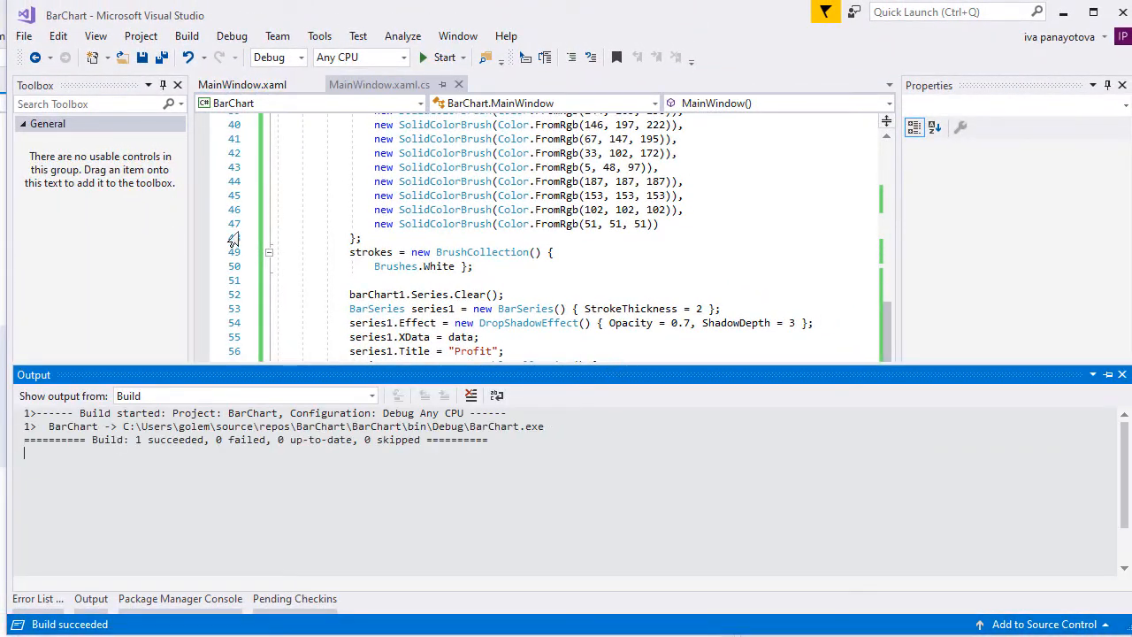
{"action": "left_click", "coordinate": [446, 56]}
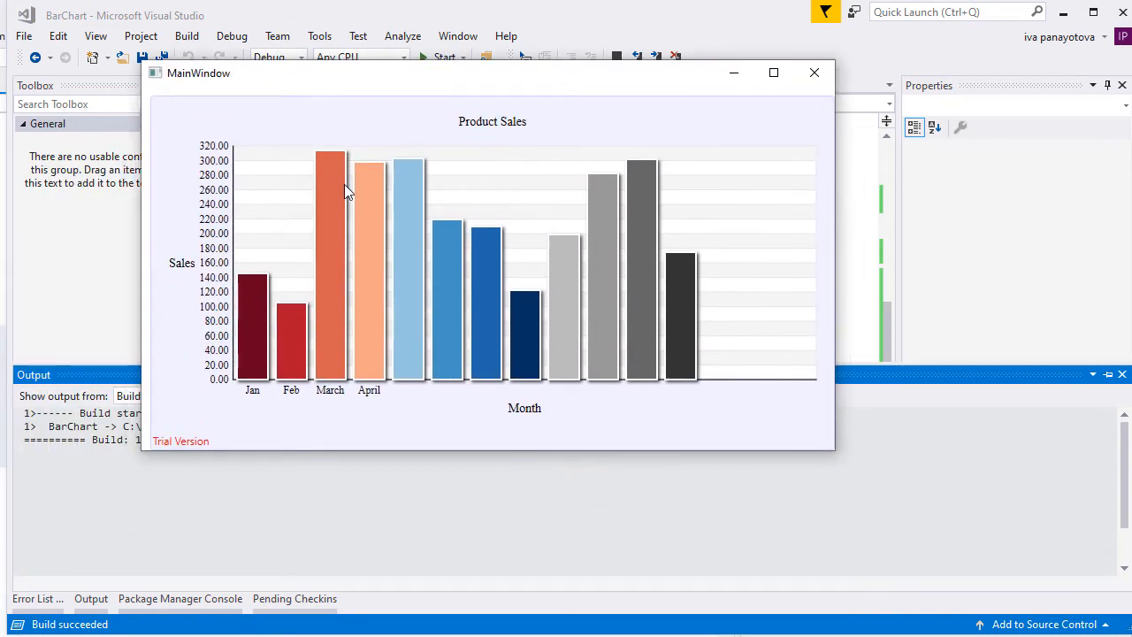
{"action": "mouse_move", "coordinate": [450, 337]}
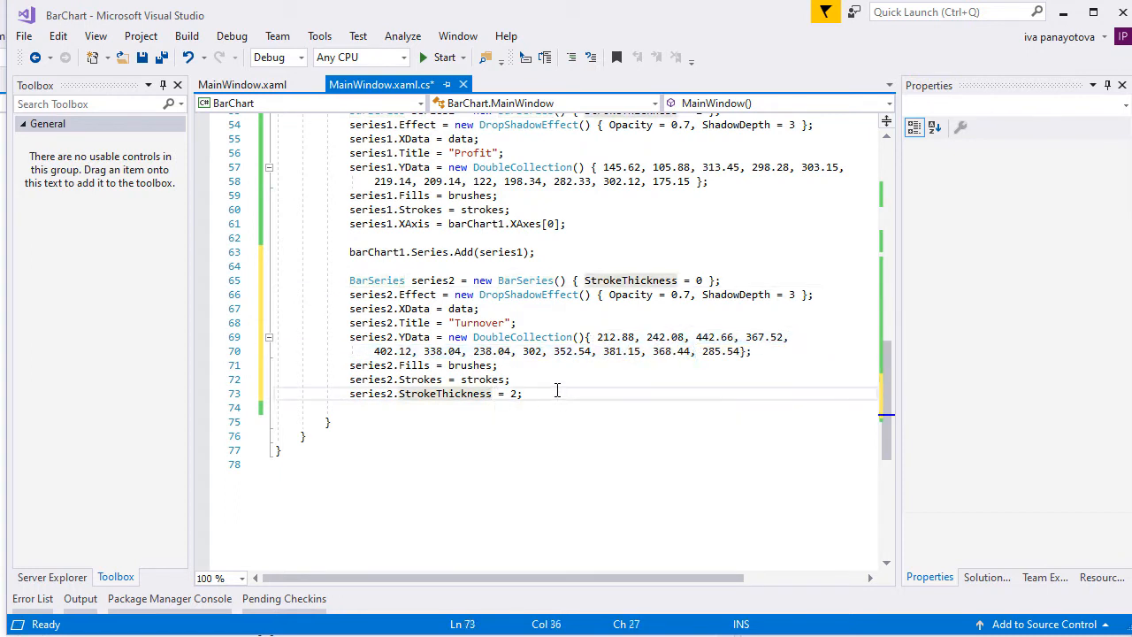
Create series2 as a Turnover BarSeries with YData and add it to barChart1.
{"action": "type", "text": "seri"}
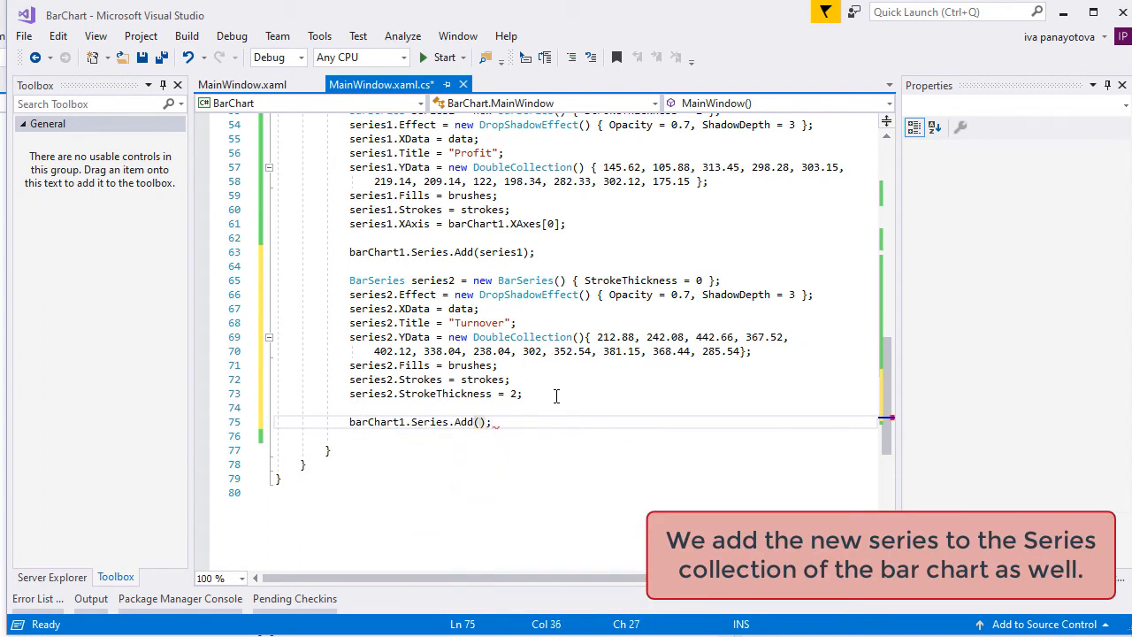
{"action": "type", "text": "series2"}
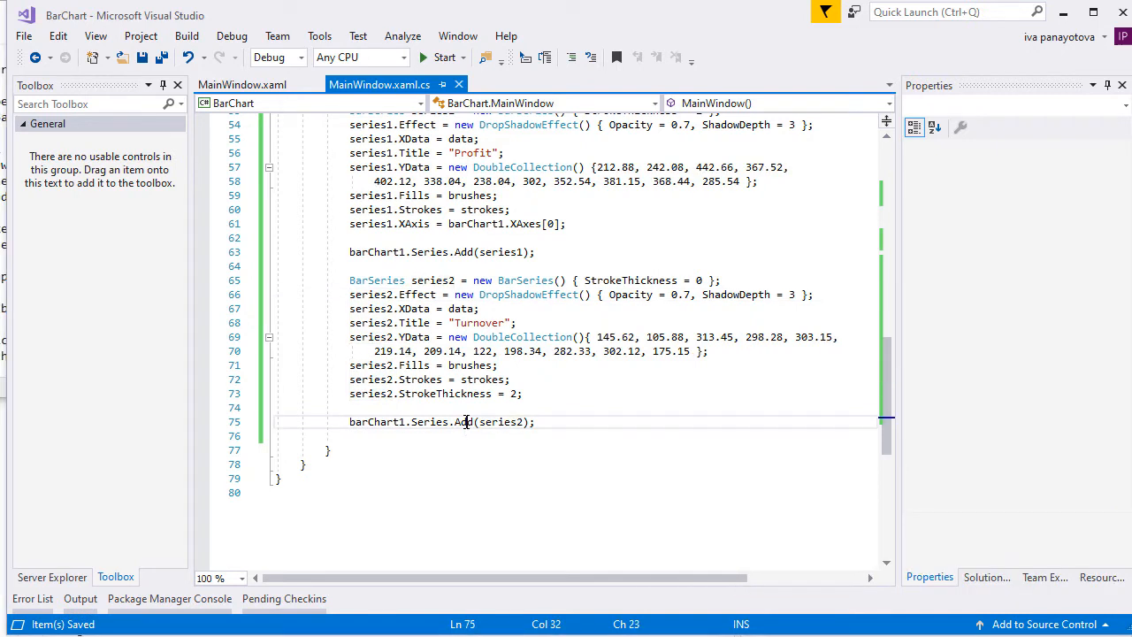
Run the app to preview the paired Profit and Turnover bars, then close the window.
{"action": "left_click", "coordinate": [441, 56]}
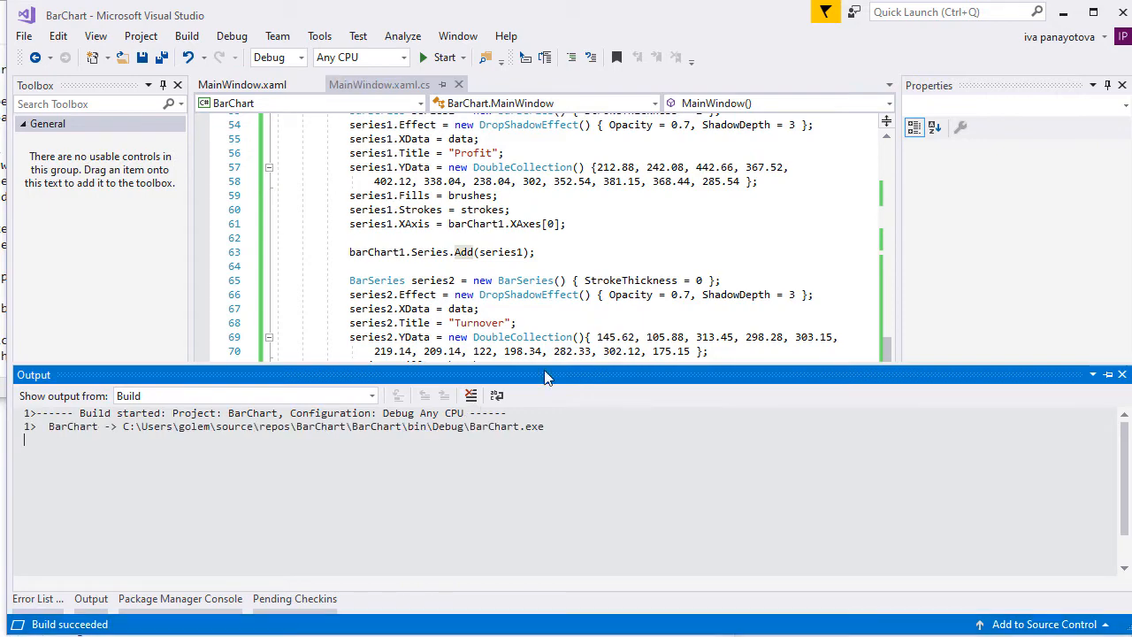
{"action": "left_click", "coordinate": [442, 57]}
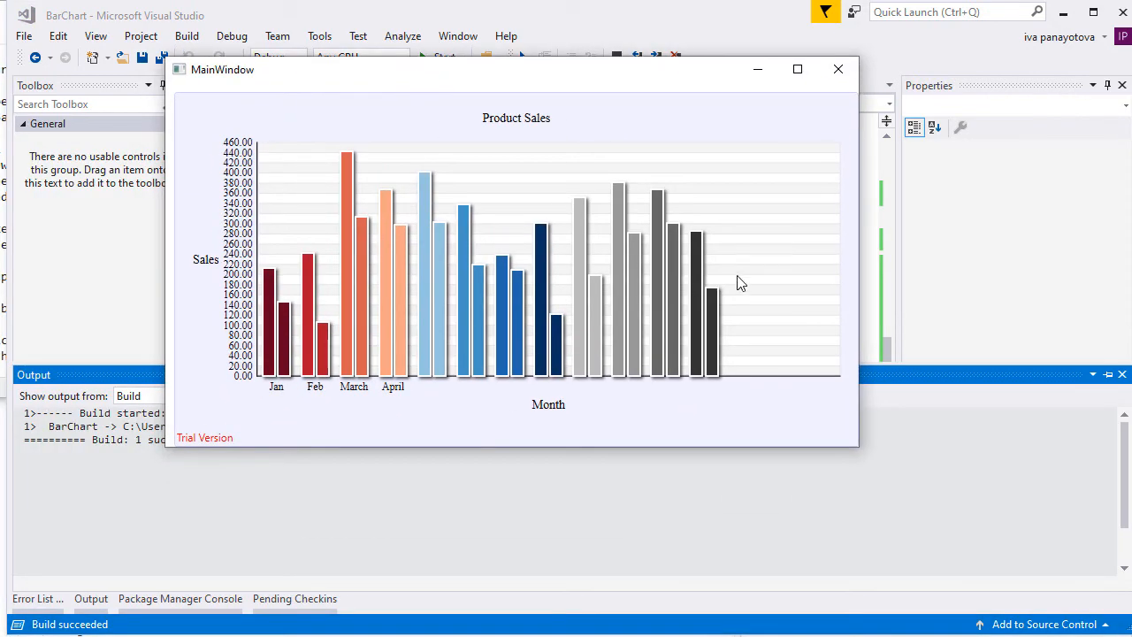
{"action": "left_click", "coordinate": [837, 69]}
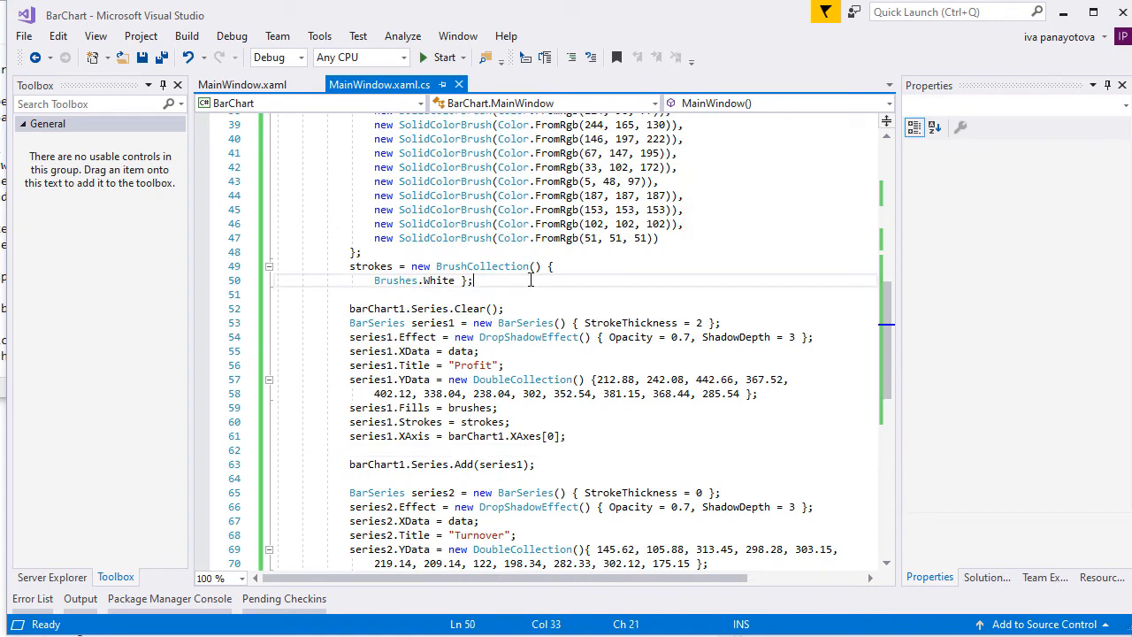
Set barChart1.BarType = BarType.VerticalOverlay and run the app to see overlaid bars.
{"action": "type", "text": "barch"}
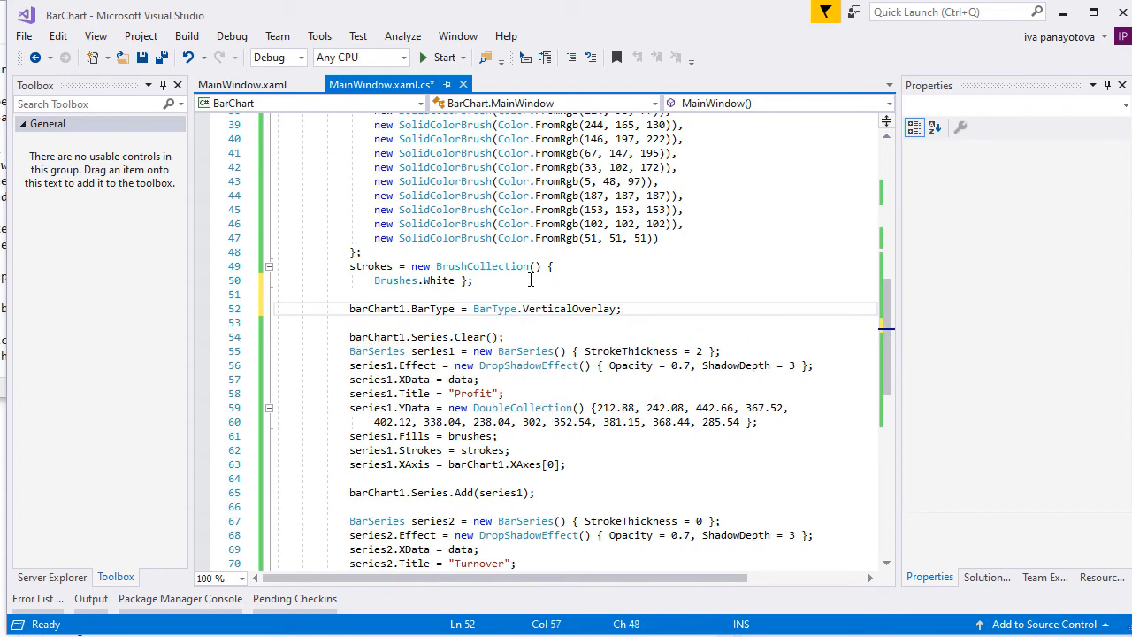
{"action": "left_click", "coordinate": [442, 57]}
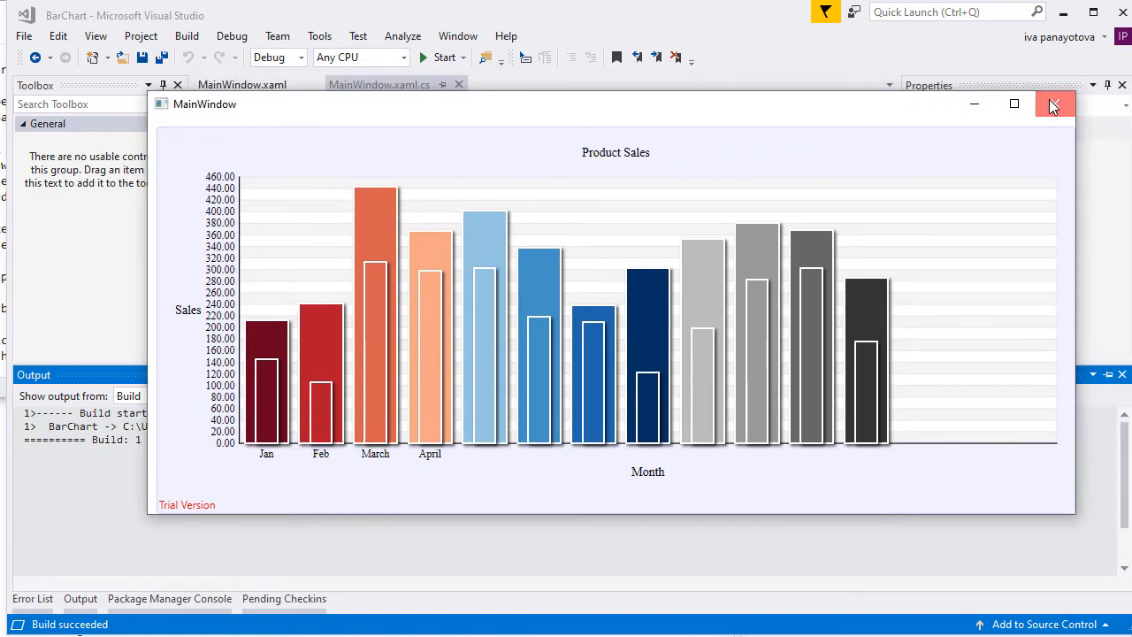
Close the running chart window showing Turnover bars inside the Profit bars.
{"action": "left_click", "coordinate": [1055, 102]}
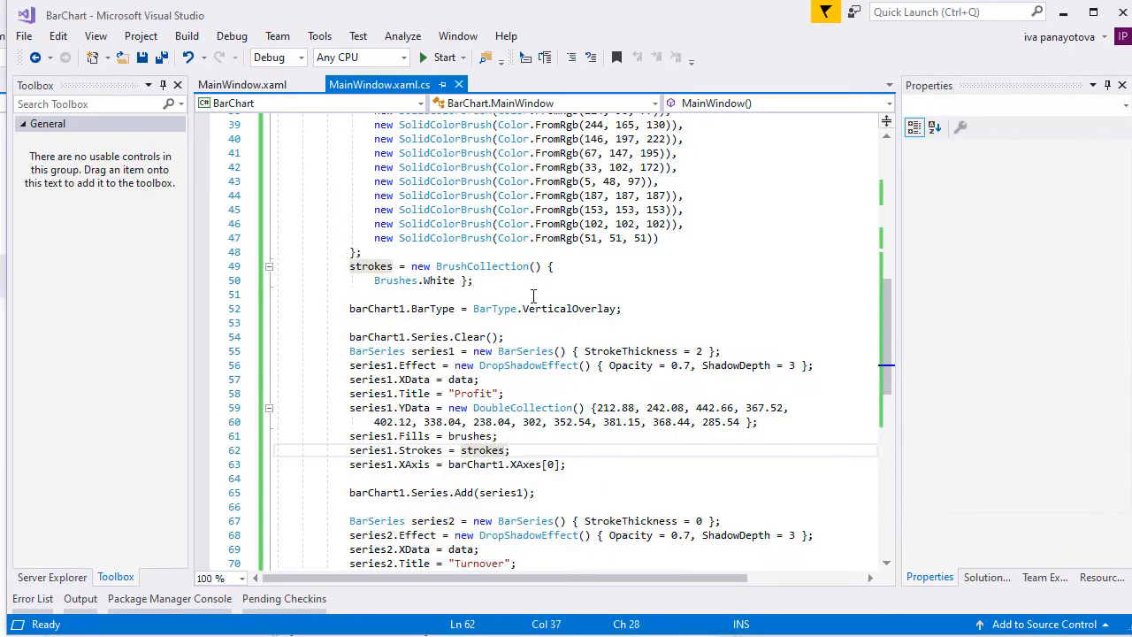
{"action": "mouse_move", "coordinate": [653, 310]}
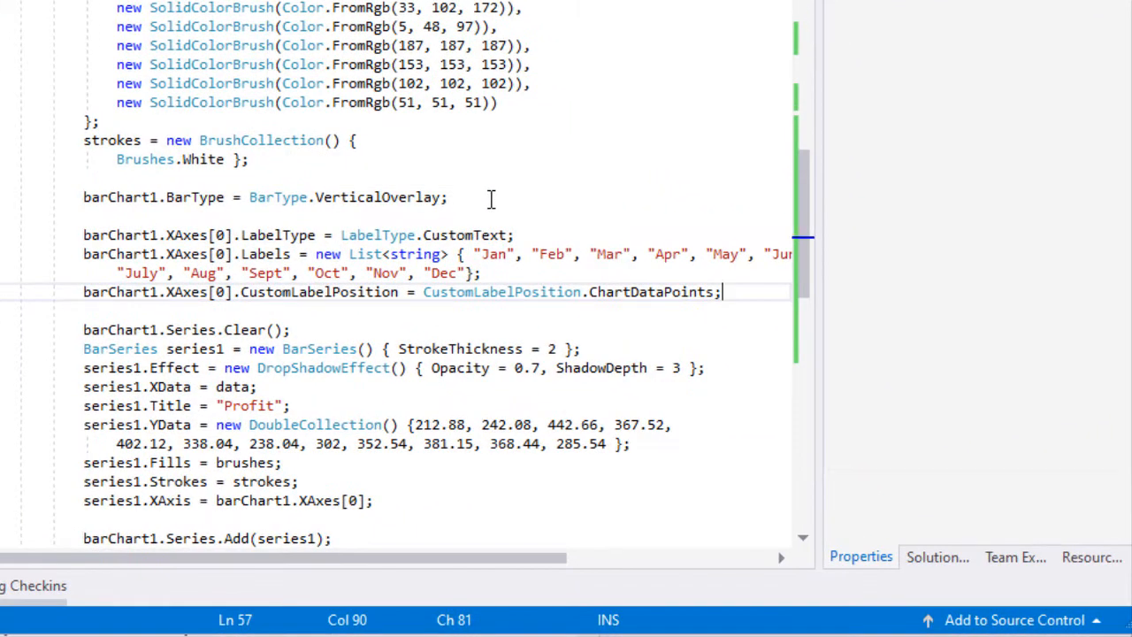
Review the XAxes CustomText month labels and series1 XAxis link, then run the app.
{"action": "left_click", "coordinate": [460, 255]}
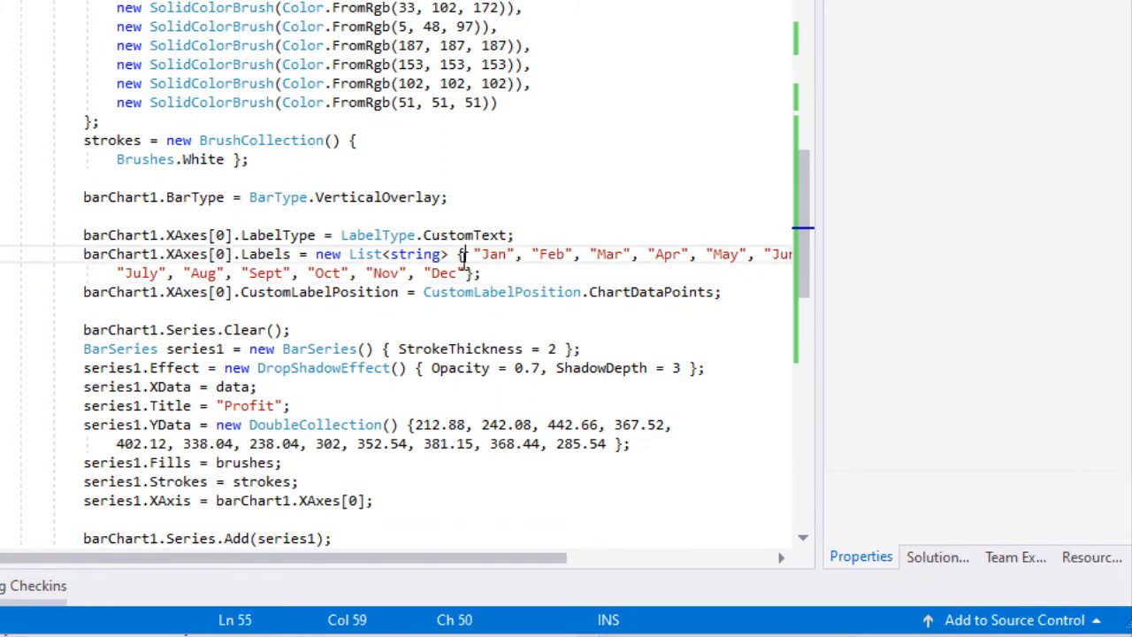
{"action": "mouse_move", "coordinate": [505, 273]}
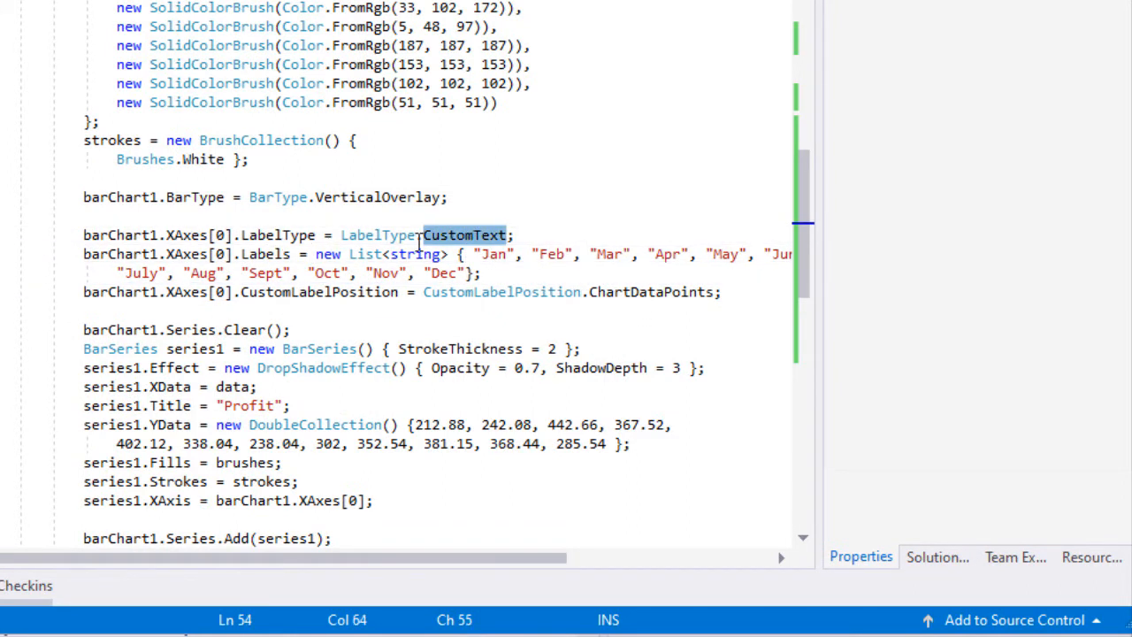
{"action": "mouse_move", "coordinate": [573, 309]}
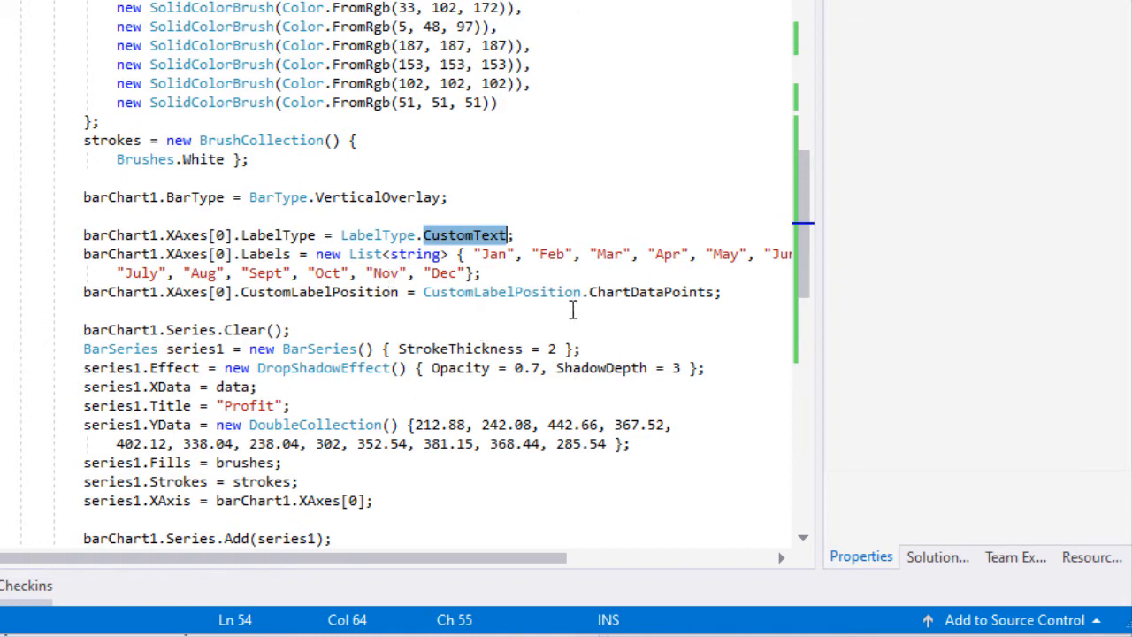
{"action": "double_click", "coordinate": [651, 292]}
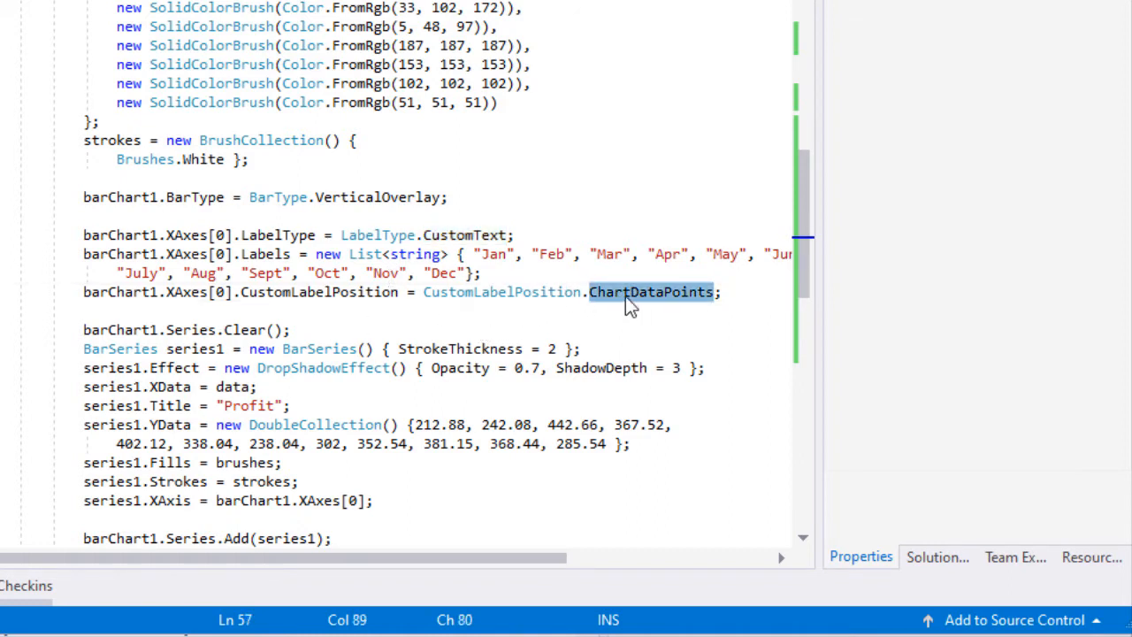
{"action": "scroll", "scroll_direction": "down", "scroll_amount": 3}
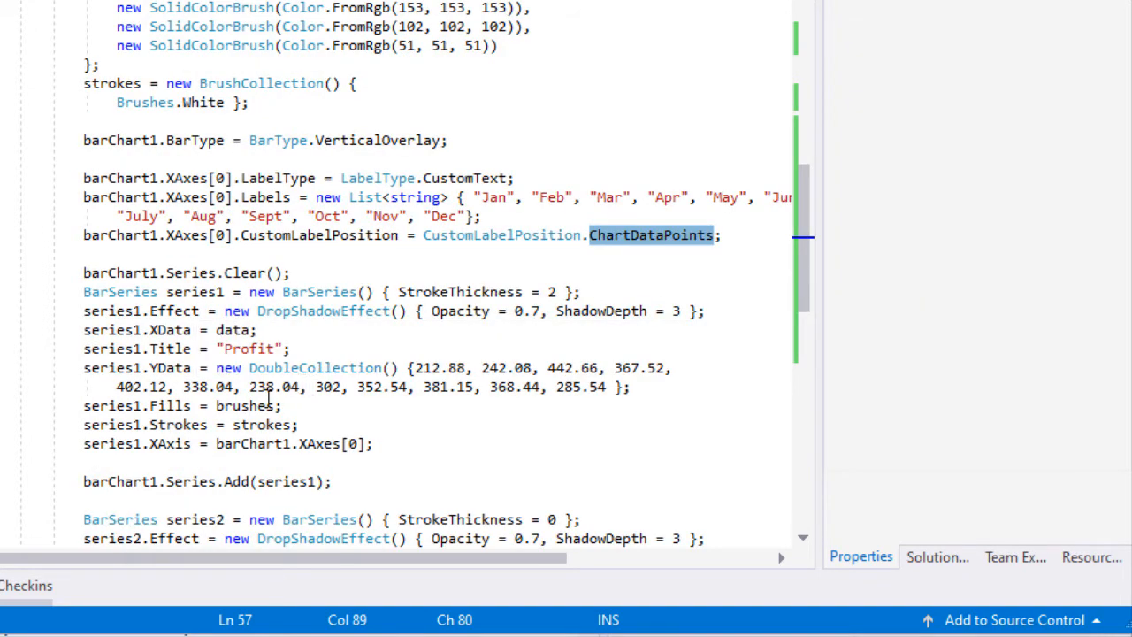
{"action": "left_click", "coordinate": [181, 442]}
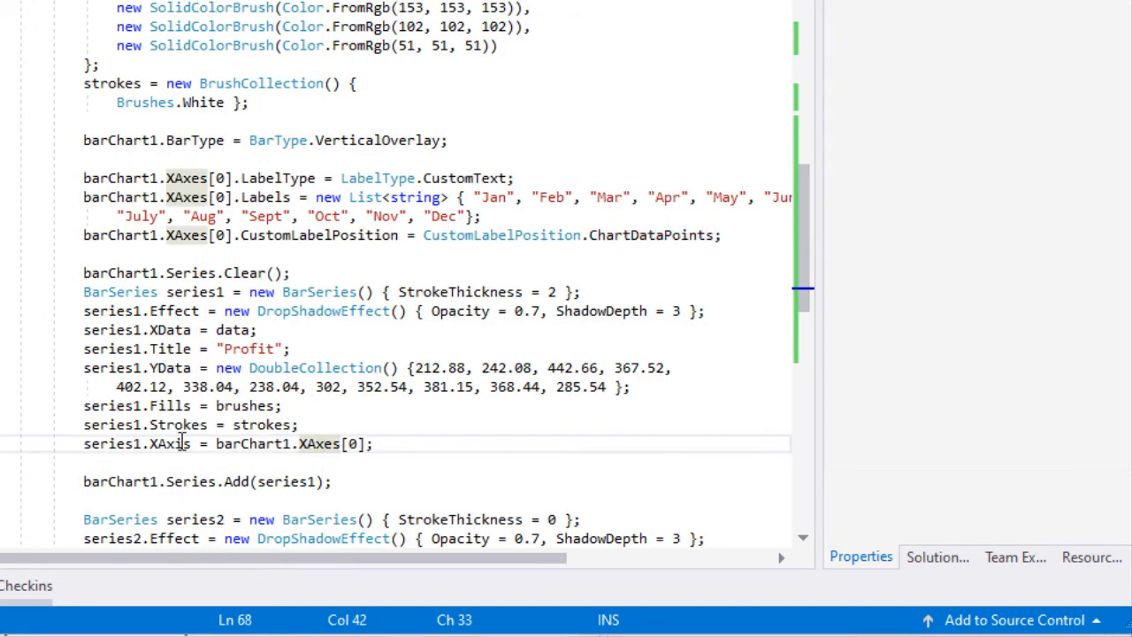
{"action": "double_click", "coordinate": [170, 442]}
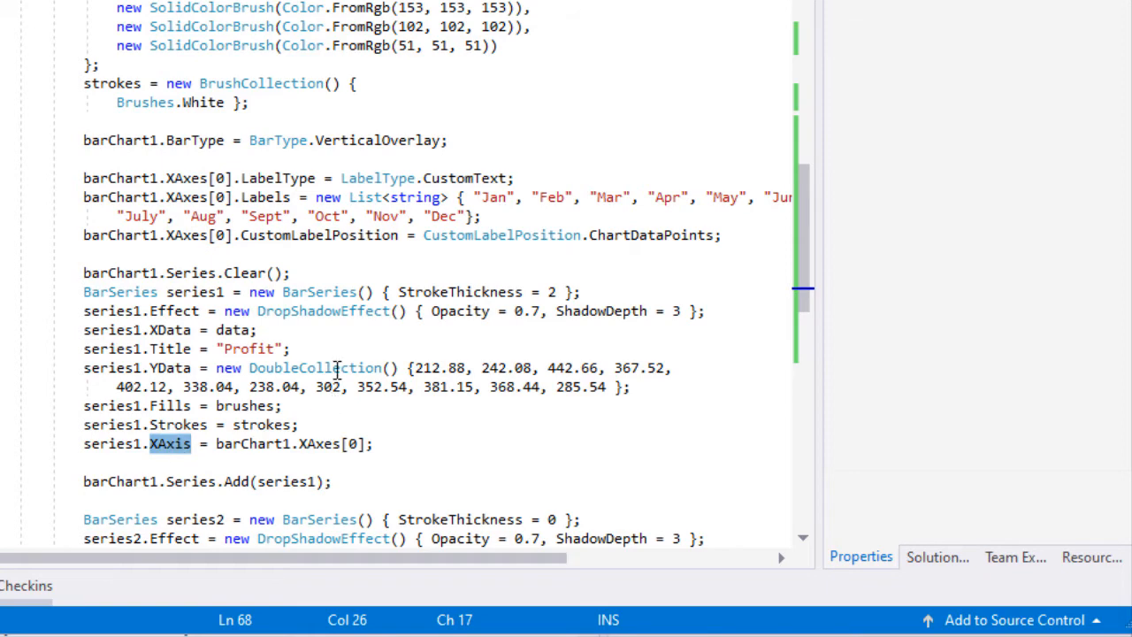
{"action": "scroll", "scroll_direction": "down", "scroll_amount": 3}
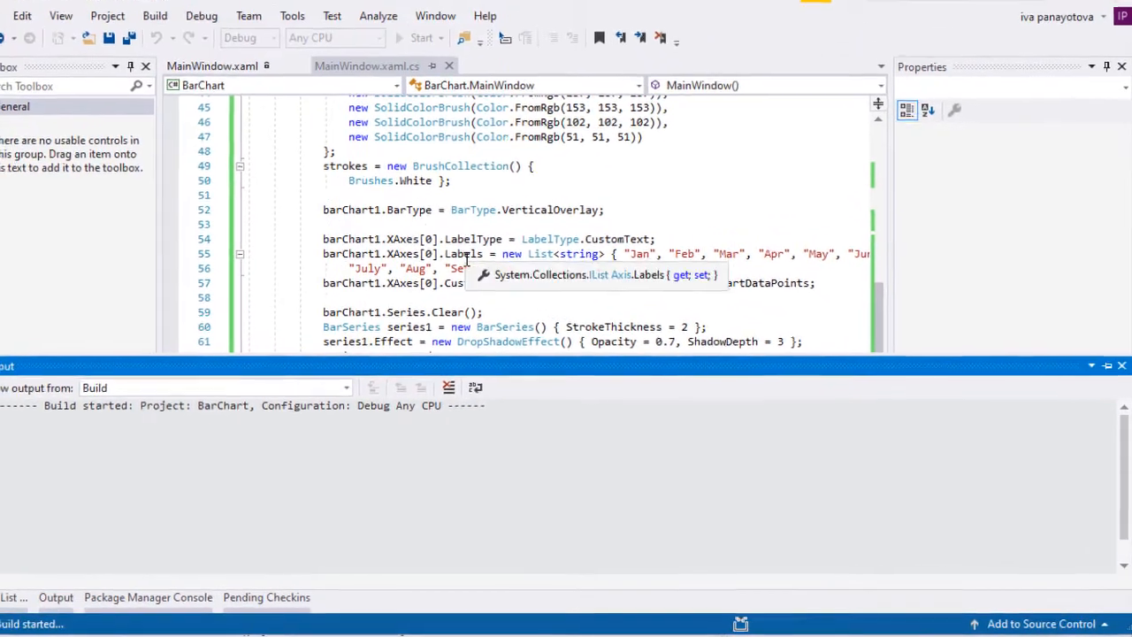
{"action": "left_click", "coordinate": [446, 57]}
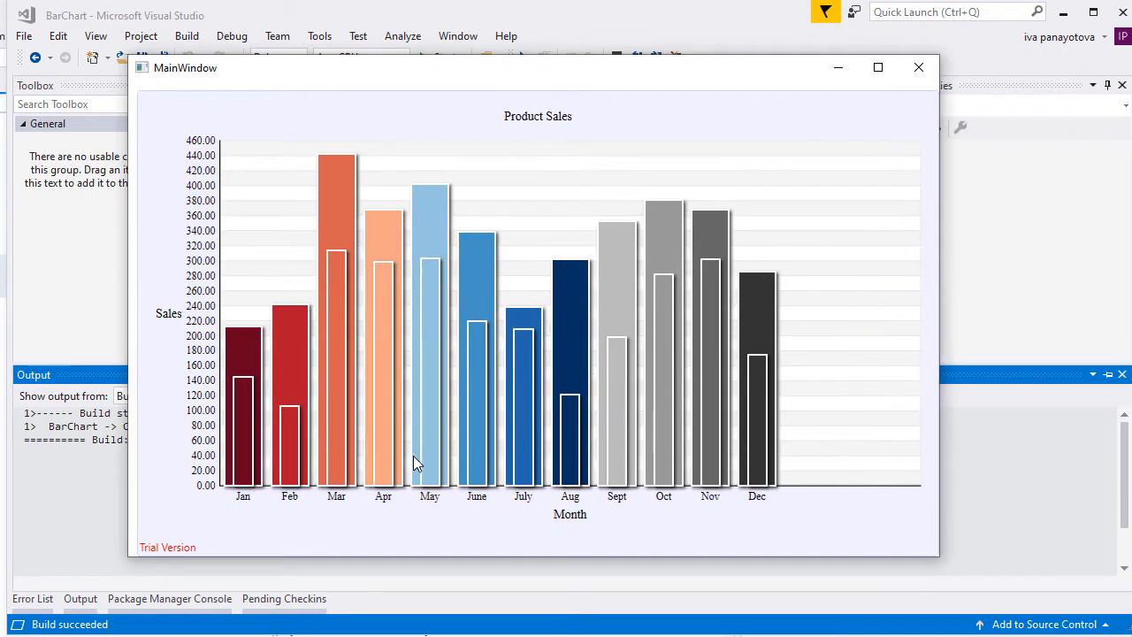
{"action": "mouse_move", "coordinate": [954, 64]}
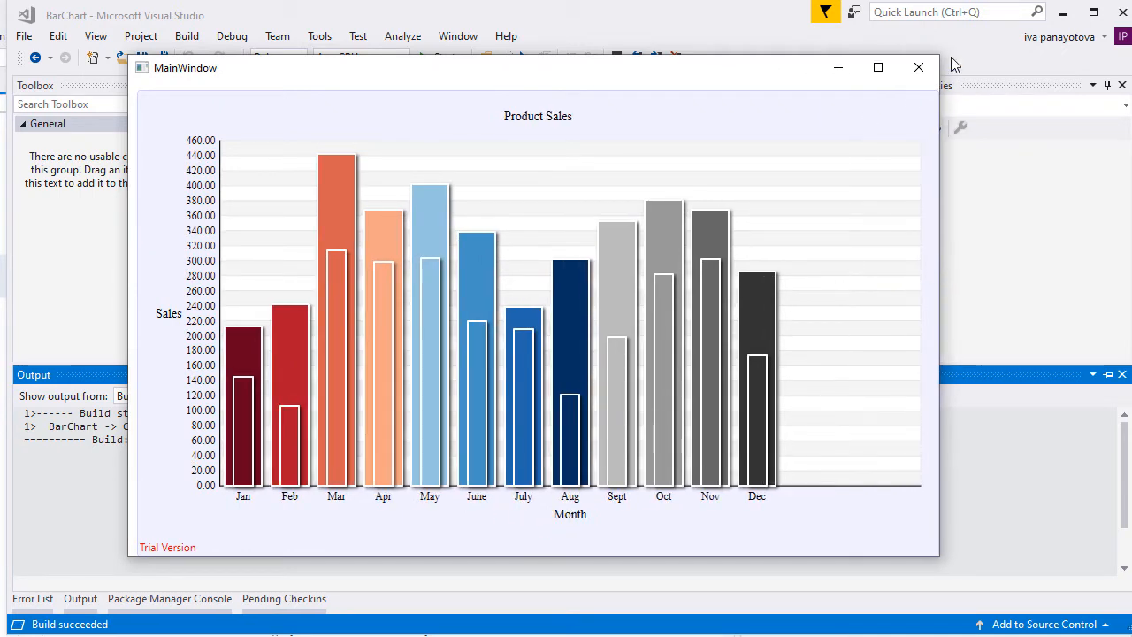
Close the running chart showing Jan through Dec labels under the overlaid bars.
{"action": "left_click", "coordinate": [918, 68]}
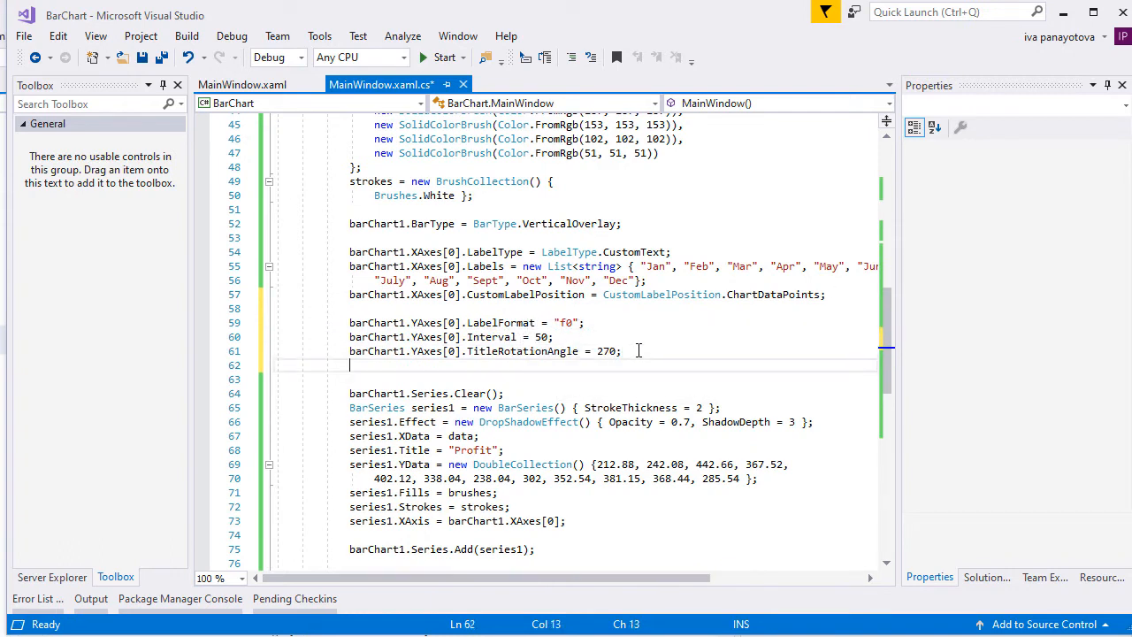
Give barChart1 a Brushes.LightGray plot area stroke with thickness 1 in the code-behind.
{"action": "type", "text": "barChart1"}
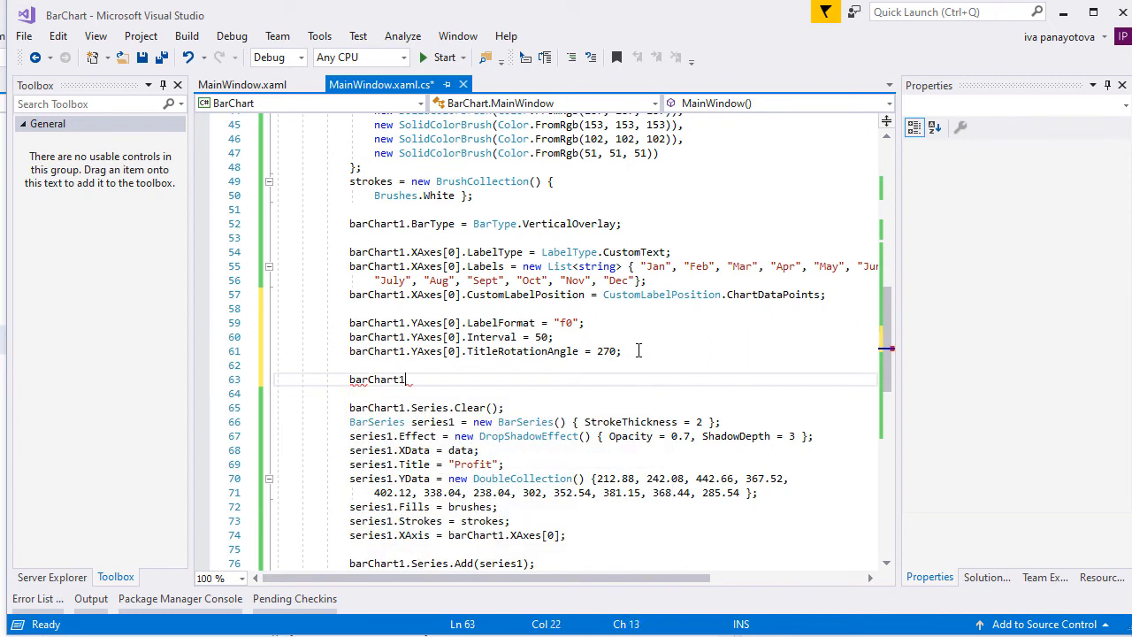
{"action": "type", "text": "plot"}
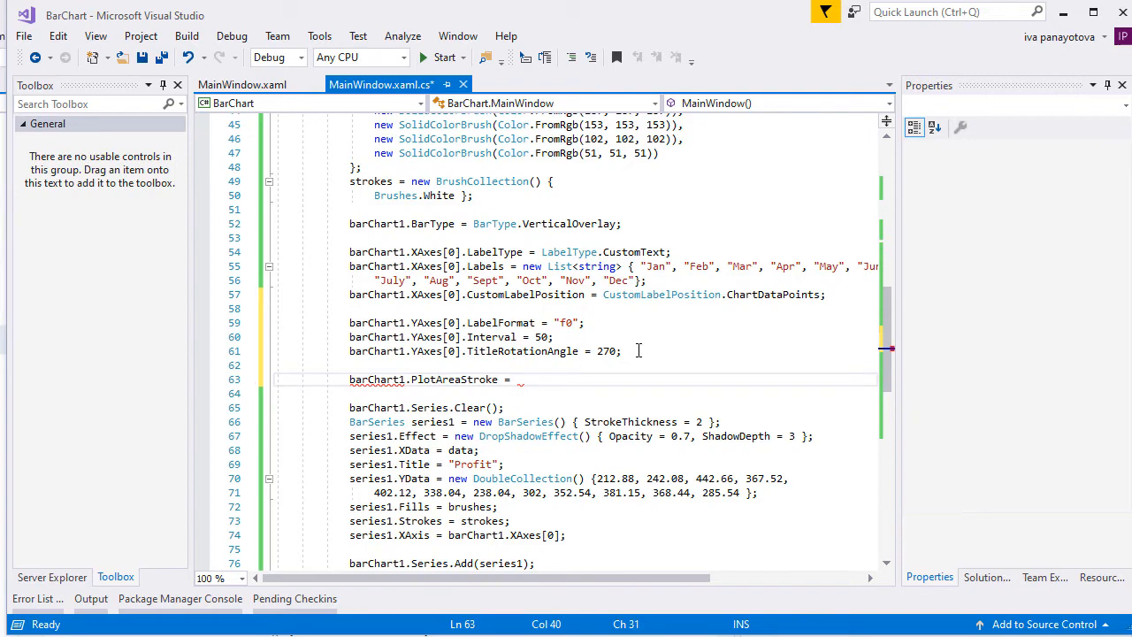
{"action": "type", "text": "Brushes"}
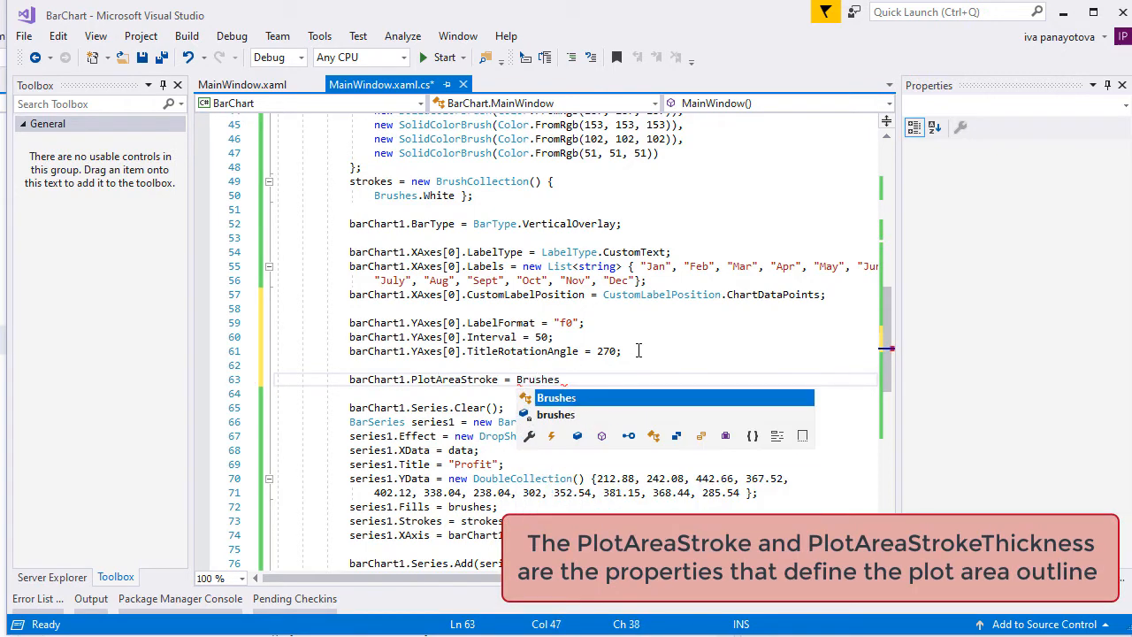
{"action": "type", "text": "li"}
{"action": "type", "text": "barChart1.PlotAreaStrokeThickness = new Thickness(1"}
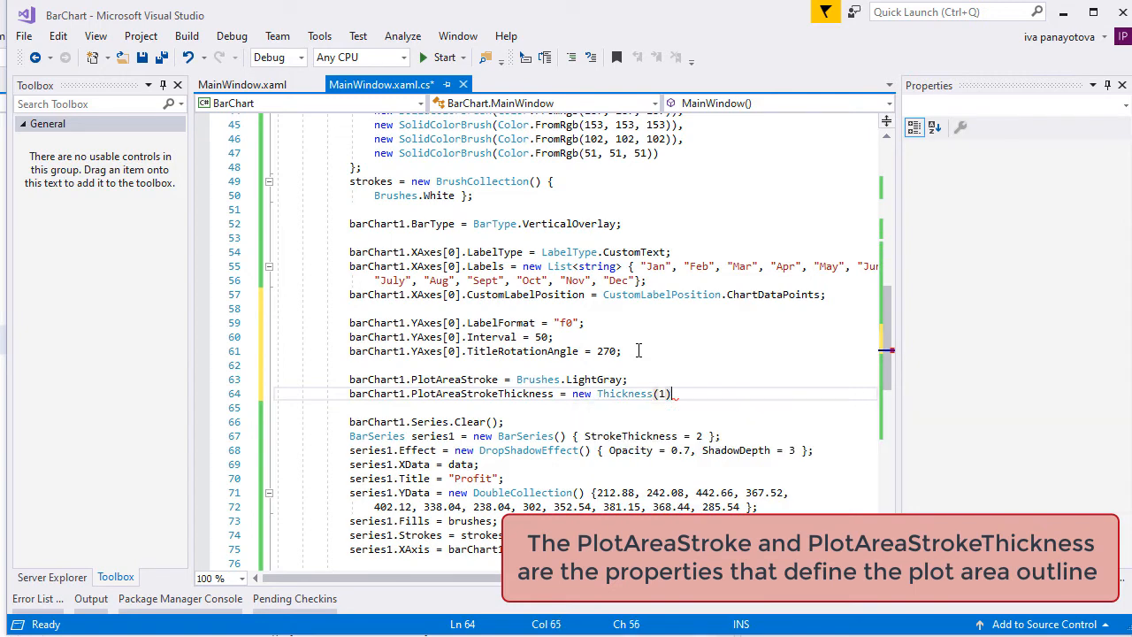
{"action": "type", "text": ";"}
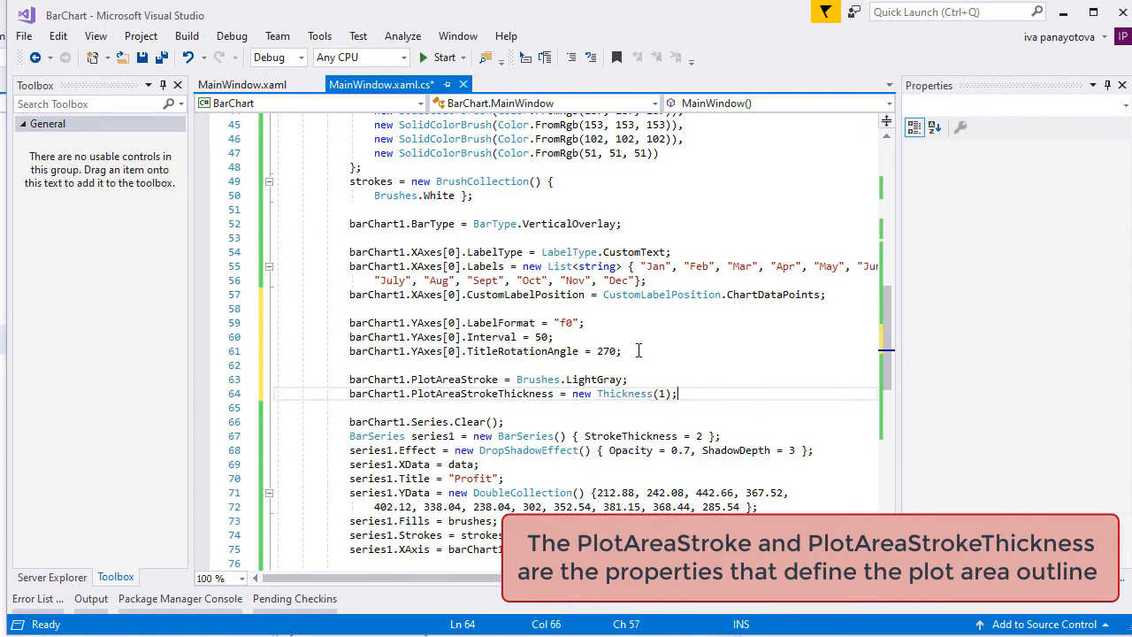
Run the rebuilt app to see the outlined plot area.
{"action": "left_click", "coordinate": [446, 57]}
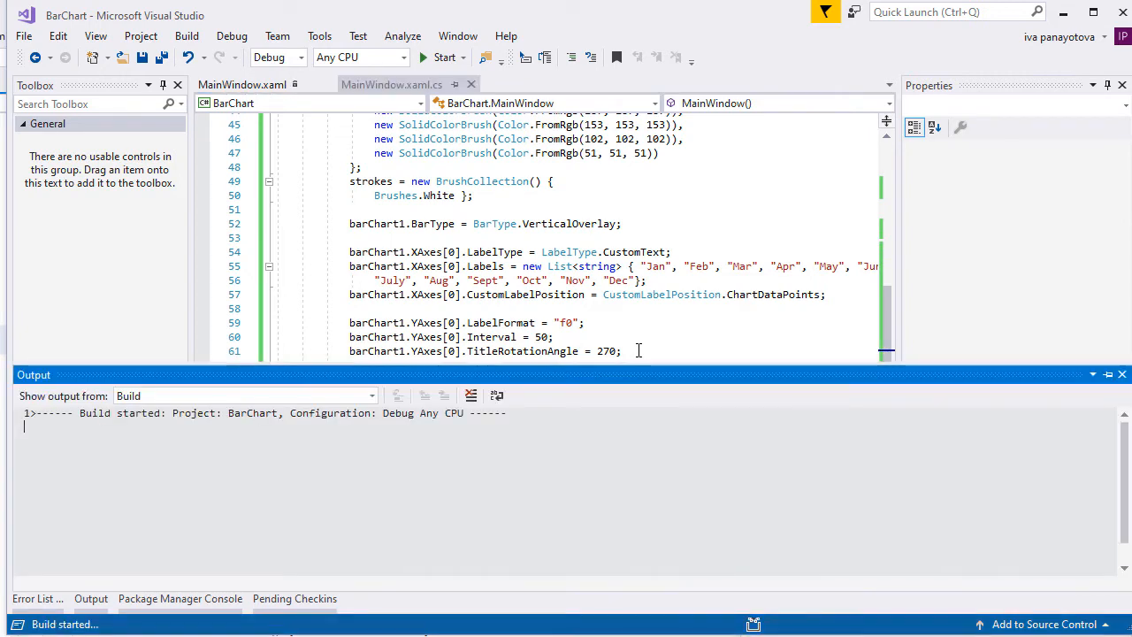
{"action": "left_click", "coordinate": [442, 56]}
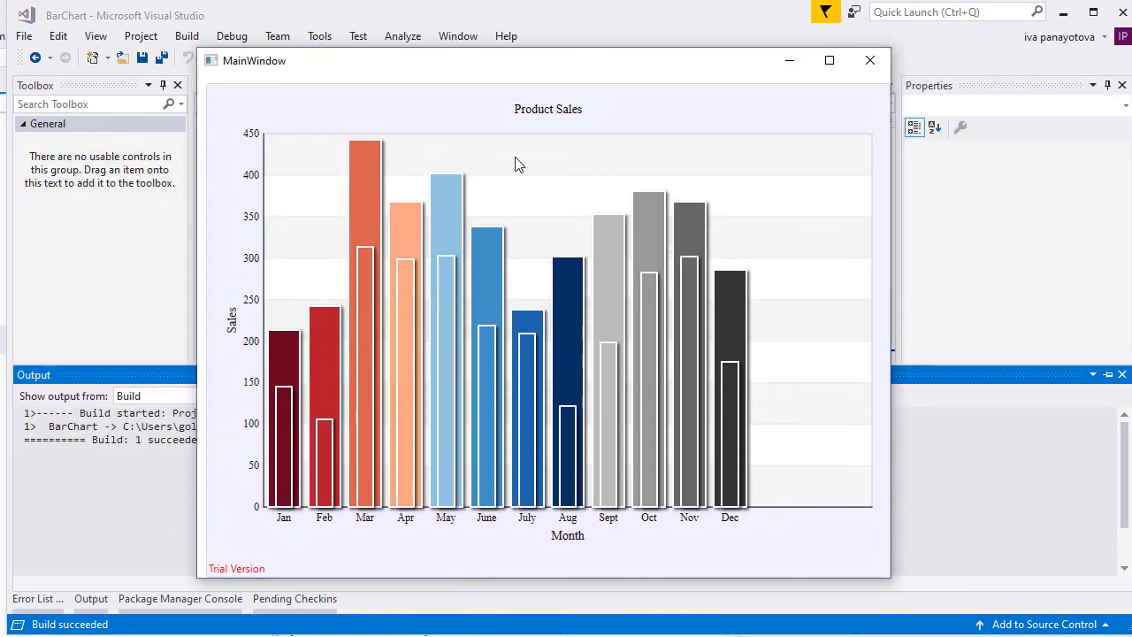
{"action": "mouse_move", "coordinate": [616, 414]}
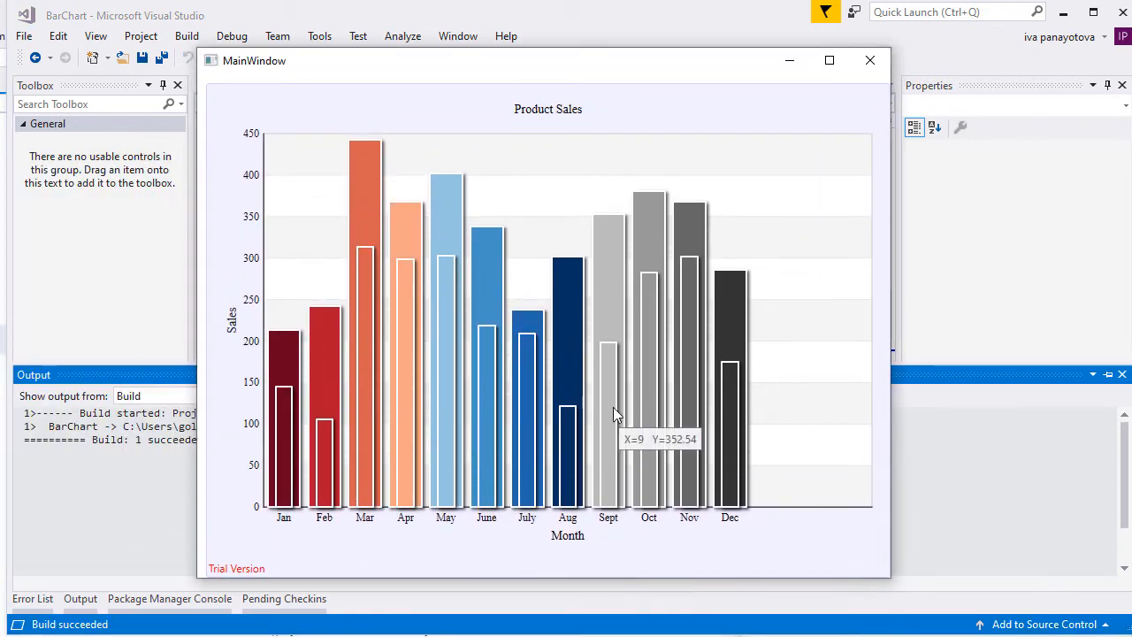
{"action": "mouse_move", "coordinate": [615, 276]}
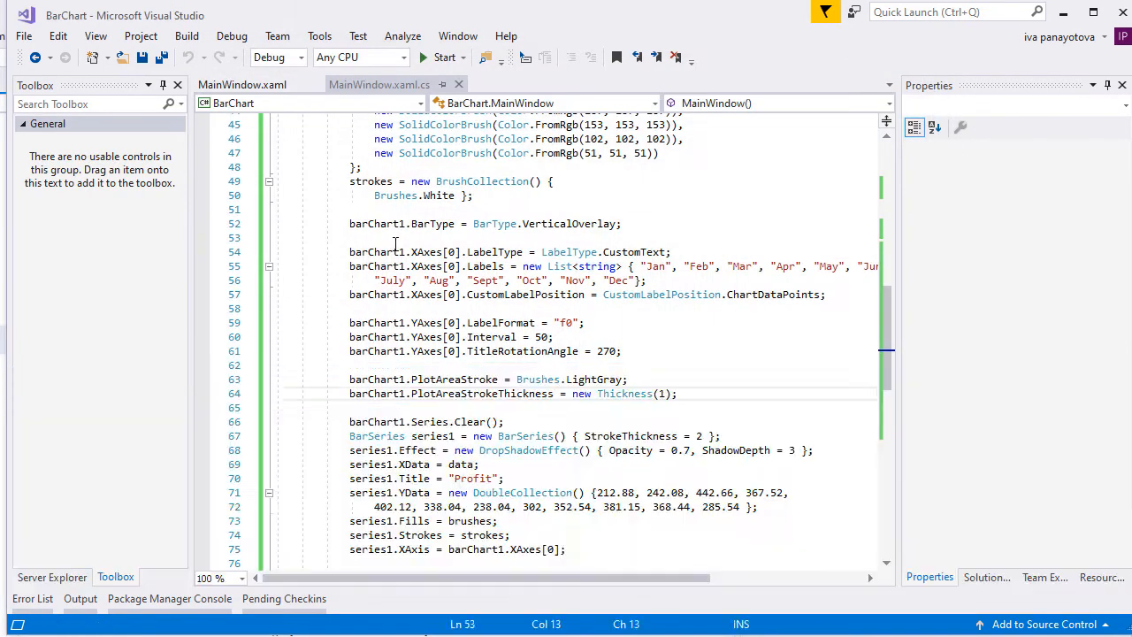
{"action": "scroll", "scroll_direction": "down", "scroll_amount": 3}
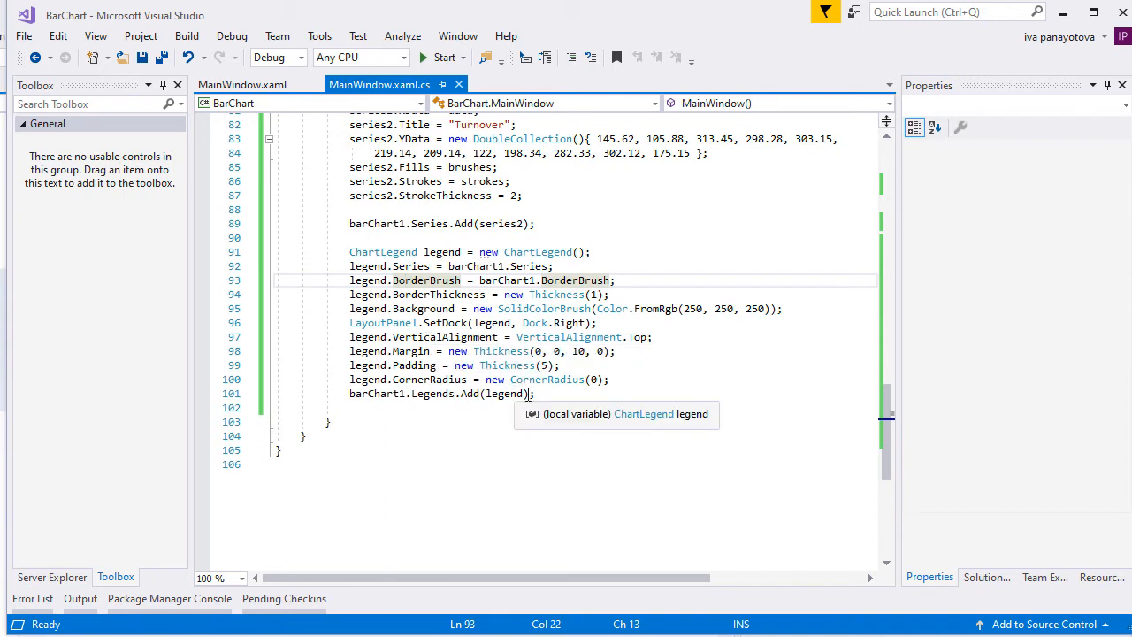
{"action": "mouse_move", "coordinate": [555, 378]}
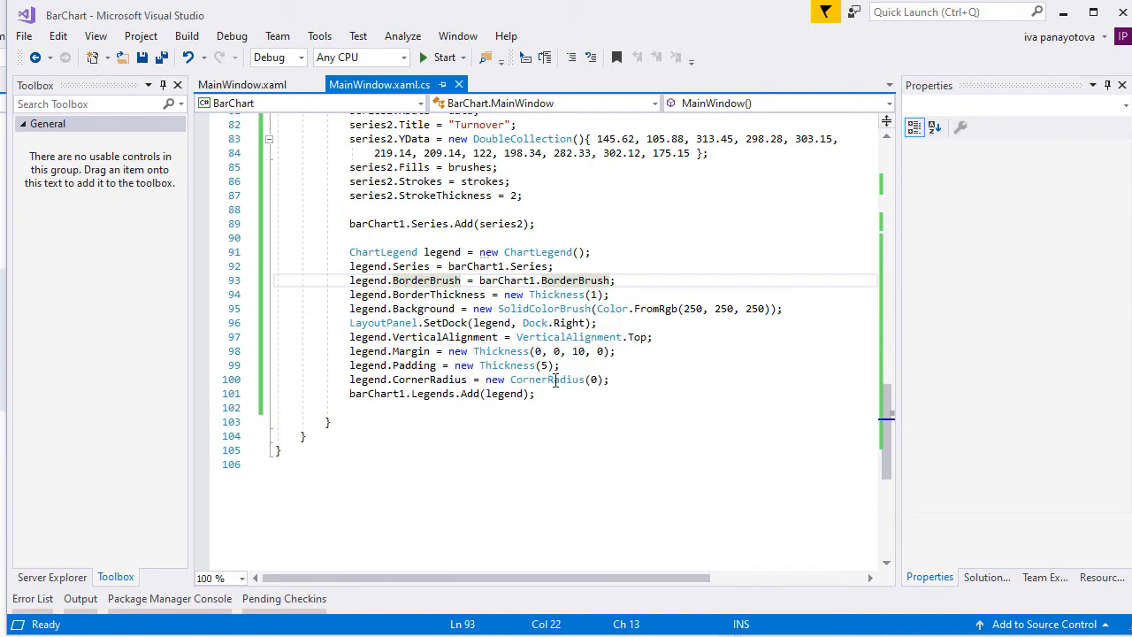
{"action": "double_click", "coordinate": [570, 322]}
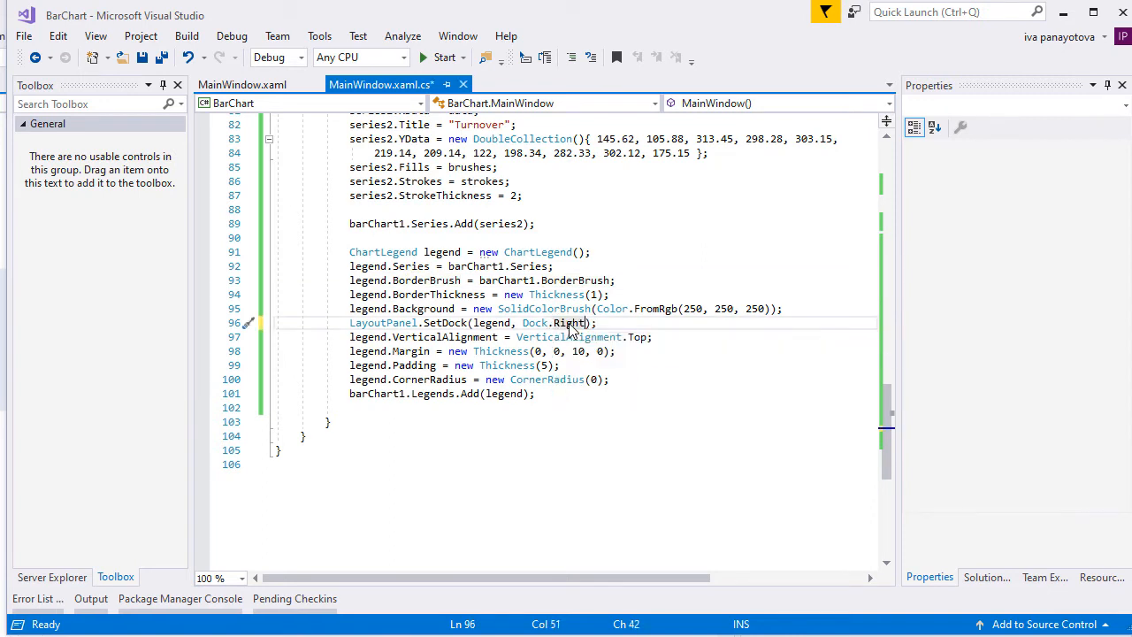
{"action": "scroll", "scroll_direction": "up", "scroll_amount": 3}
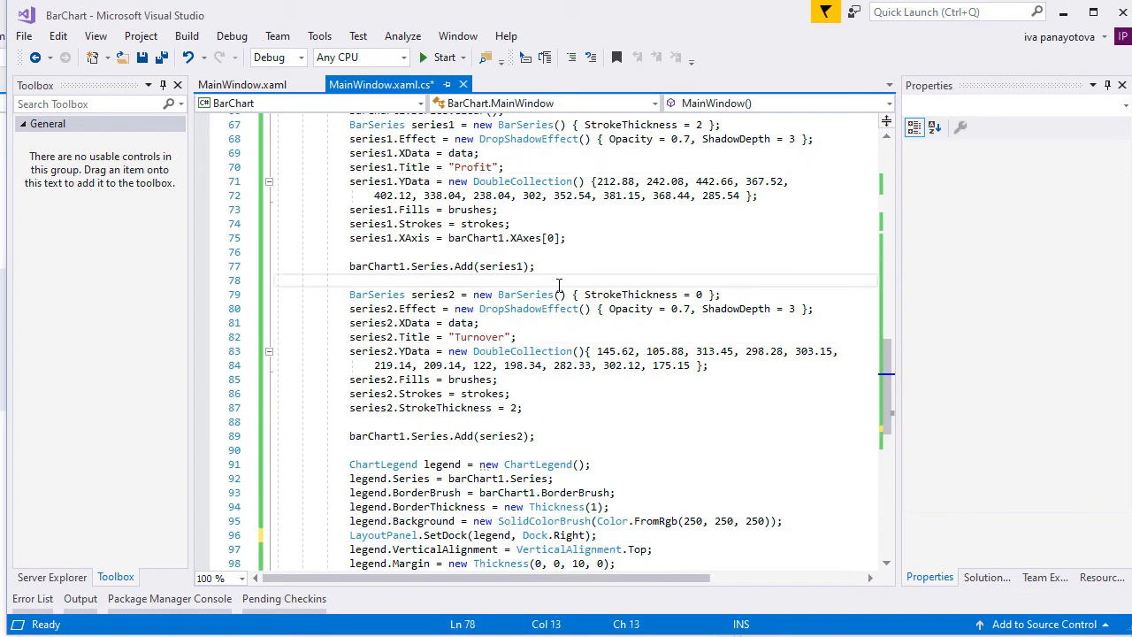
Run the app to check the Profit/Turnover legend at the right, then close its window.
{"action": "left_click", "coordinate": [440, 56]}
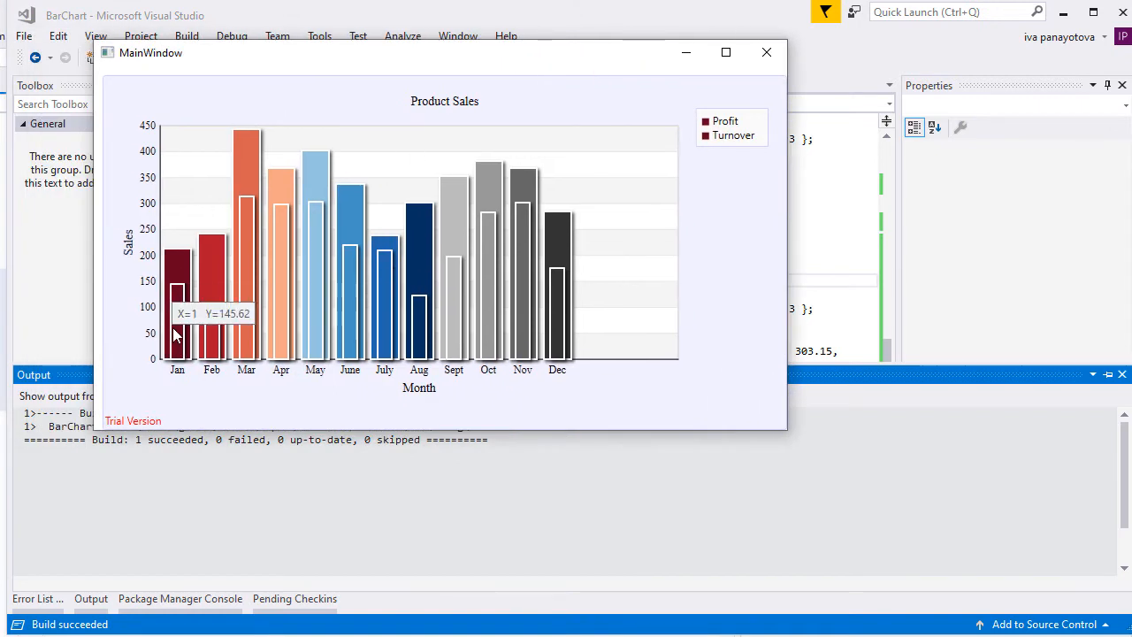
{"action": "mouse_move", "coordinate": [623, 297]}
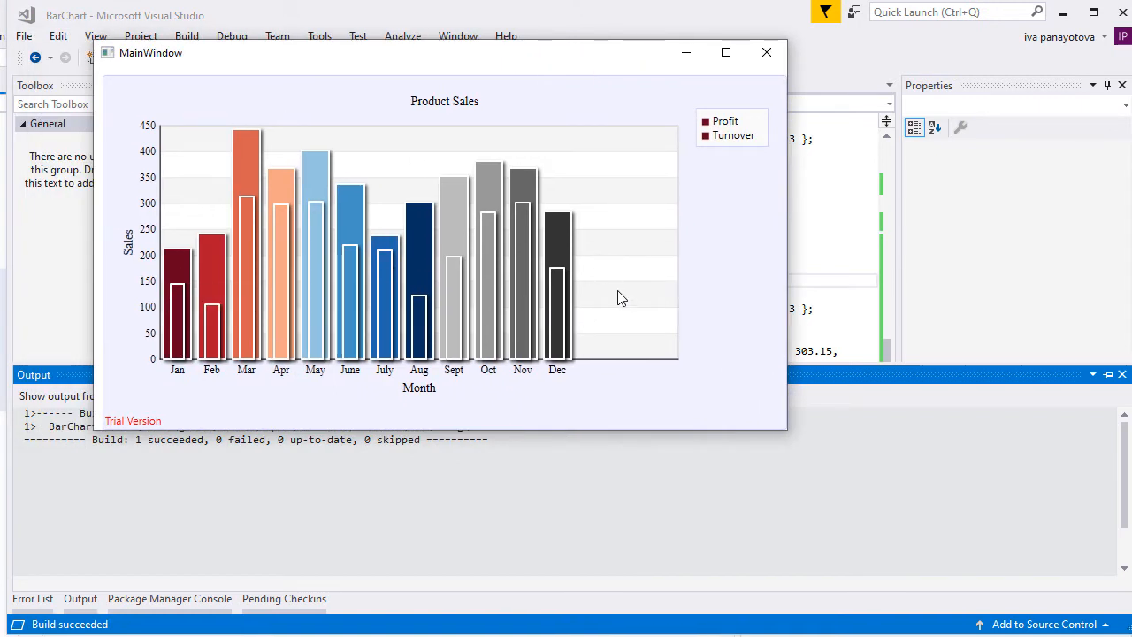
{"action": "mouse_move", "coordinate": [704, 233]}
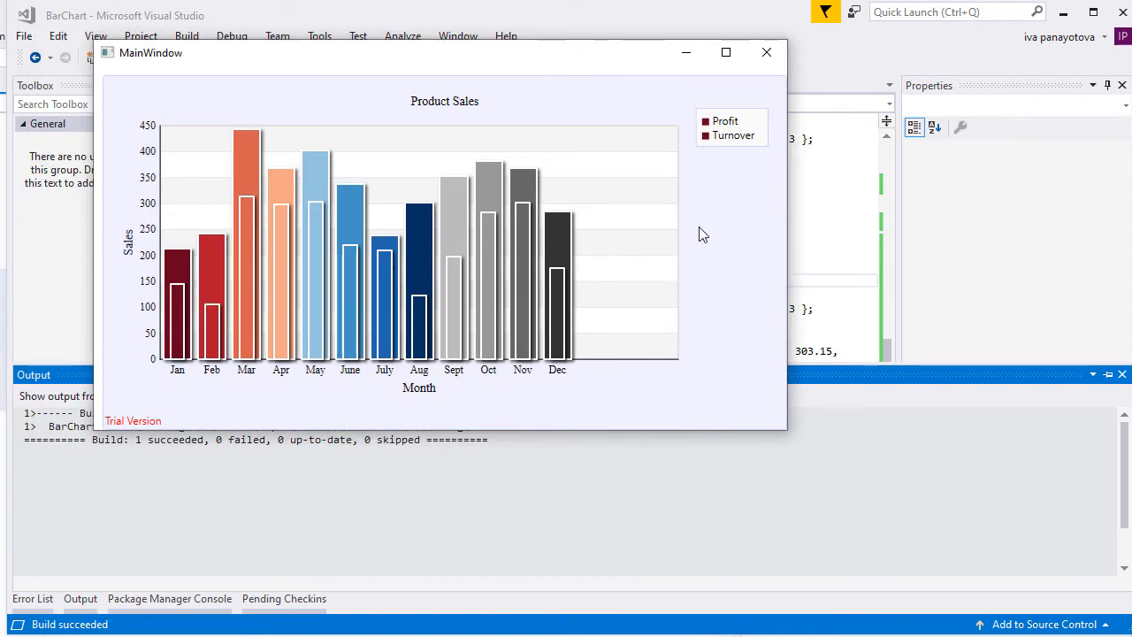
{"action": "mouse_move", "coordinate": [746, 436]}
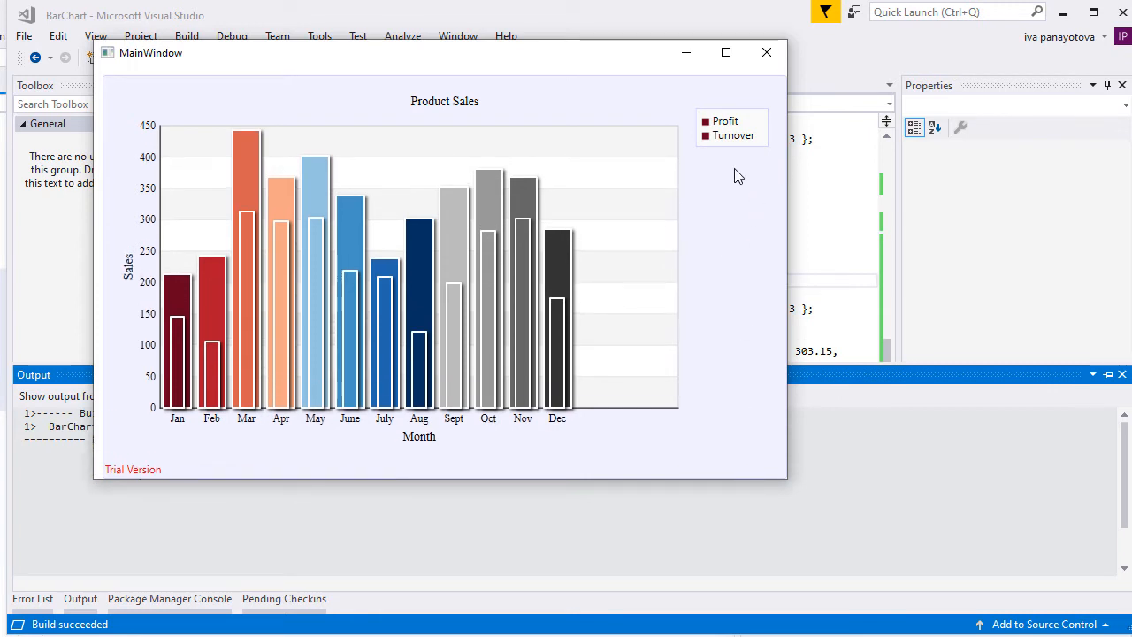
{"action": "mouse_move", "coordinate": [767, 53]}
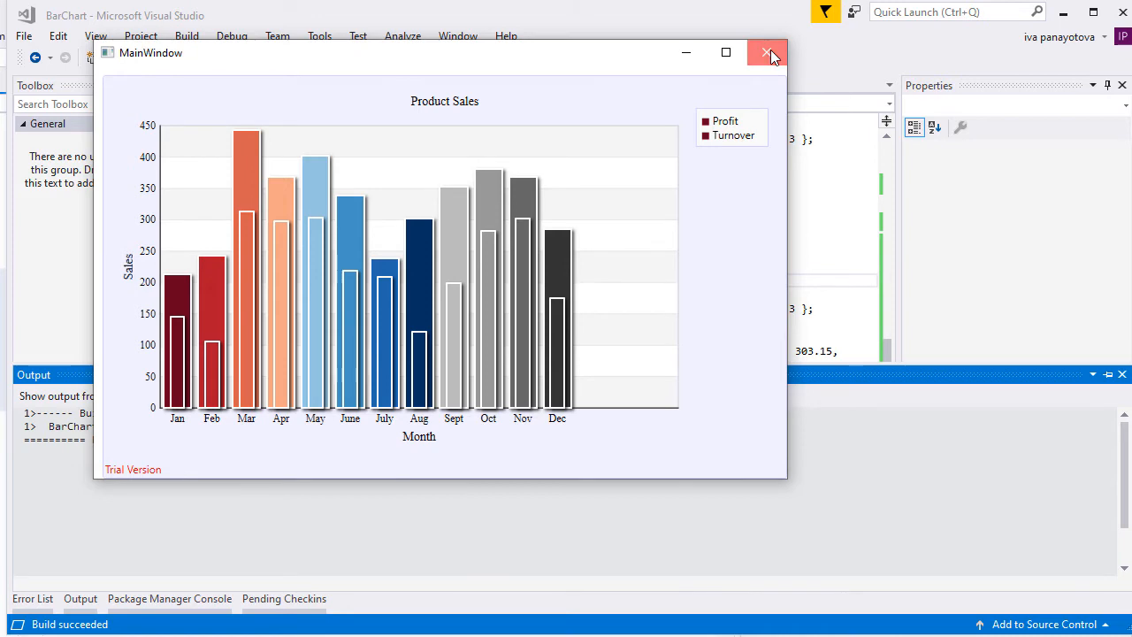
{"action": "left_click", "coordinate": [768, 53]}
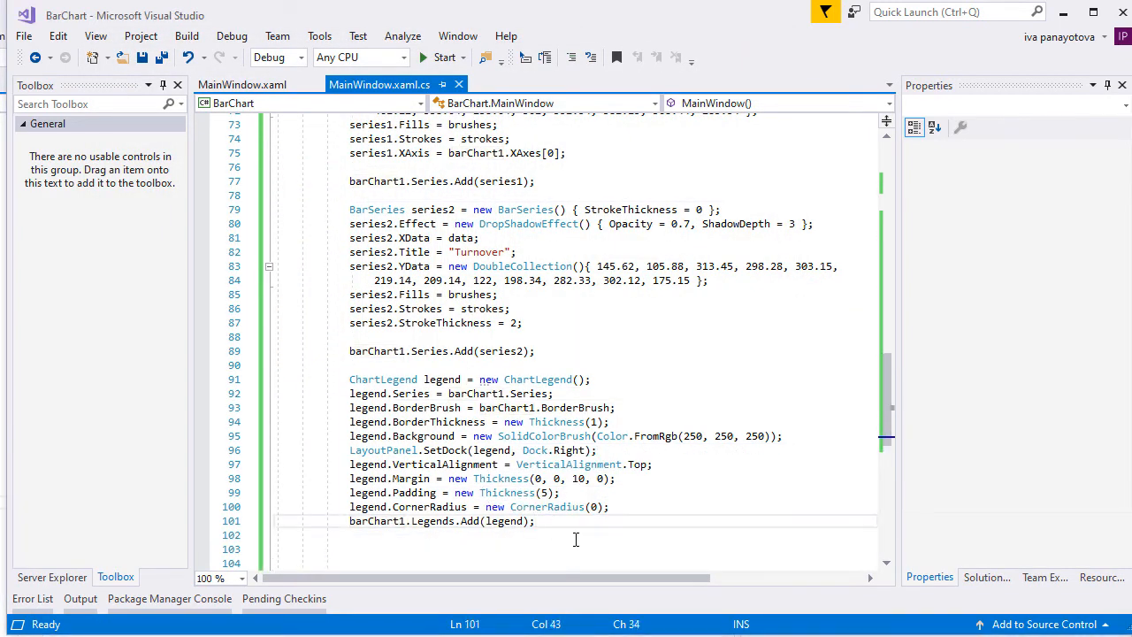
Change legend1 to HorizontalAlignment.Center in the SeriesLegend code and build.
{"action": "scroll", "scroll_direction": "down", "scroll_amount": 3}
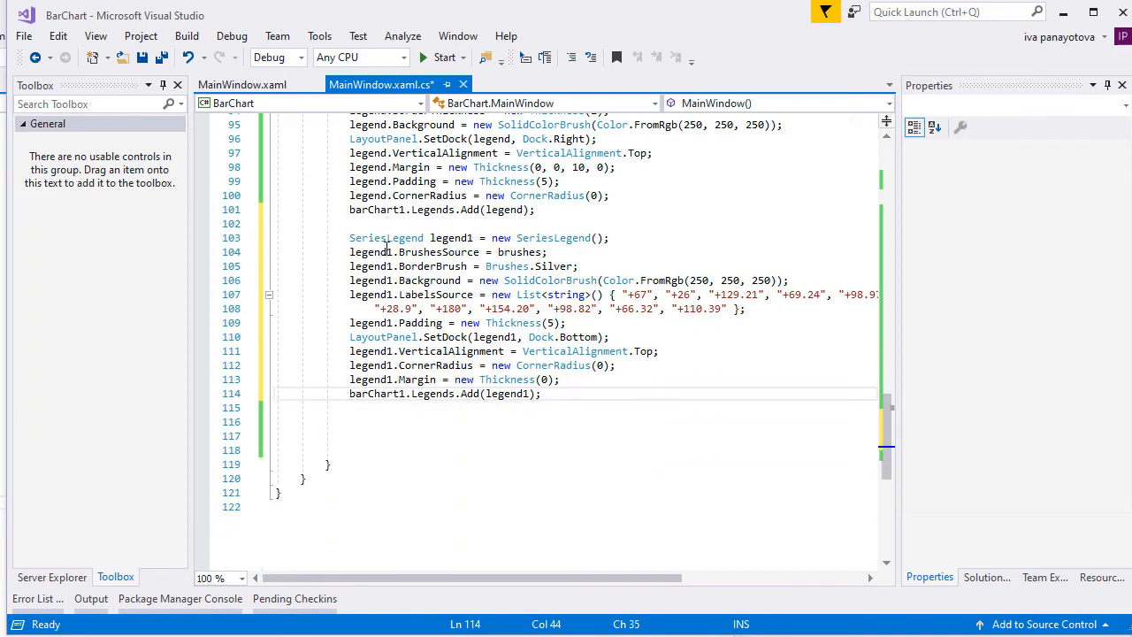
{"action": "mouse_move", "coordinate": [418, 378]}
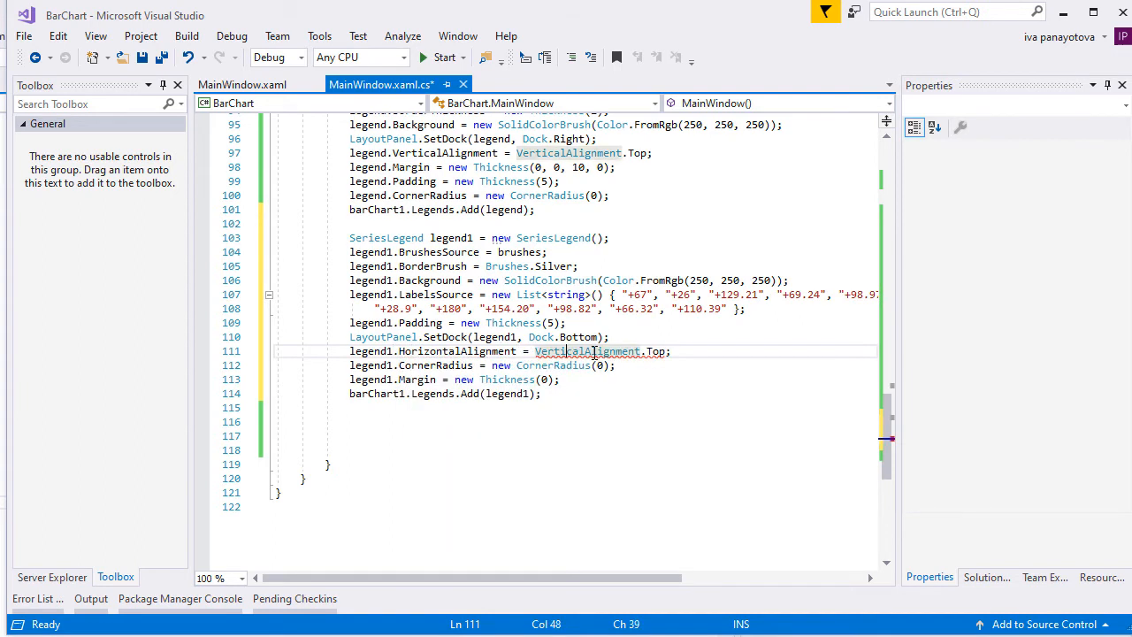
{"action": "key", "text": "Delete"}
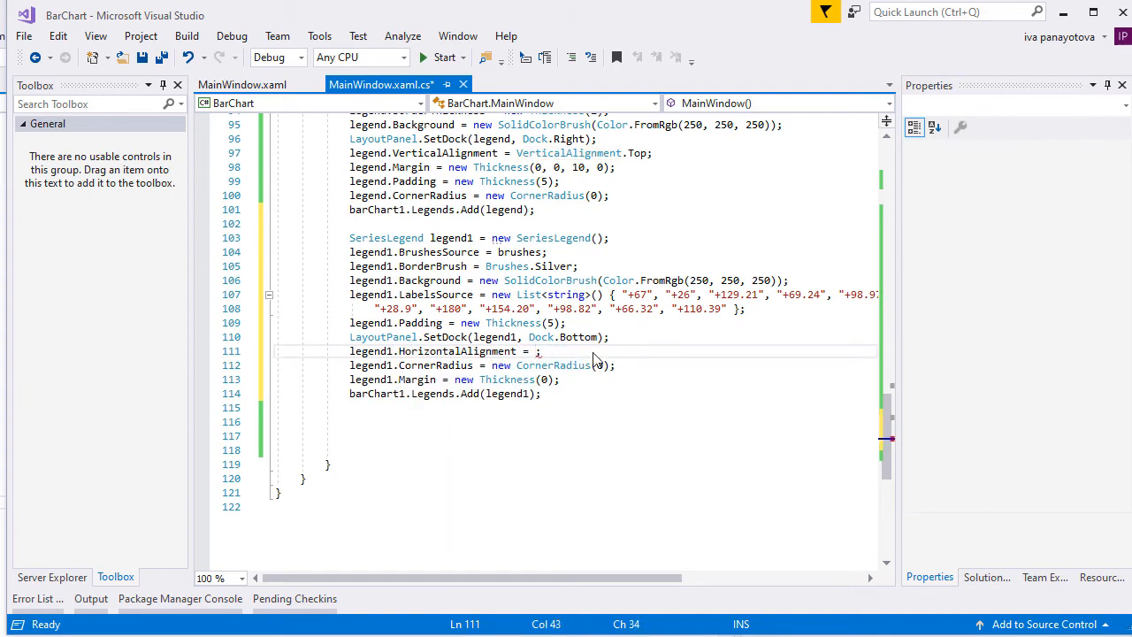
{"action": "type", "text": "HorizontalAlignment.c"}
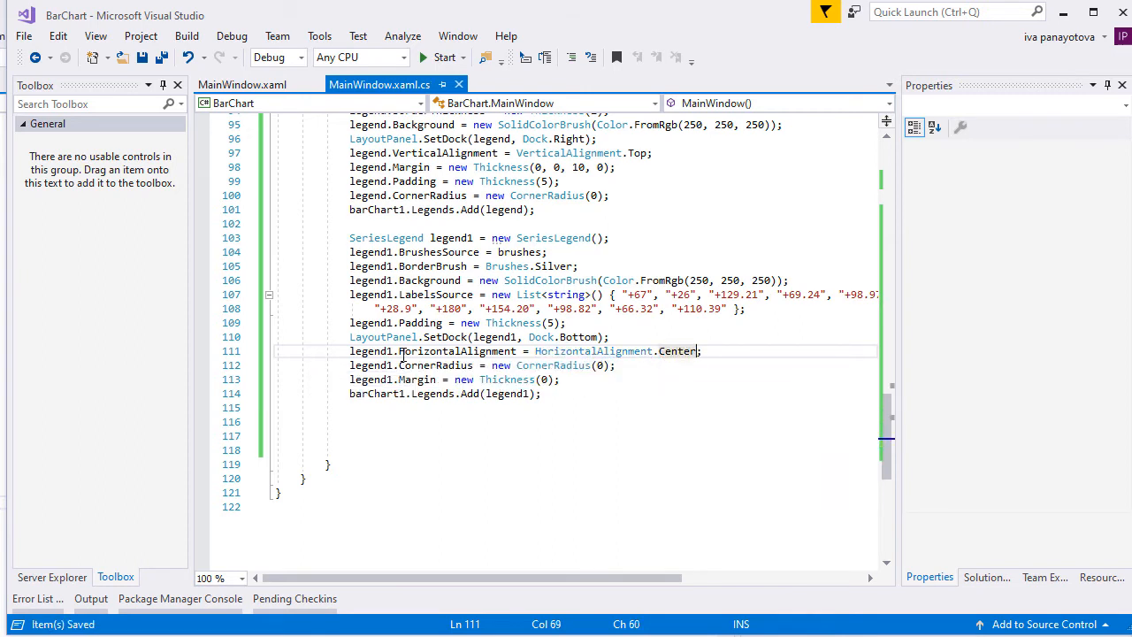
{"action": "left_click", "coordinate": [527, 393]}
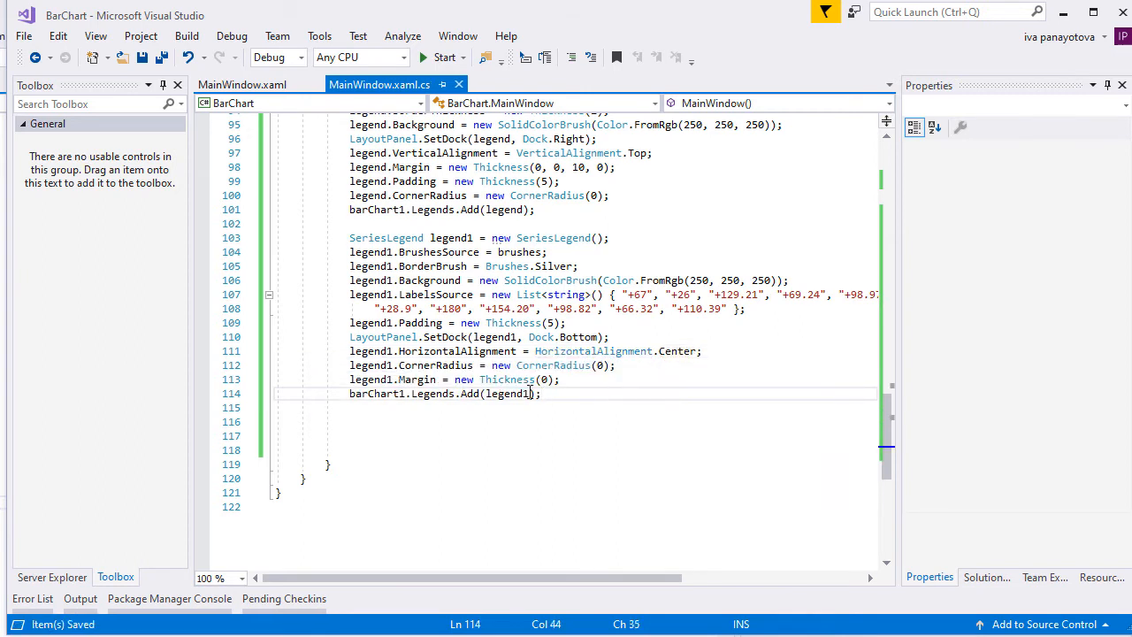
{"action": "mouse_move", "coordinate": [644, 371]}
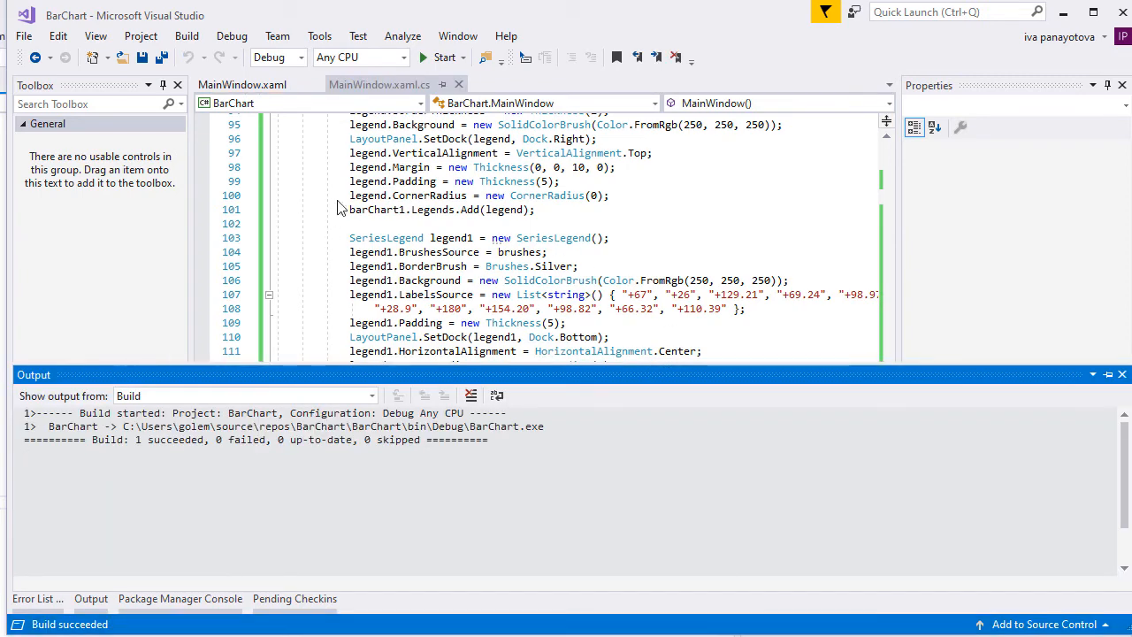
{"action": "left_click", "coordinate": [439, 57]}
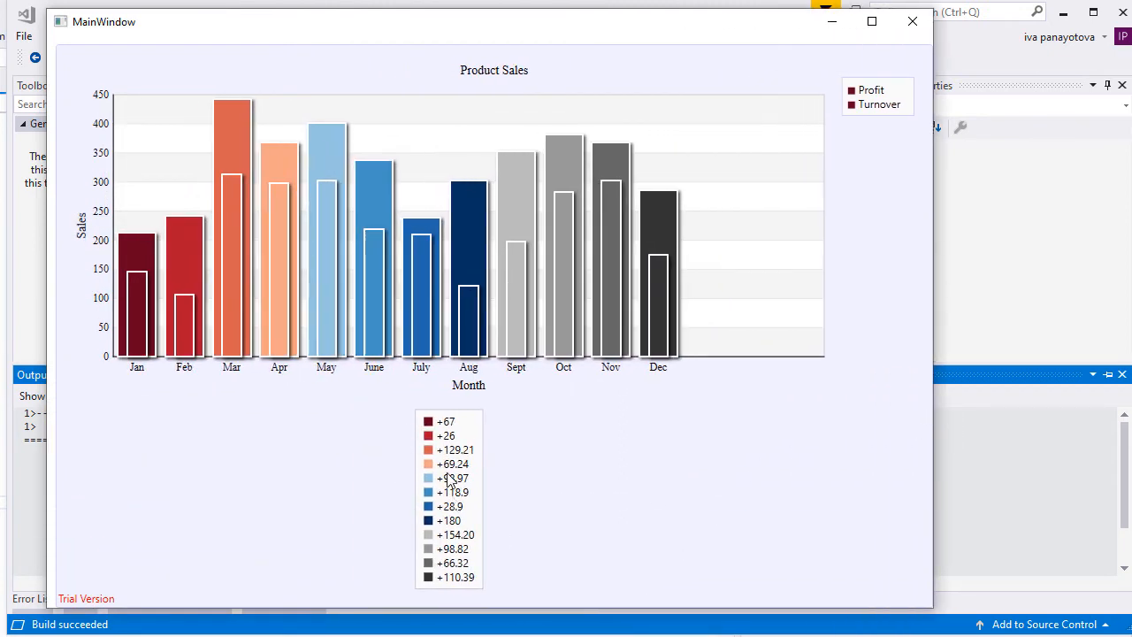
{"action": "mouse_move", "coordinate": [499, 432]}
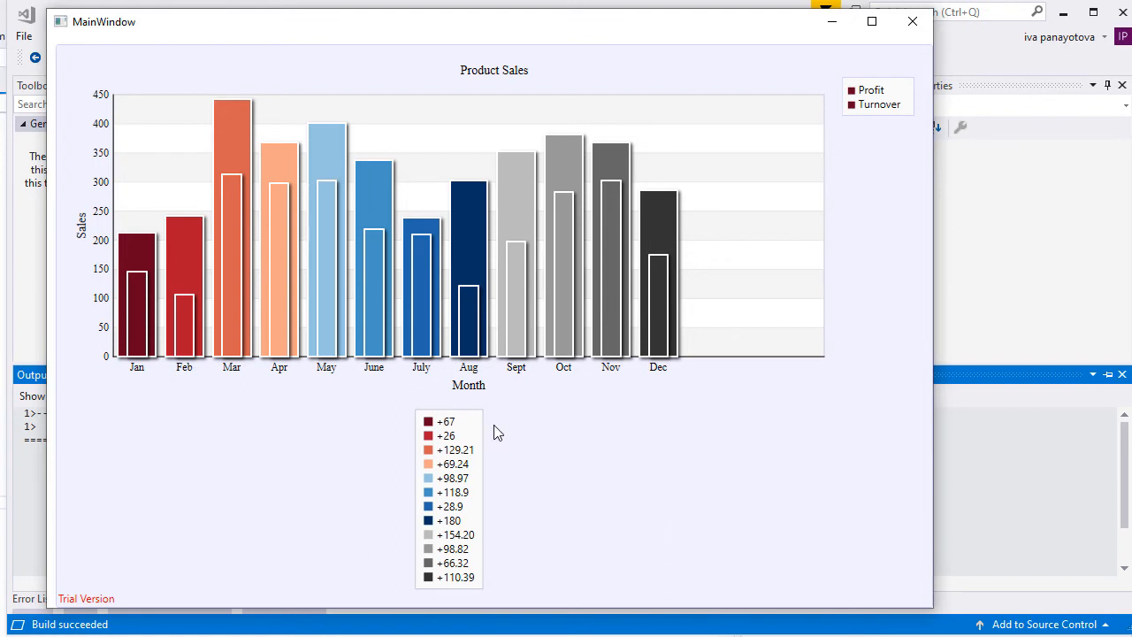
{"action": "mouse_move", "coordinate": [913, 21]}
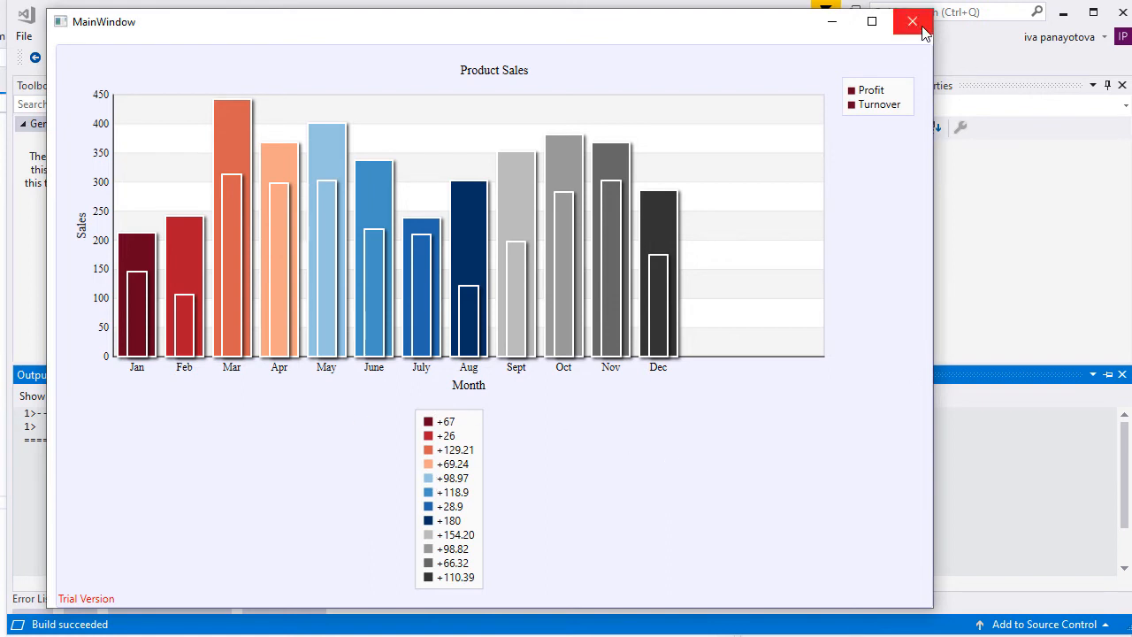
{"action": "mouse_move", "coordinate": [913, 21]}
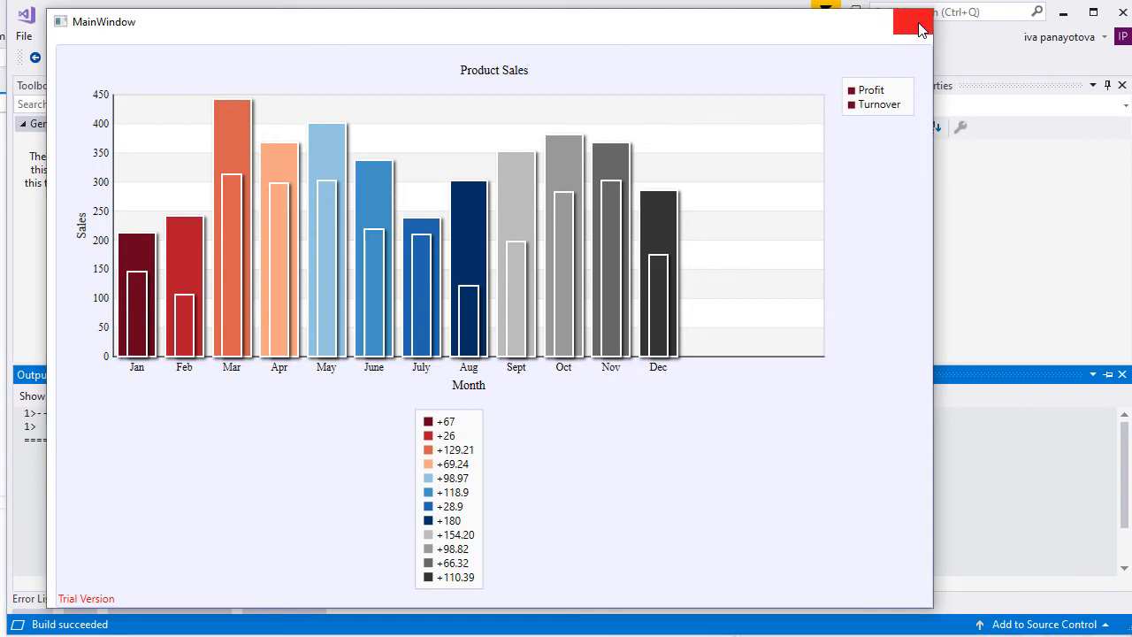
{"action": "left_click", "coordinate": [916, 21]}
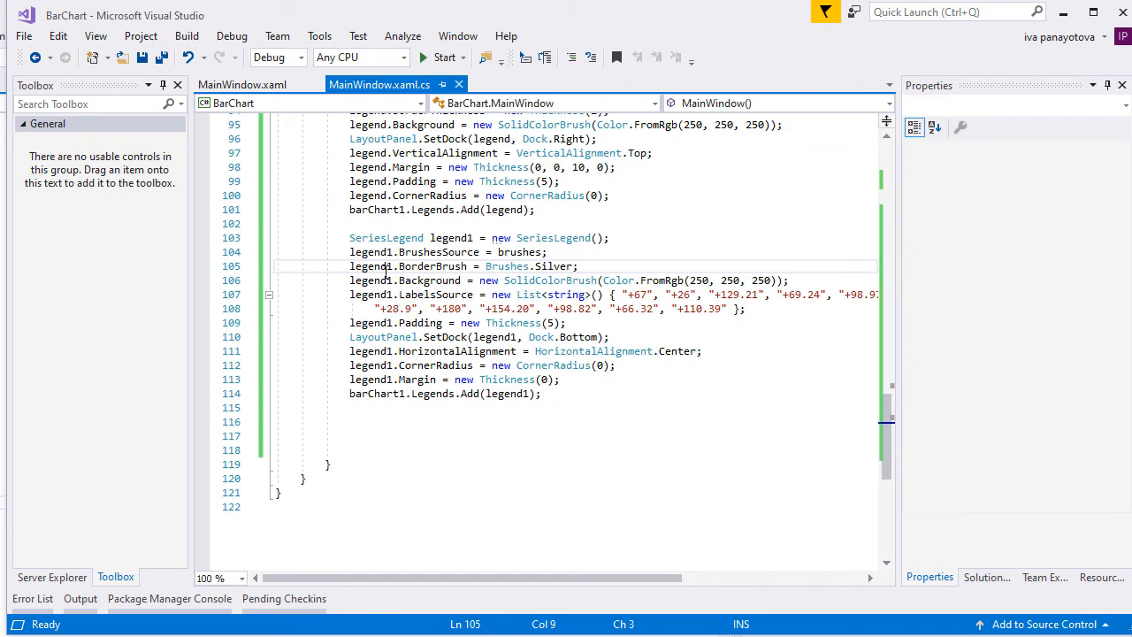
{"action": "mouse_move", "coordinate": [669, 308]}
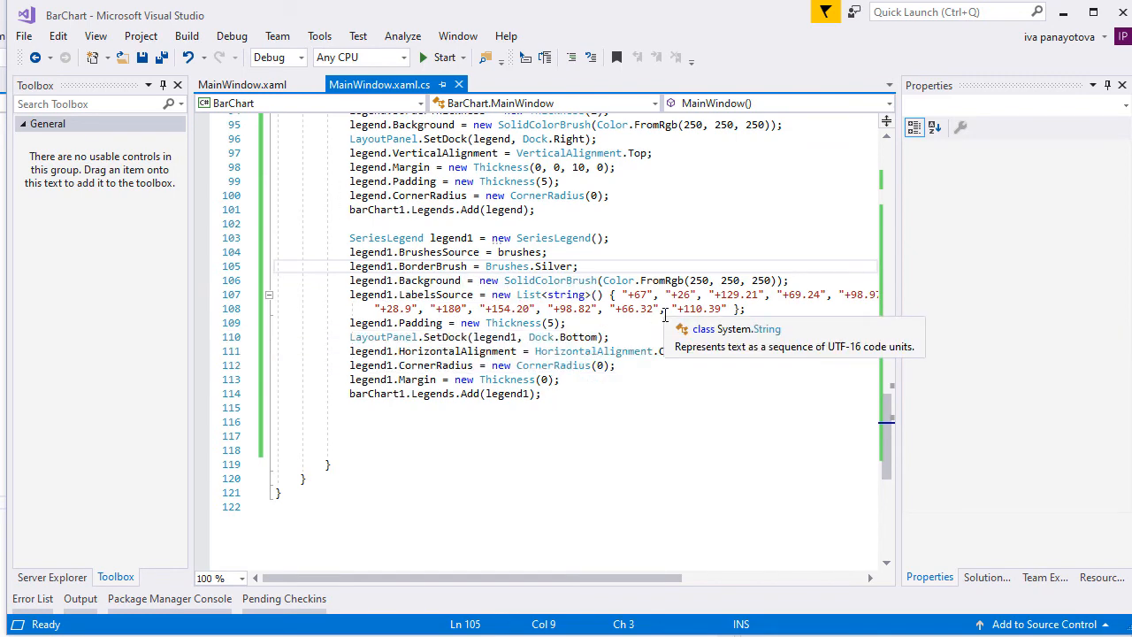
Show MainWindow.xaml in the Design pane with the empty Product Sales chart.
{"action": "left_click", "coordinate": [240, 85]}
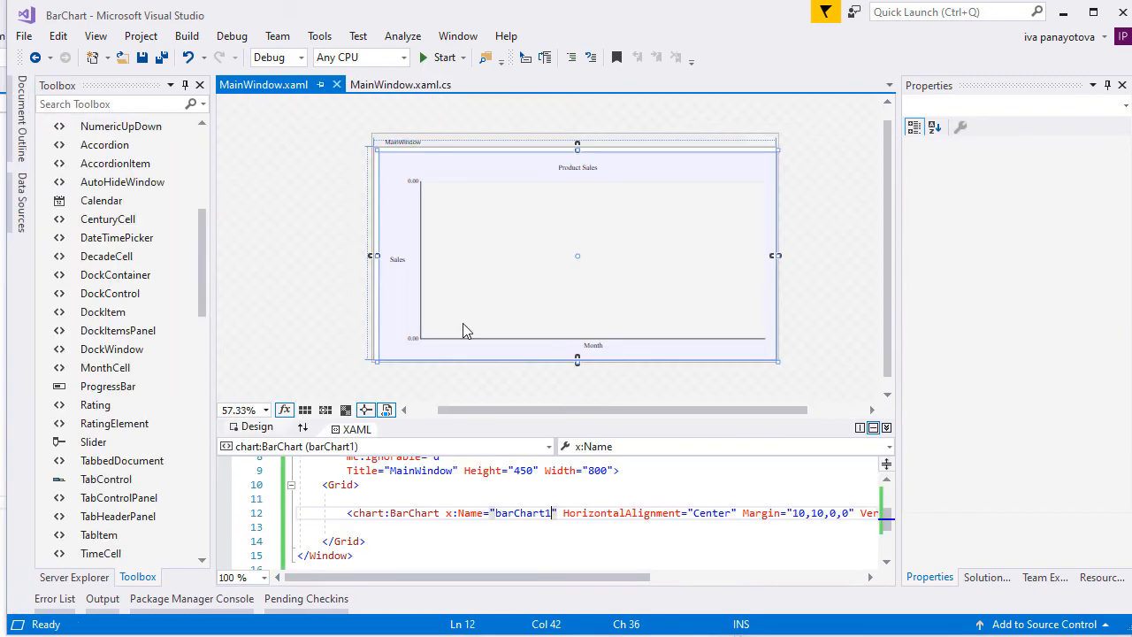
{"action": "left_click", "coordinate": [620, 470]}
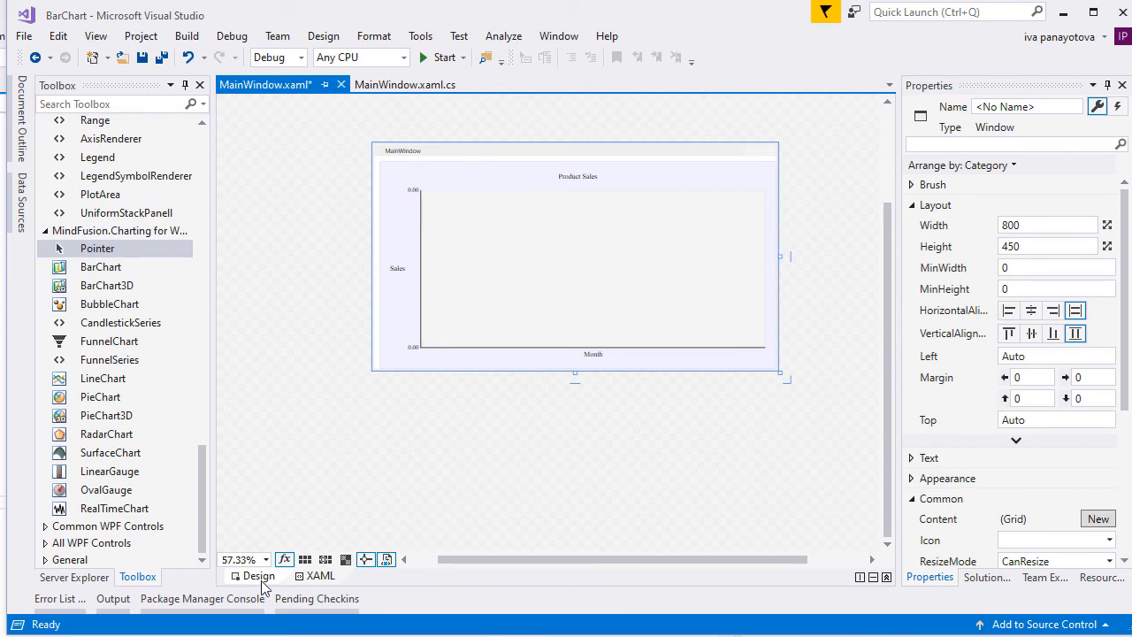
Set the SeriesLegend WrapPanel to MaxWidth 400 with horizontal orientation and build.
{"action": "left_click", "coordinate": [320, 576]}
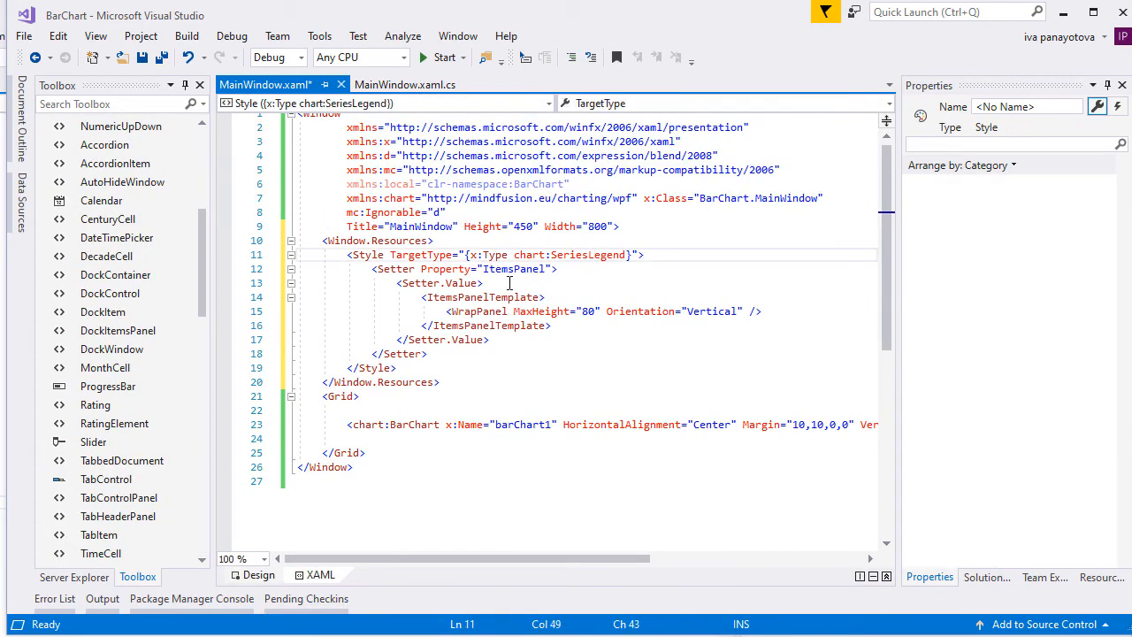
{"action": "left_click", "coordinate": [565, 311]}
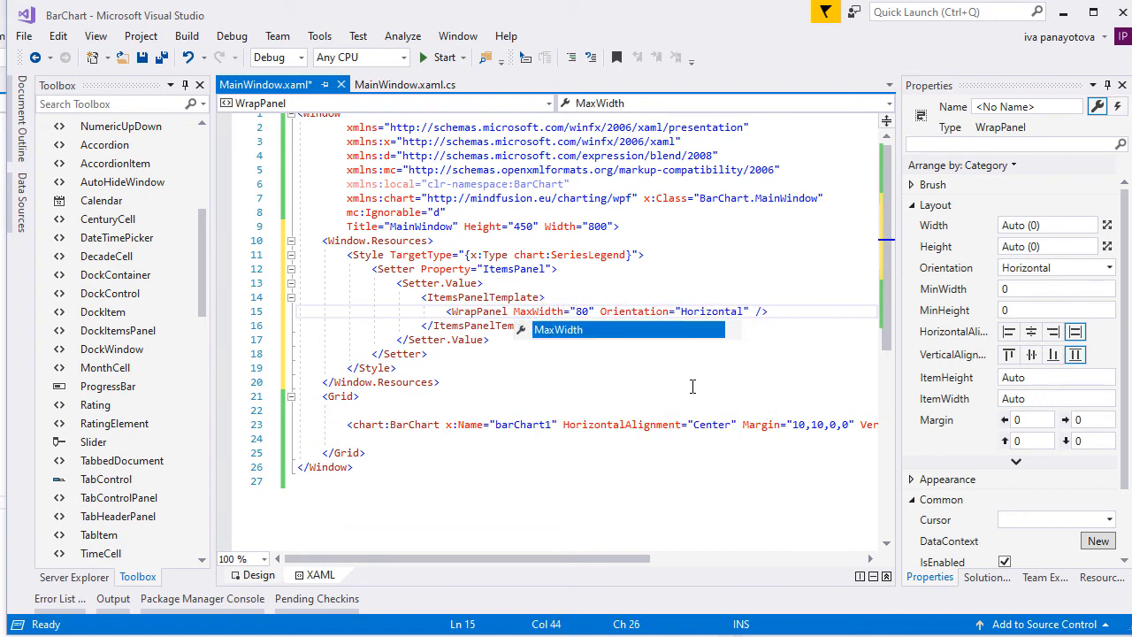
{"action": "type", "text": "400"}
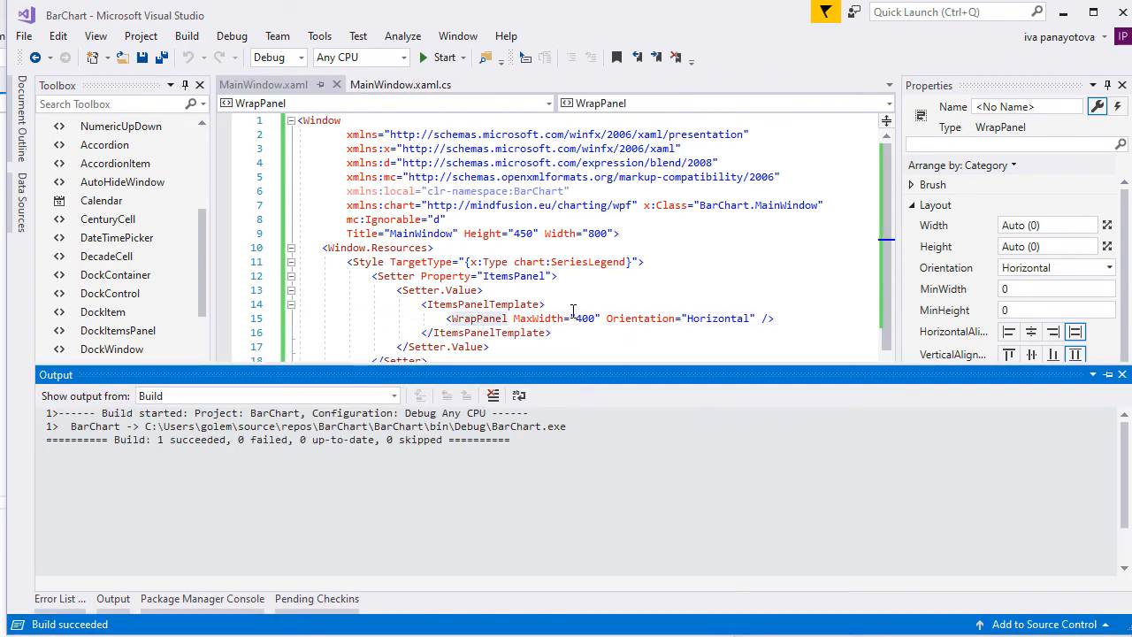
{"action": "left_click", "coordinate": [441, 57]}
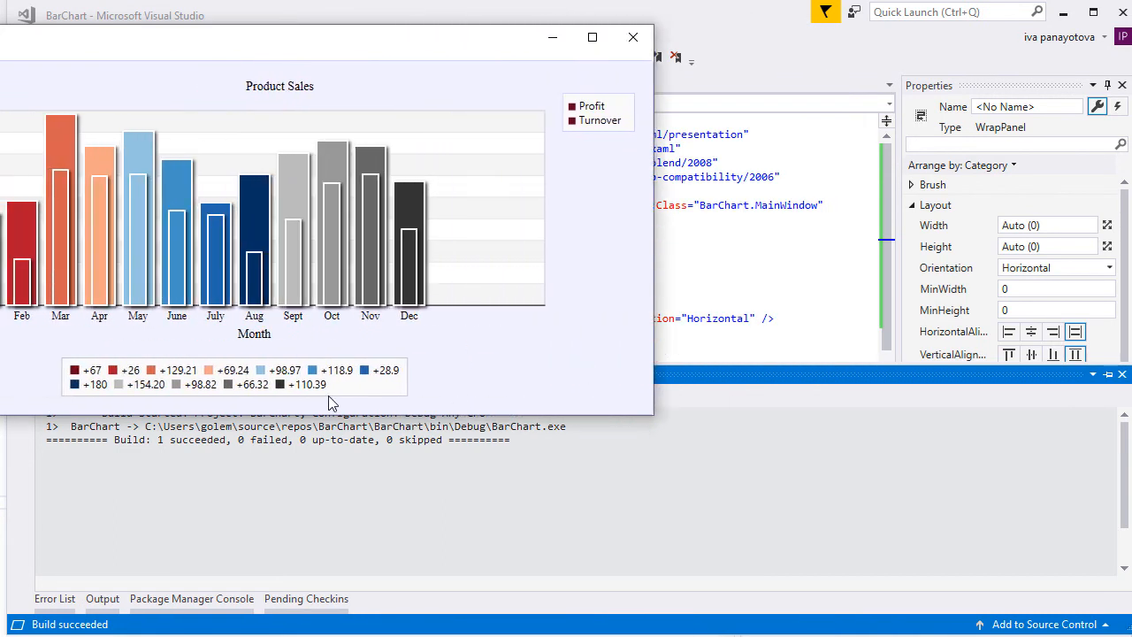
{"action": "left_click", "coordinate": [633, 37]}
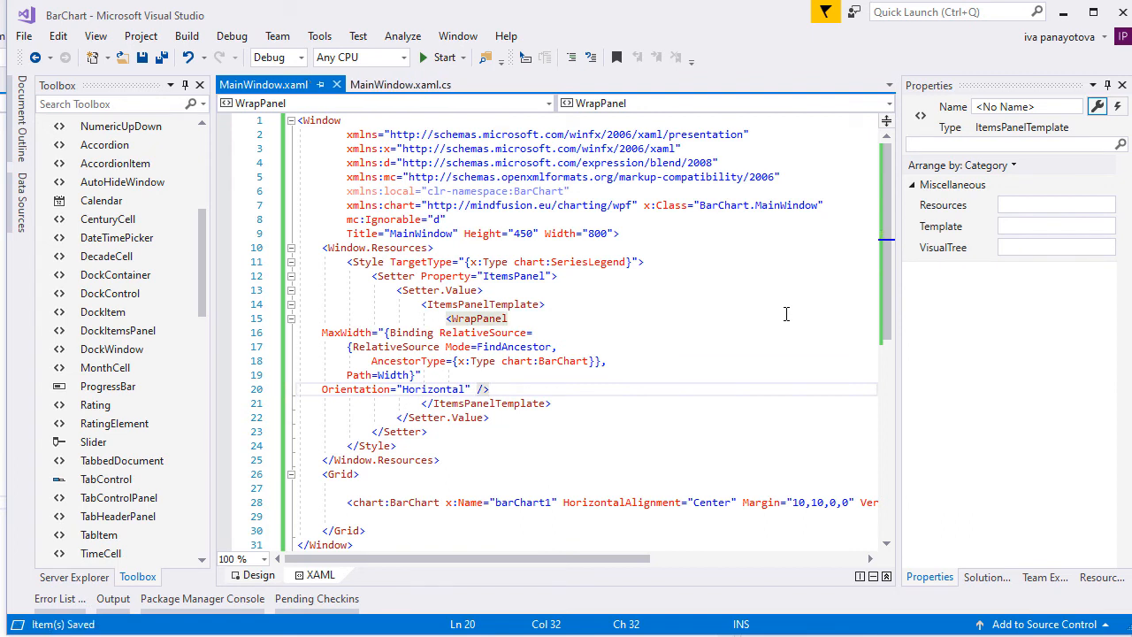
{"action": "mouse_move", "coordinate": [547, 331]}
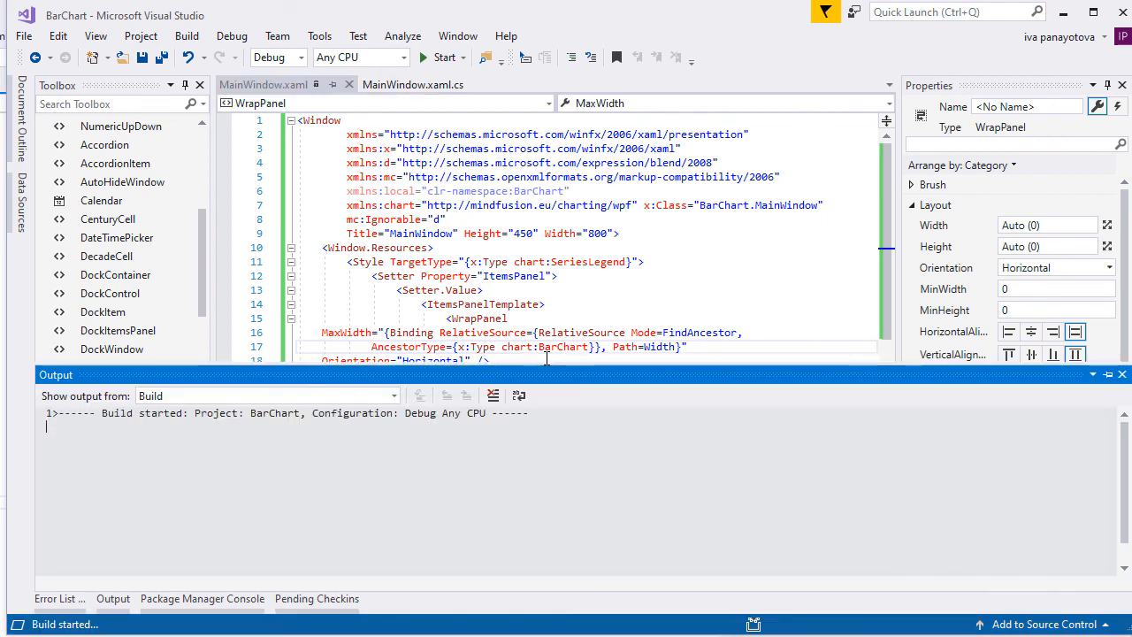
Launch the rebuilt app to watch the twelve-entry bottom legend wrap.
{"action": "left_click", "coordinate": [444, 57]}
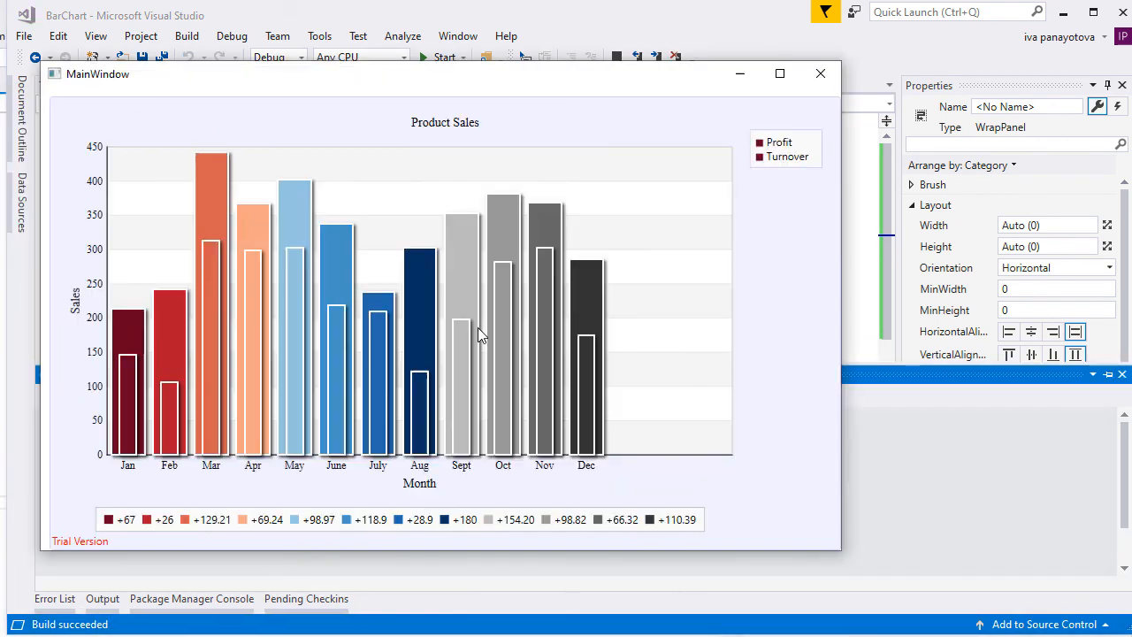
{"action": "mouse_move", "coordinate": [845, 345]}
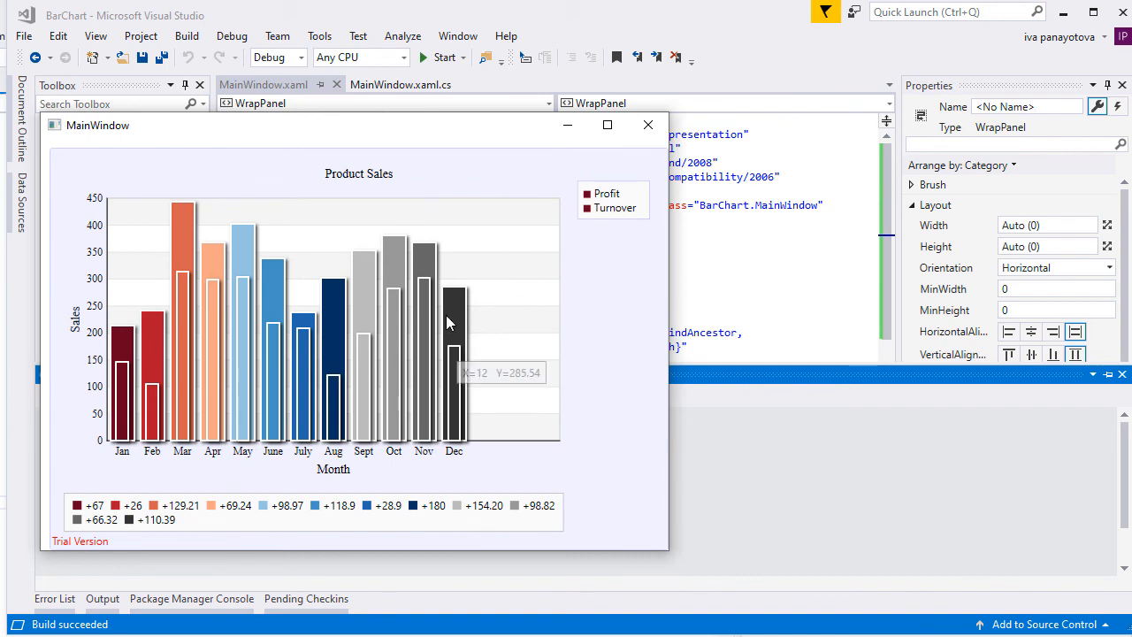
{"action": "mouse_move", "coordinate": [707, 294]}
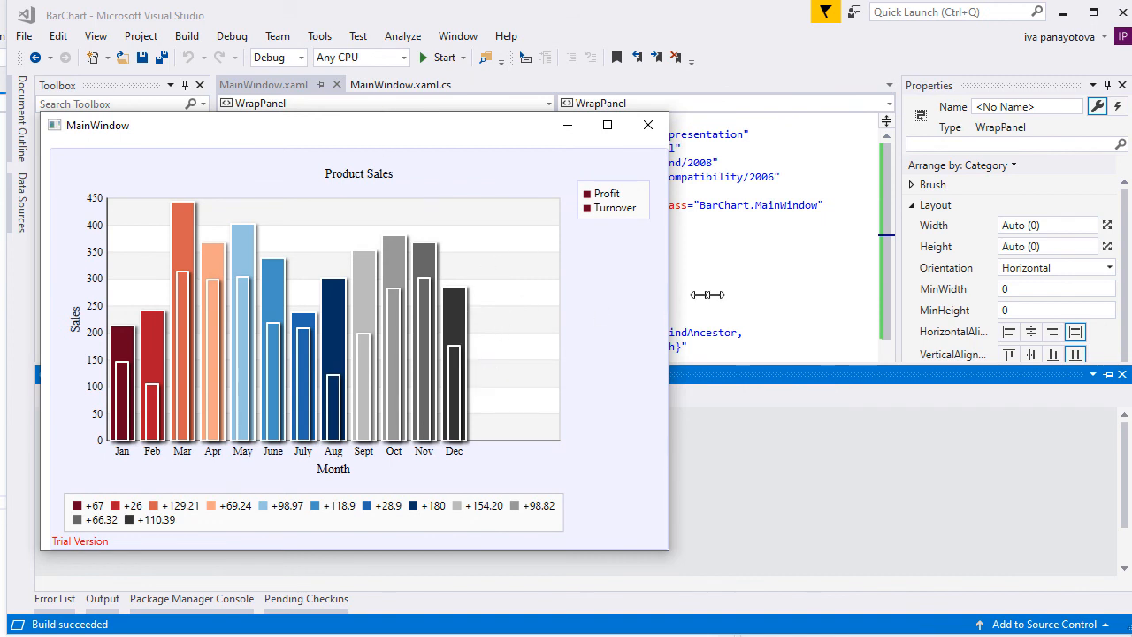